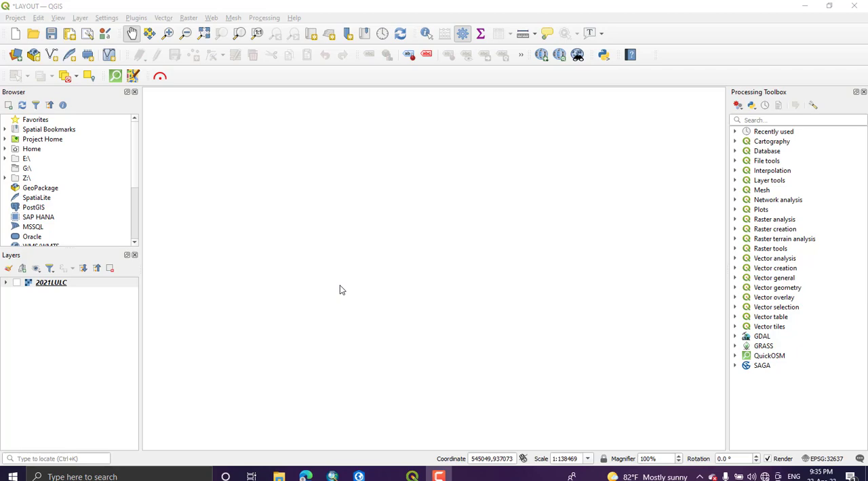
pyautogui.moveTo(360, 6)
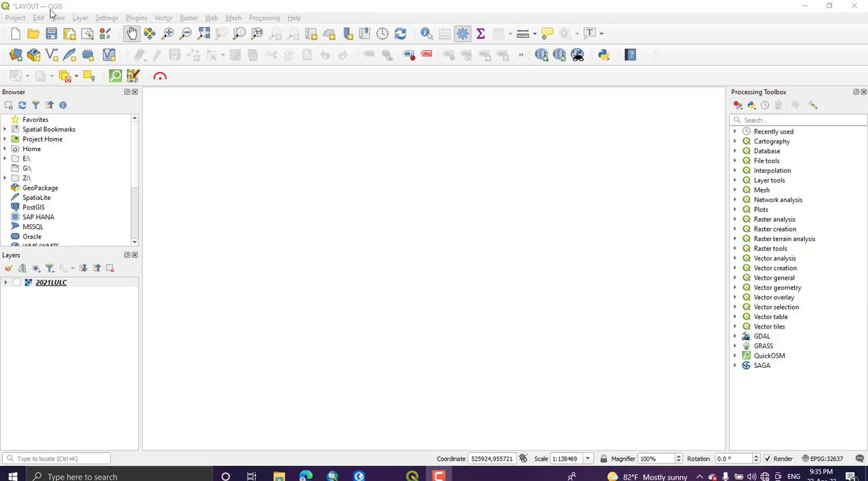
pyautogui.moveTo(136, 16)
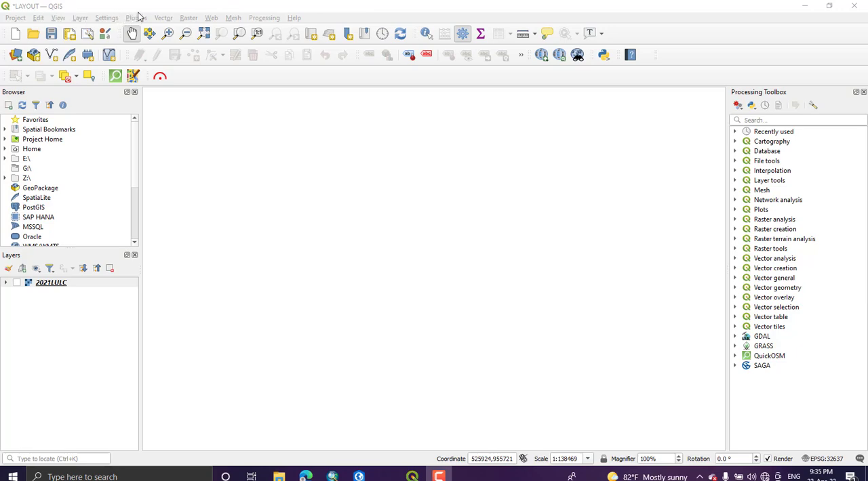
pyautogui.moveTo(311, 19)
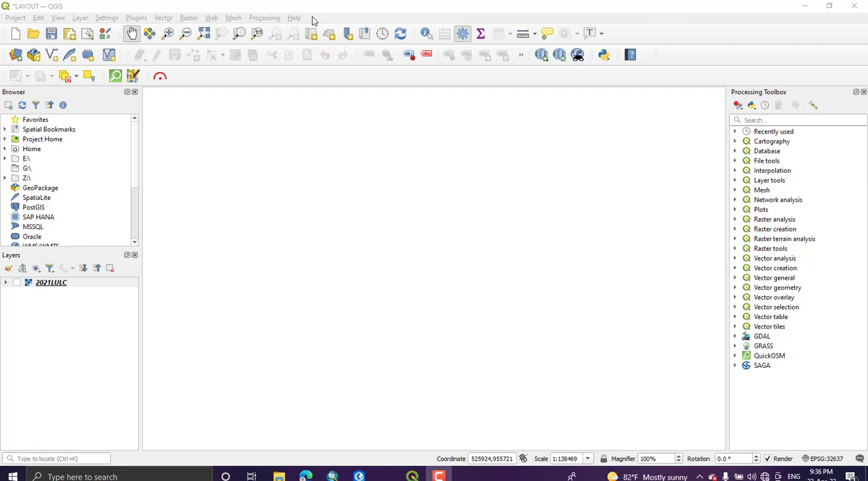
pyautogui.moveTo(382, 10)
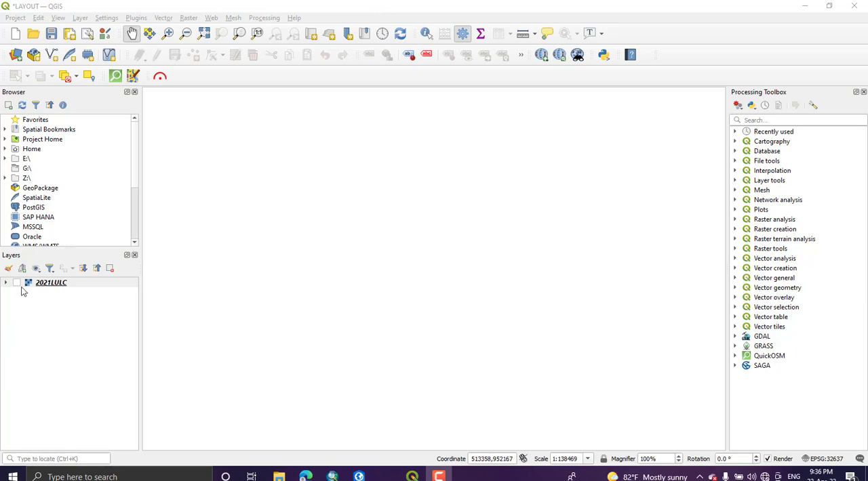
# - Show the 2021LULC layer and pan and zoom the canvas to view the whole region
pyautogui.click(16, 283)
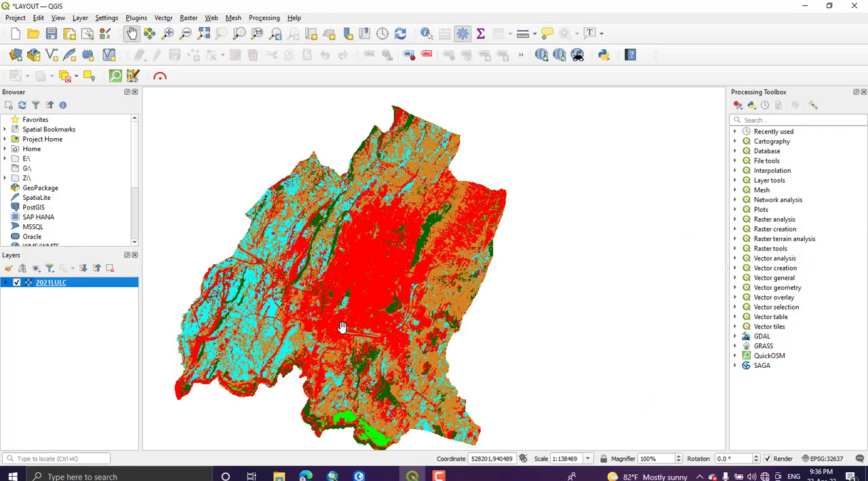
pyautogui.moveTo(342, 325); pyautogui.dragTo(399, 259)
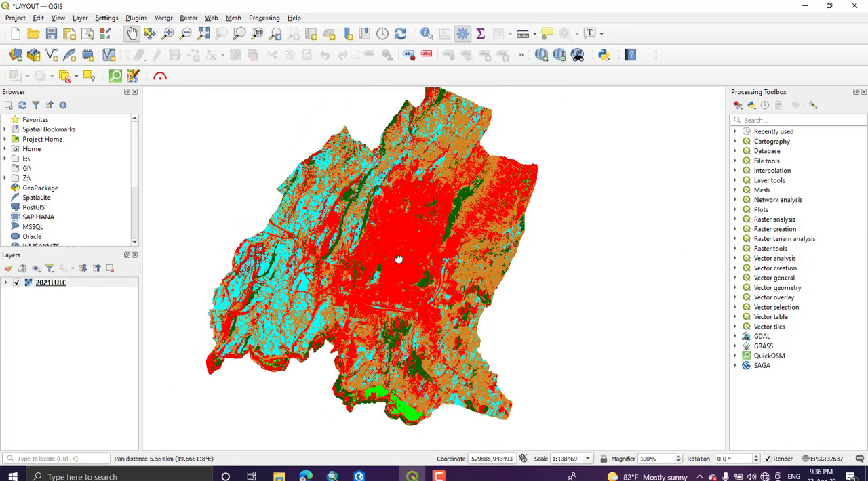
pyautogui.scroll(3)
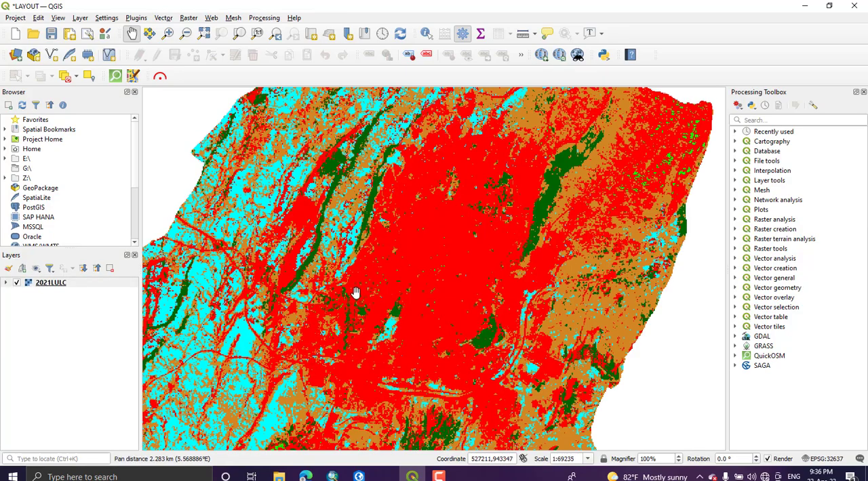
pyautogui.moveTo(347, 245)
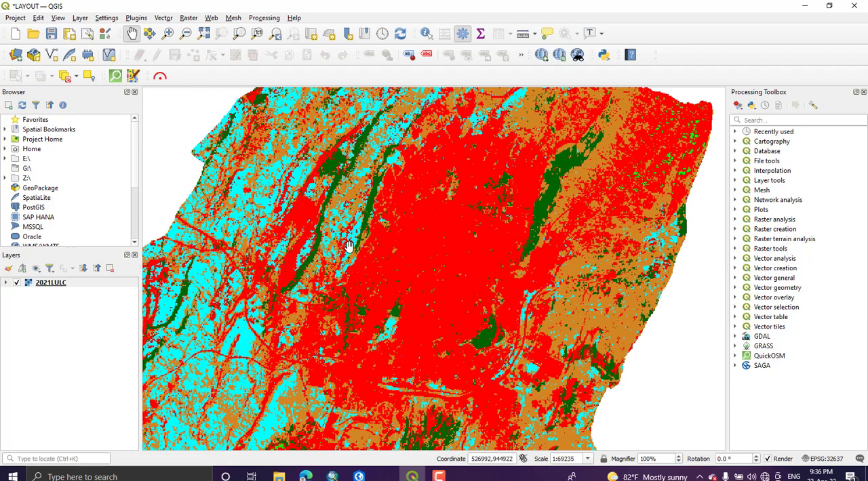
pyautogui.scroll(-3)
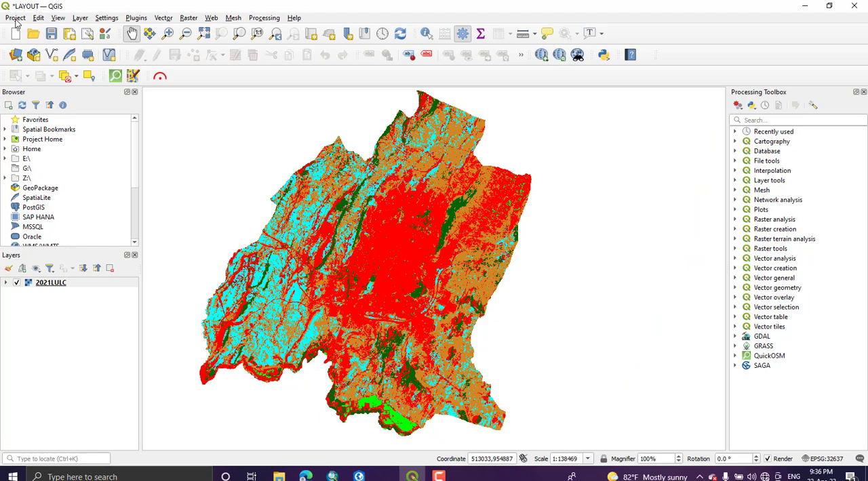
# - Start a new print layout from the Project menu, bringing up the title prompt
pyautogui.click(15, 17)
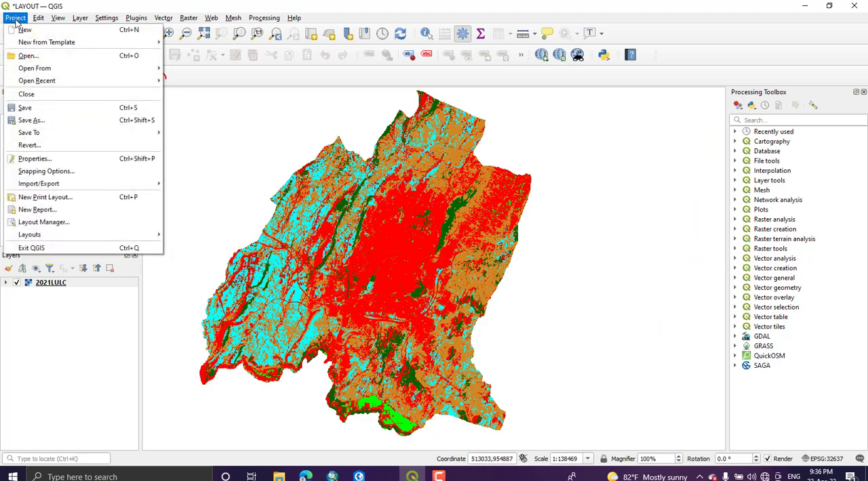
pyautogui.moveTo(38, 184)
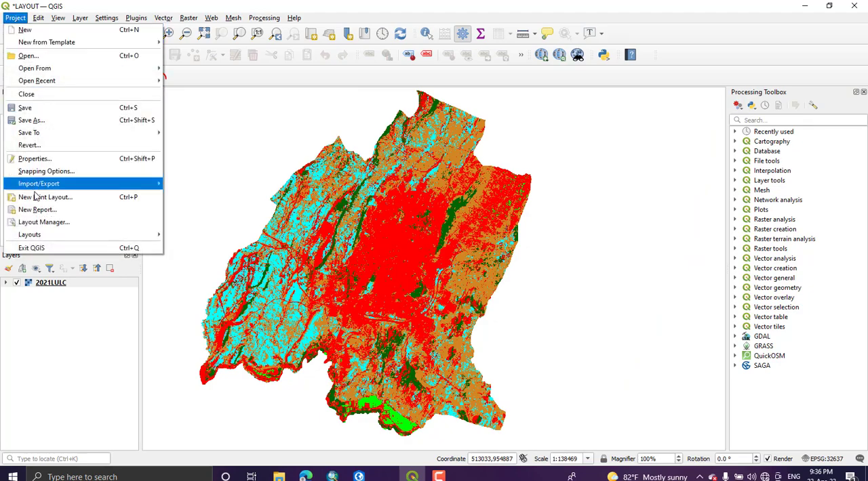
pyautogui.moveTo(46, 196)
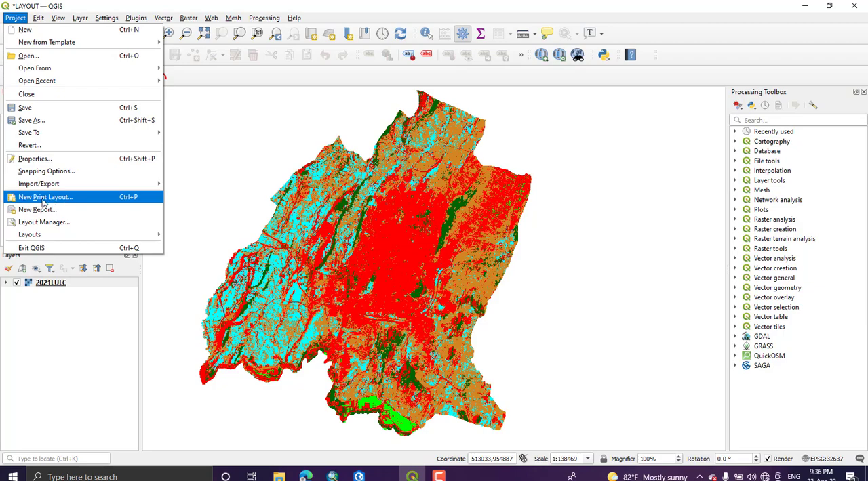
pyautogui.click(45, 198)
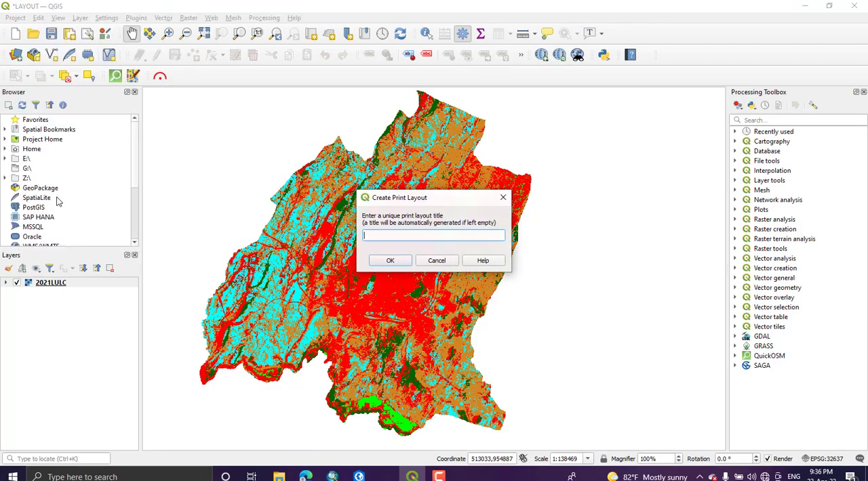
pyautogui.moveTo(390, 235)
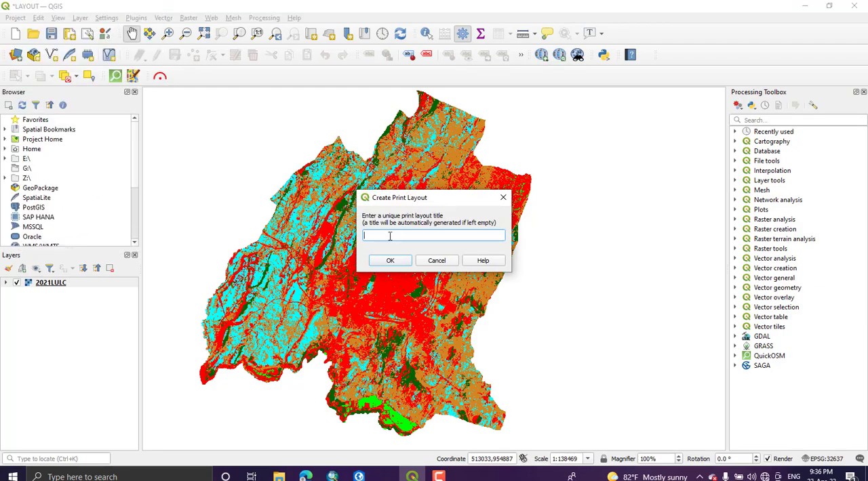
pyautogui.moveTo(392, 256)
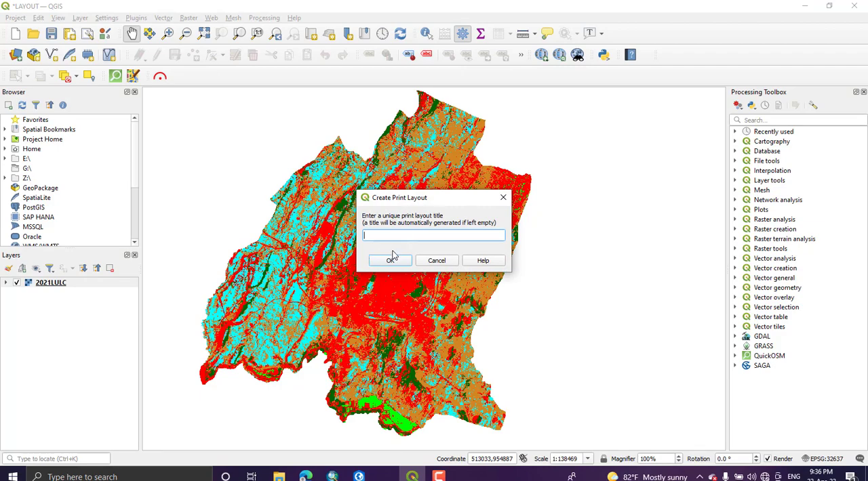
# - Accept the automatic layout title so the blank layout designer opens
pyautogui.click(390, 260)
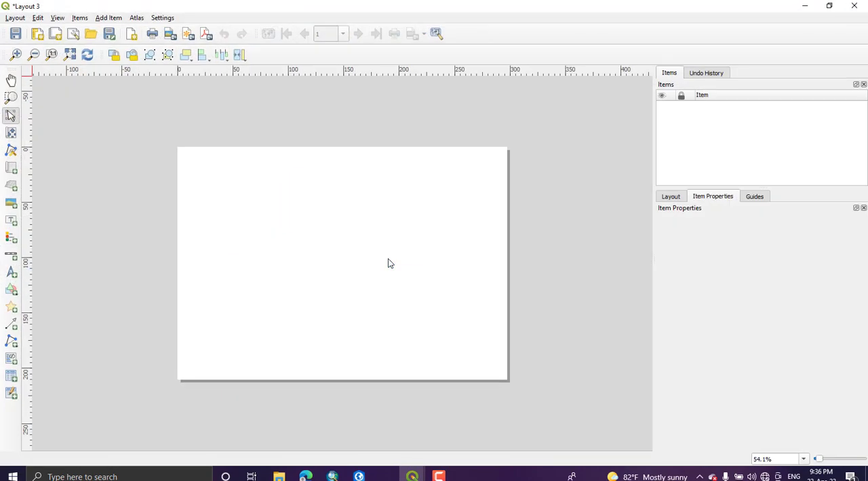
pyautogui.moveTo(334, 237)
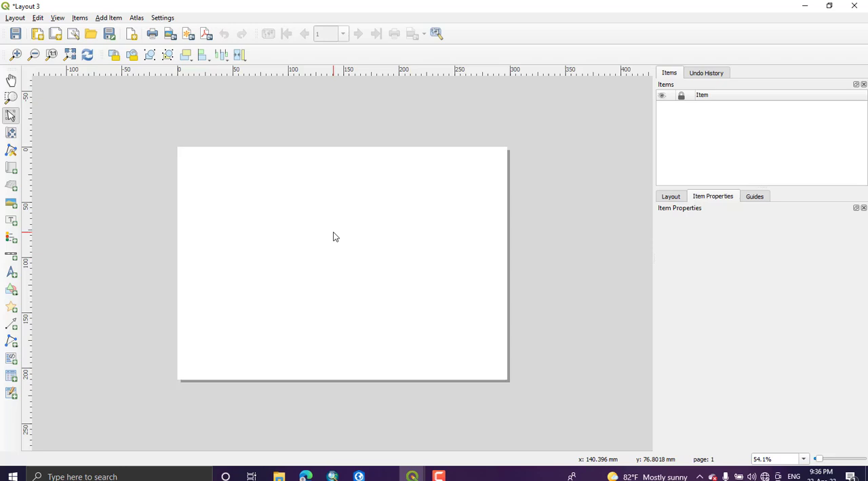
pyautogui.moveTo(336, 236)
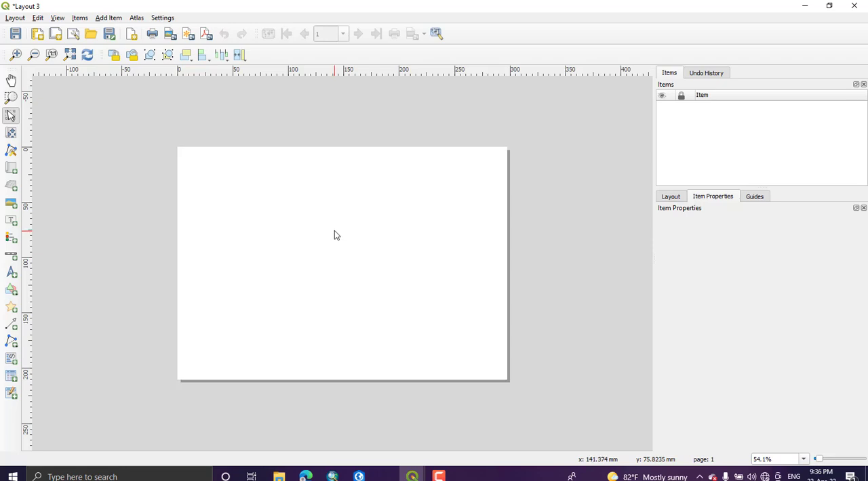
pyautogui.moveTo(238, 201)
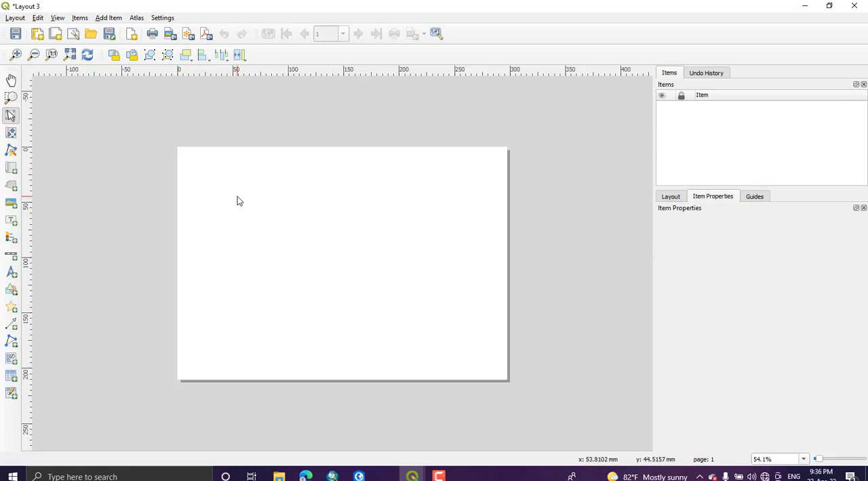
pyautogui.moveTo(209, 176)
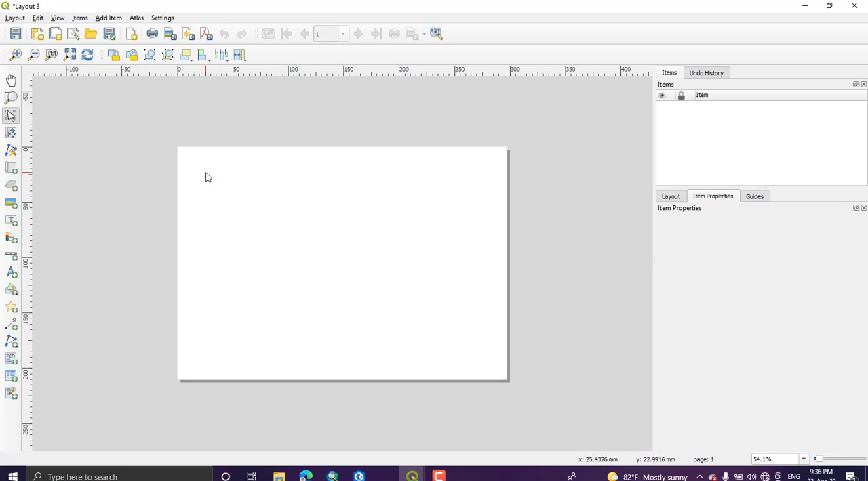
pyautogui.moveTo(204, 176)
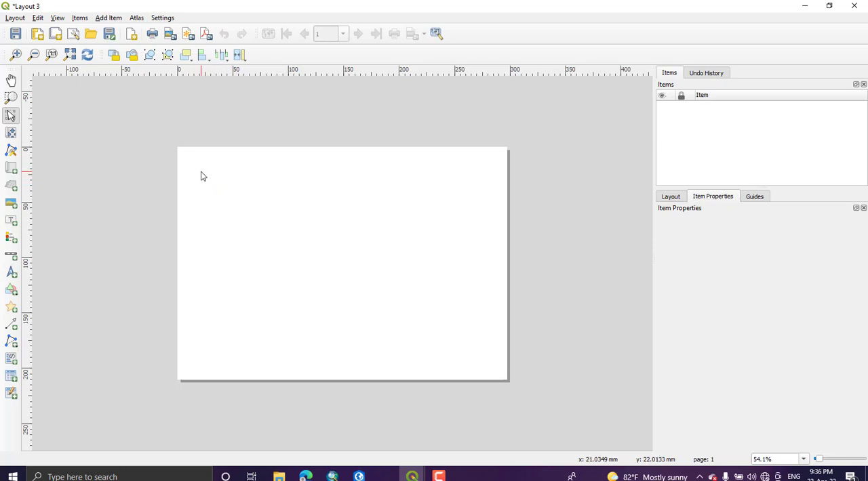
pyautogui.moveTo(714, 6)
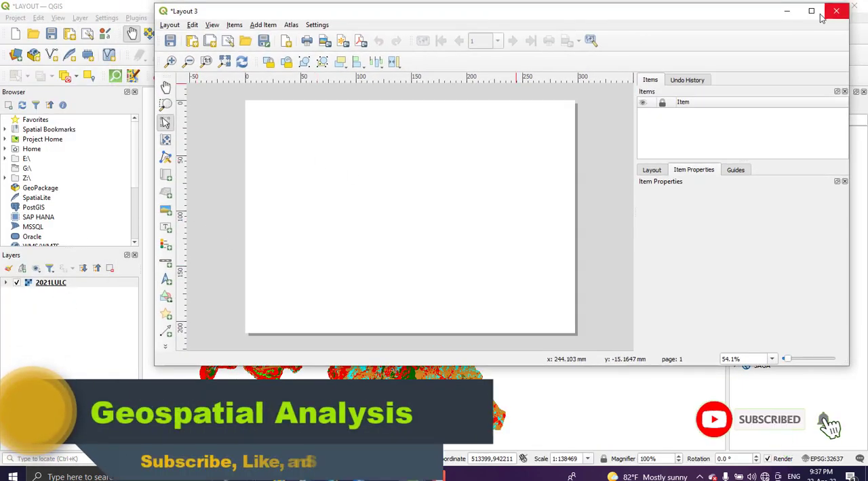
# - Set the layout page to A4 size in landscape orientation, 297 by 210 mm
pyautogui.click(811, 11)
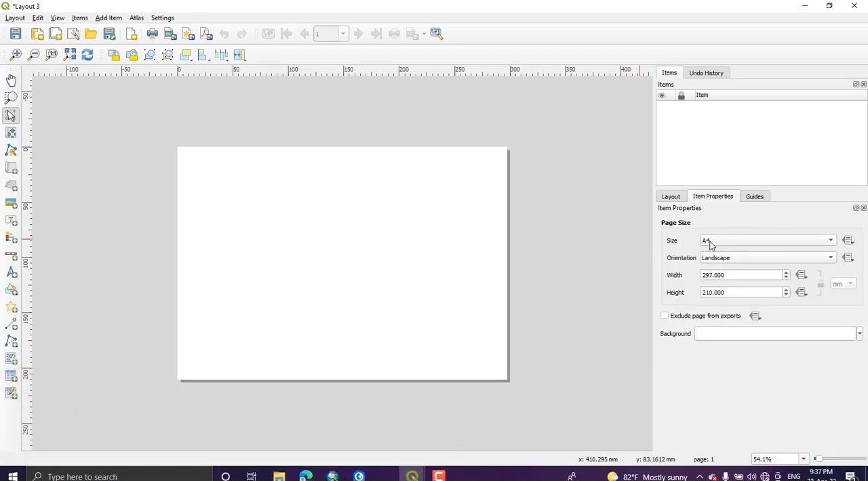
pyautogui.moveTo(727, 247)
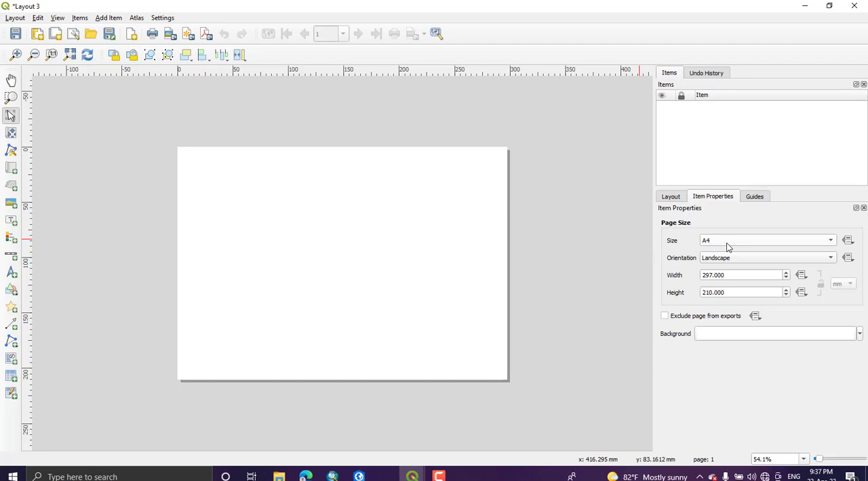
pyautogui.moveTo(388, 165)
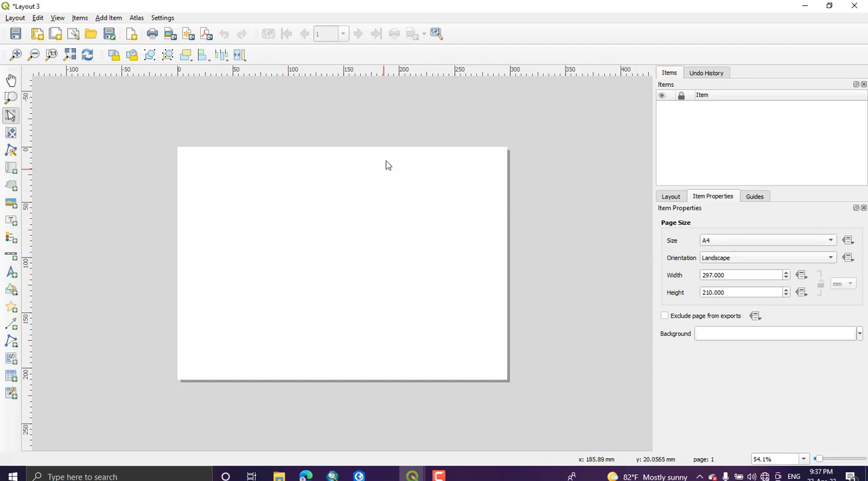
pyautogui.moveTo(700, 244)
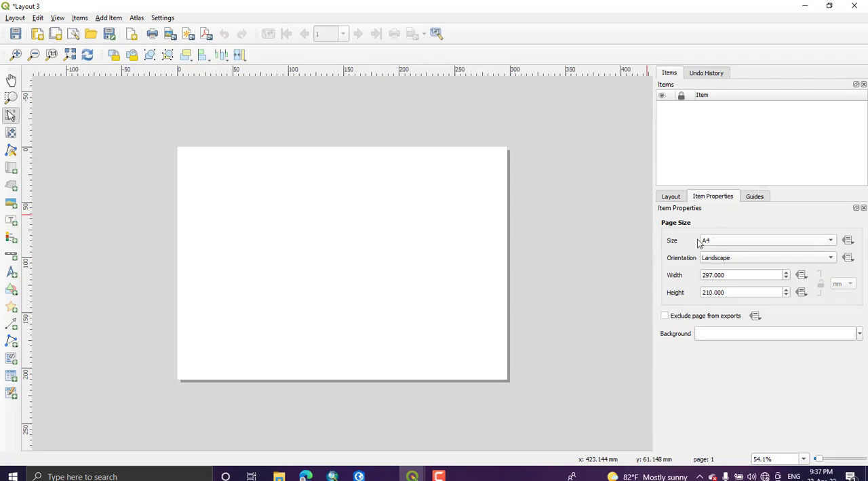
pyautogui.click(766, 240)
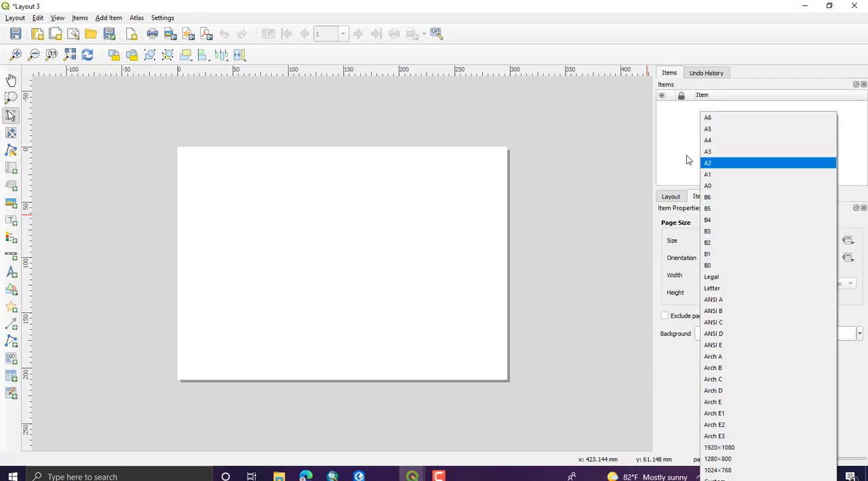
pyautogui.click(708, 141)
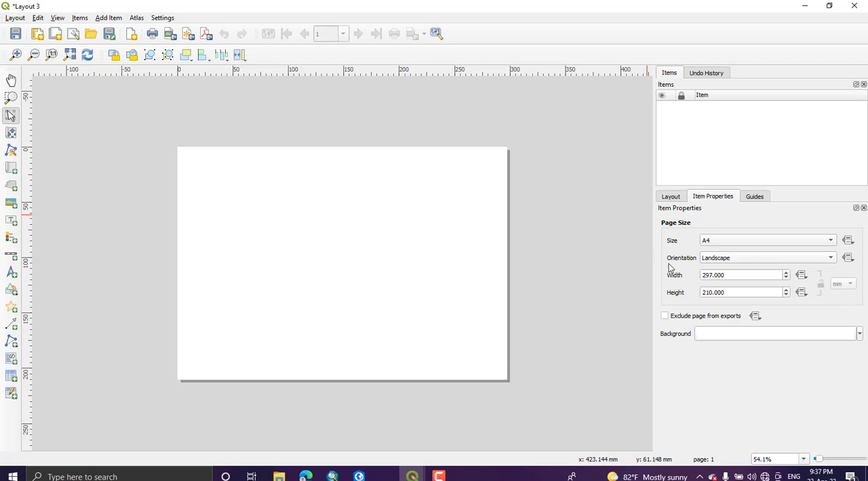
pyautogui.moveTo(726, 265)
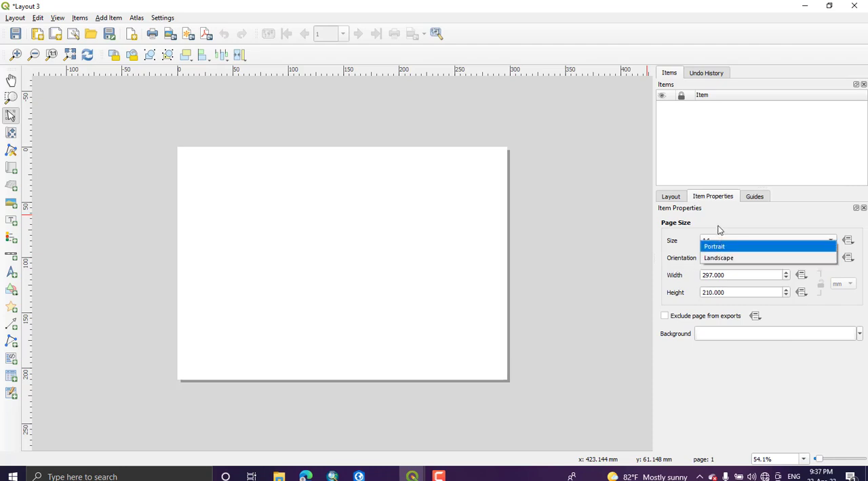
pyautogui.click(719, 257)
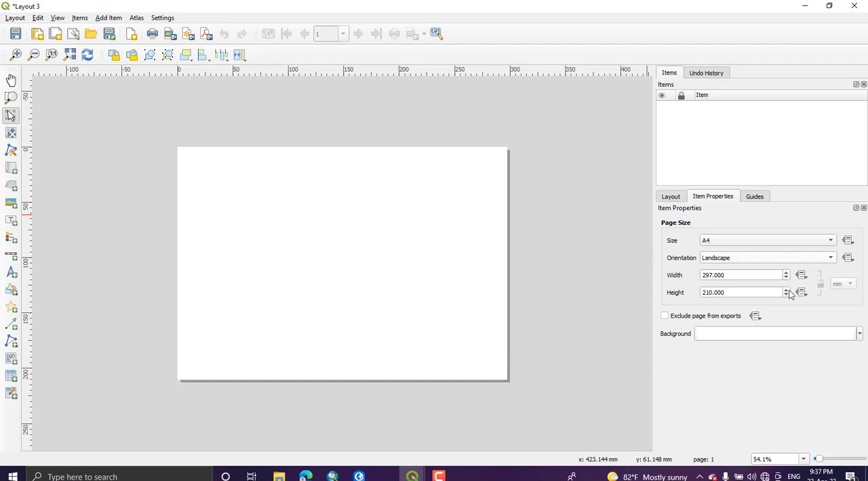
pyautogui.click(739, 274)
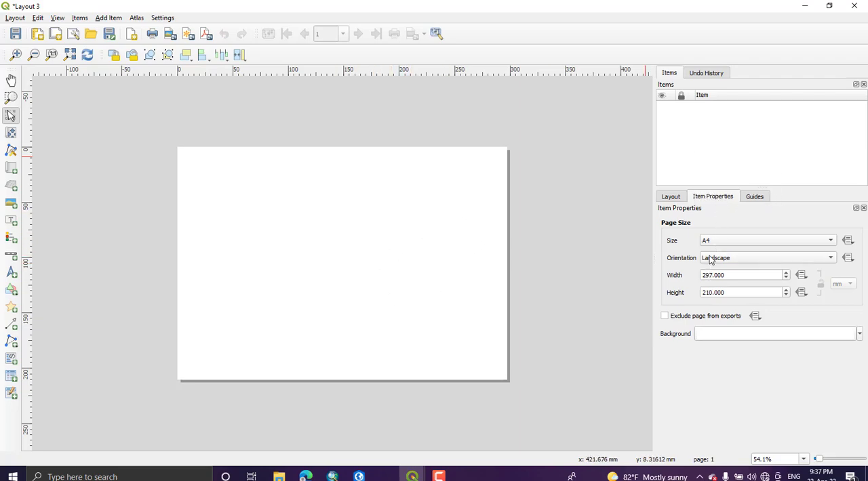
pyautogui.moveTo(677, 272)
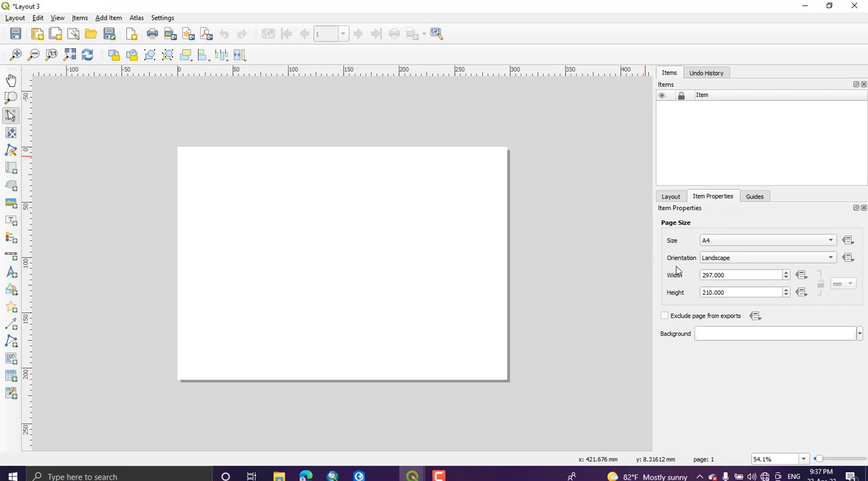
pyautogui.moveTo(738, 266)
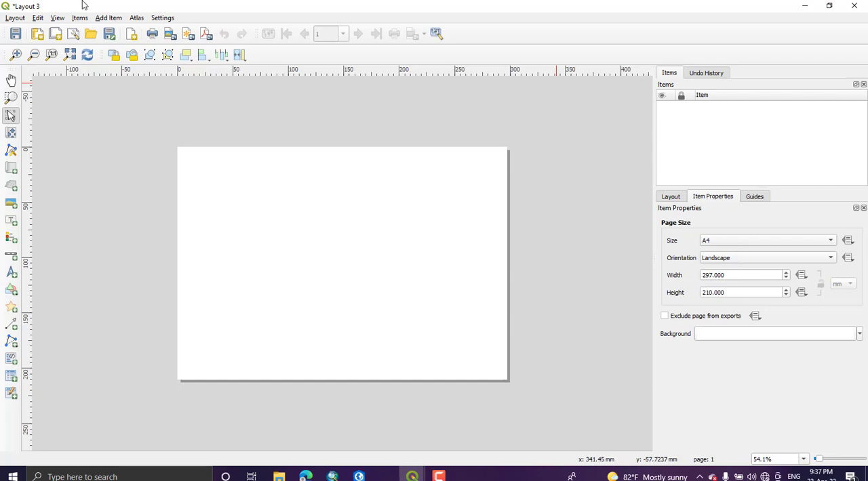
# - Add a map item showing the land-cover map across the upper part of the page
pyautogui.click(108, 18)
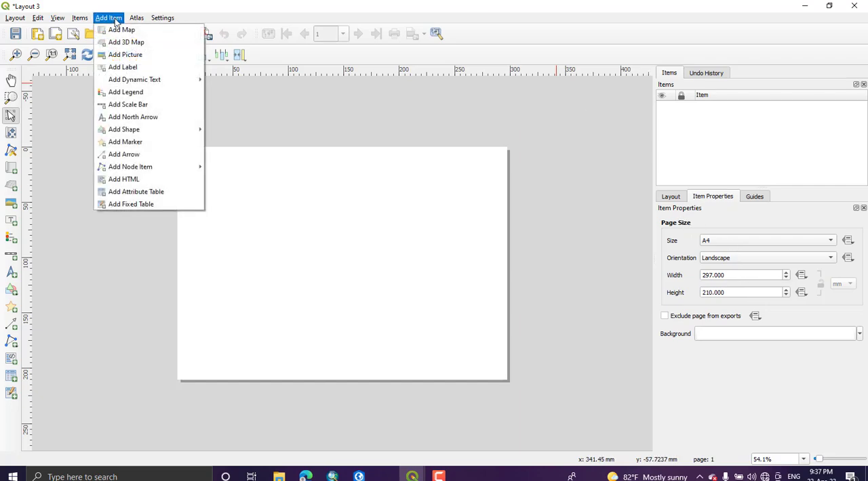
pyautogui.moveTo(122, 30)
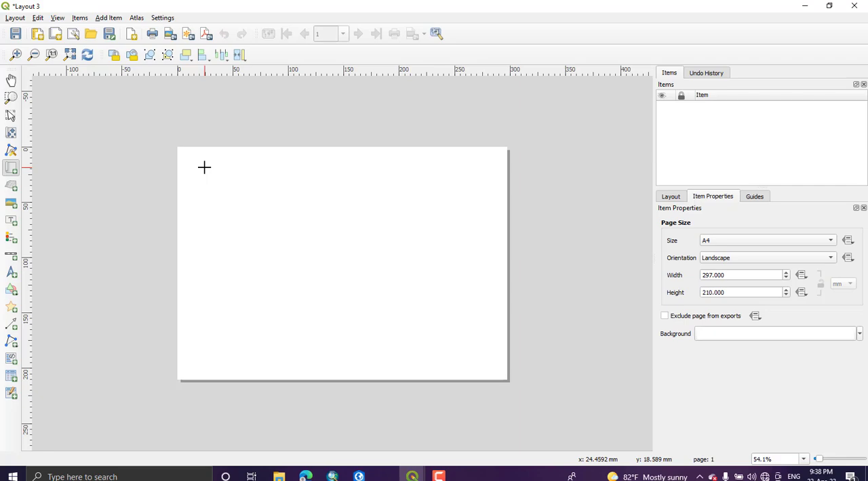
pyautogui.moveTo(192, 127)
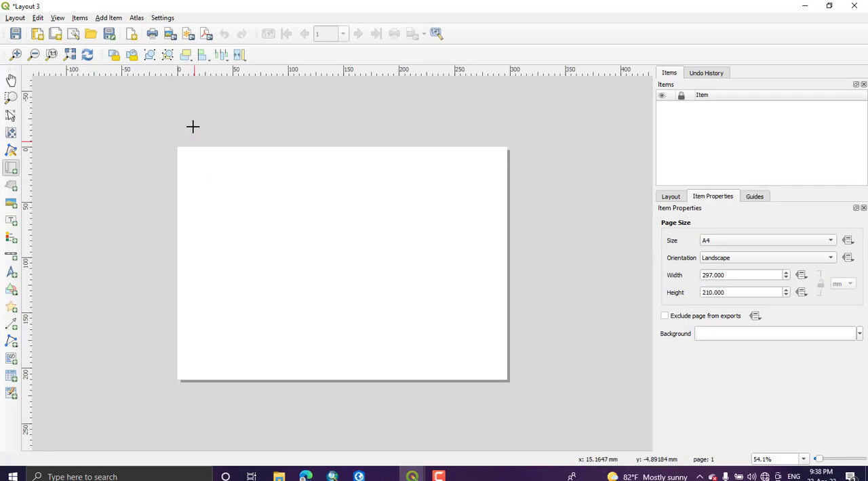
pyautogui.moveTo(193, 79)
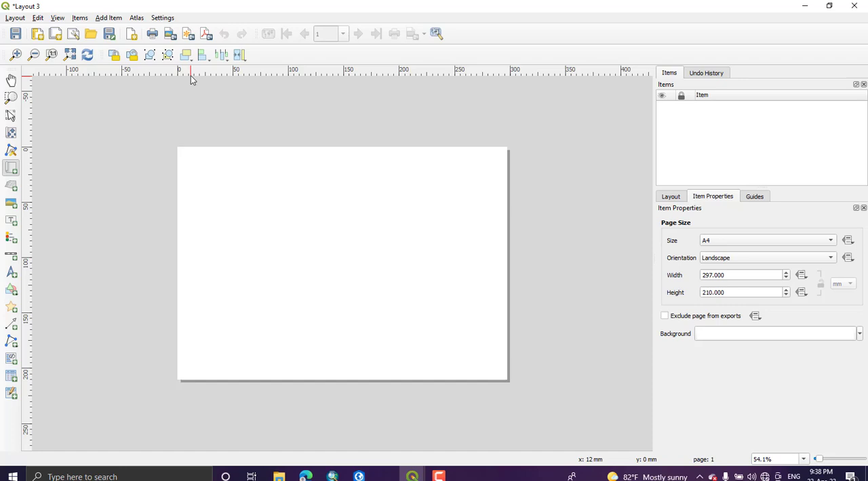
pyautogui.moveTo(179, 76)
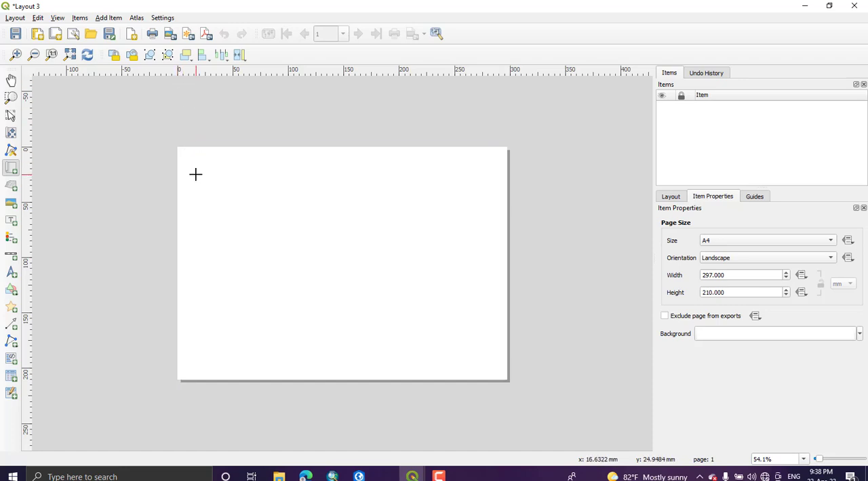
pyautogui.moveTo(192, 178)
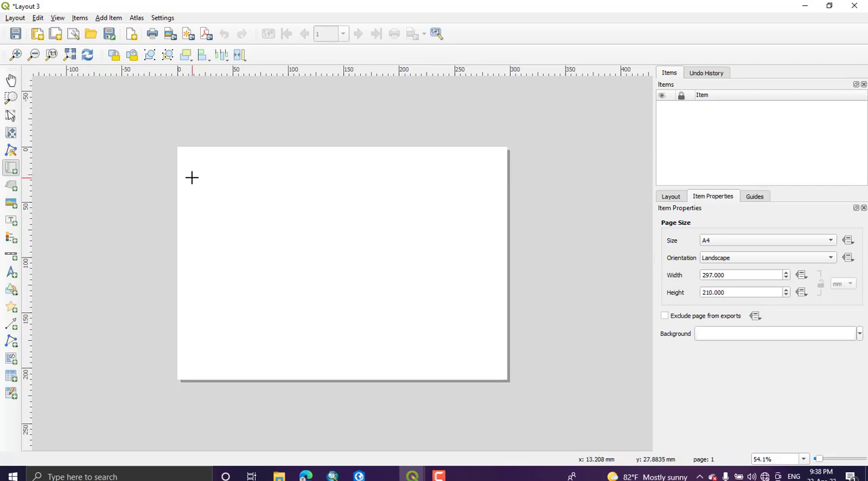
pyautogui.moveTo(193, 178); pyautogui.dragTo(452, 318)
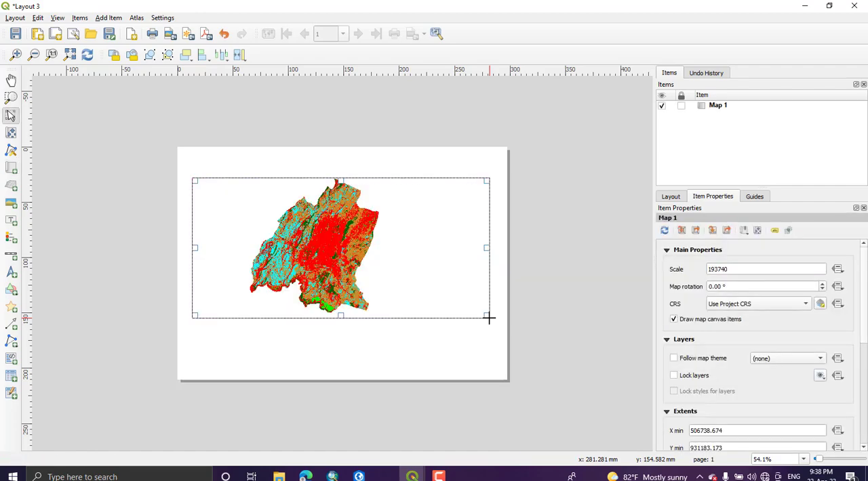
pyautogui.moveTo(282, 274)
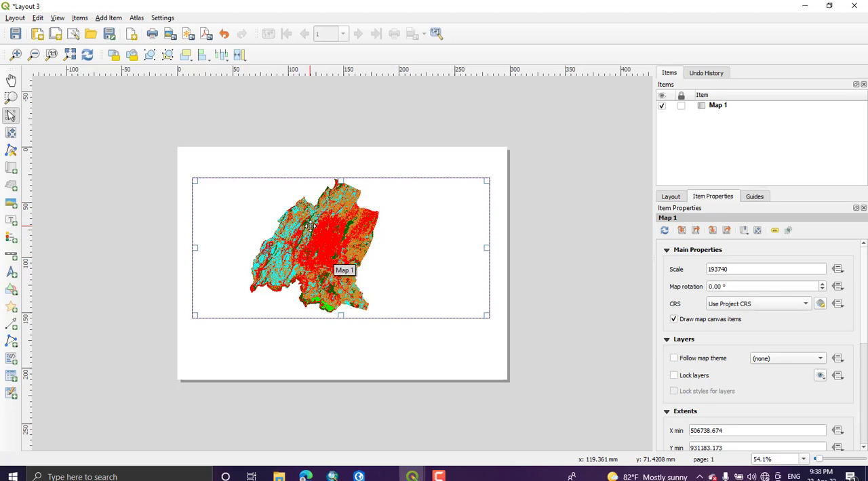
pyautogui.moveTo(312, 219)
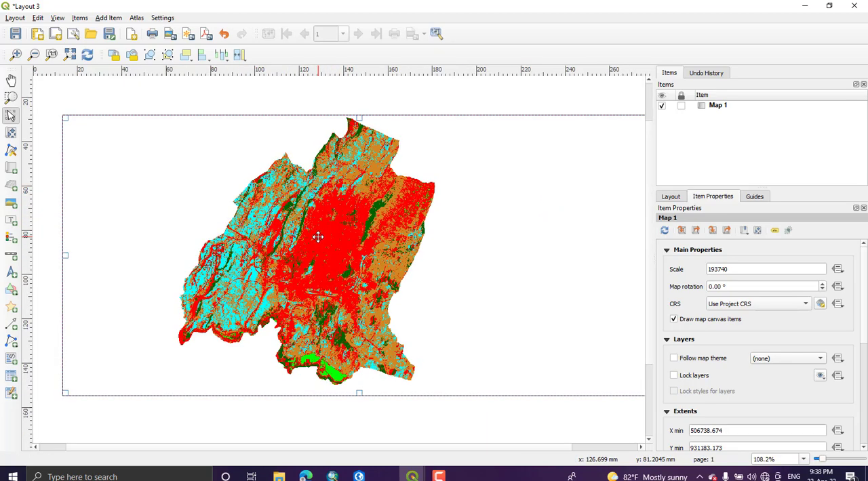
pyautogui.scroll(-3)
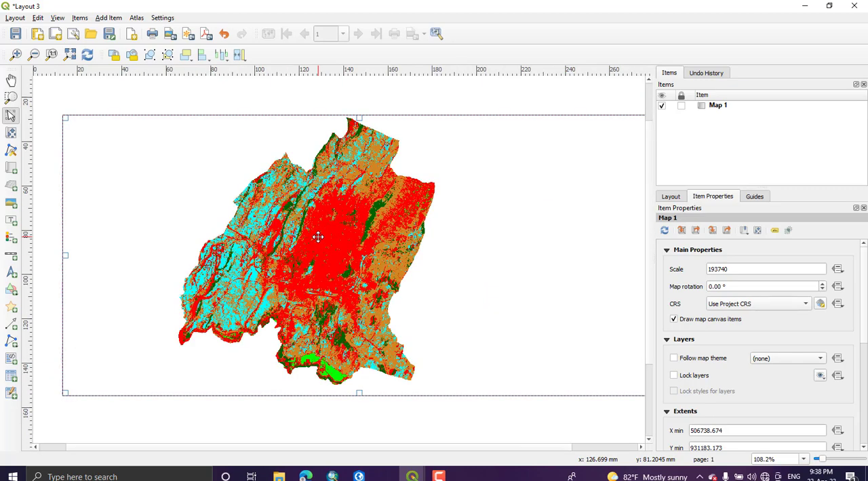
pyautogui.scroll(-3)
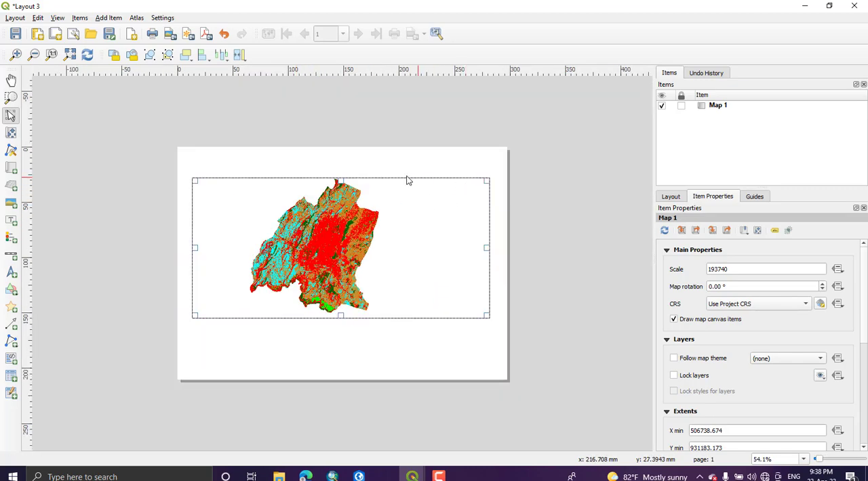
pyautogui.moveTo(248, 173)
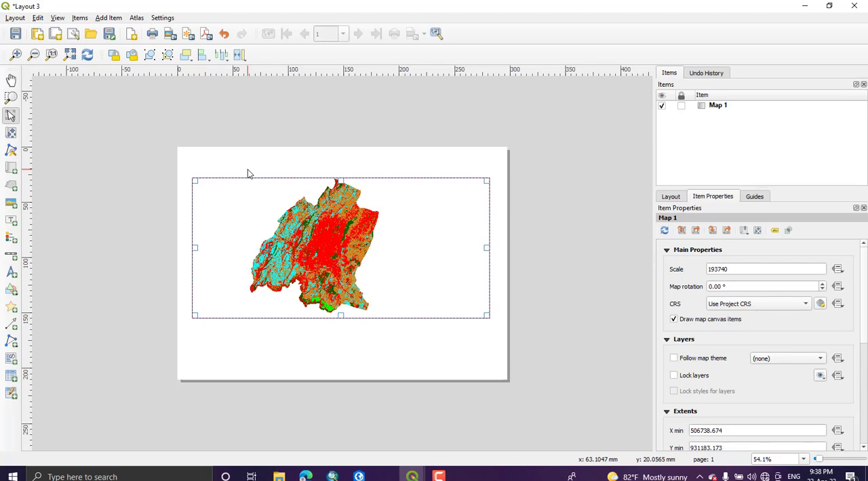
pyautogui.click(407, 193)
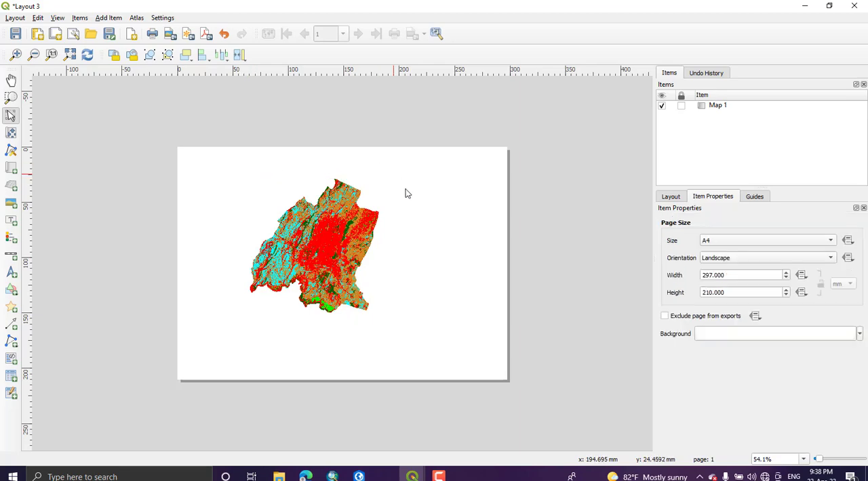
pyautogui.click(338, 227)
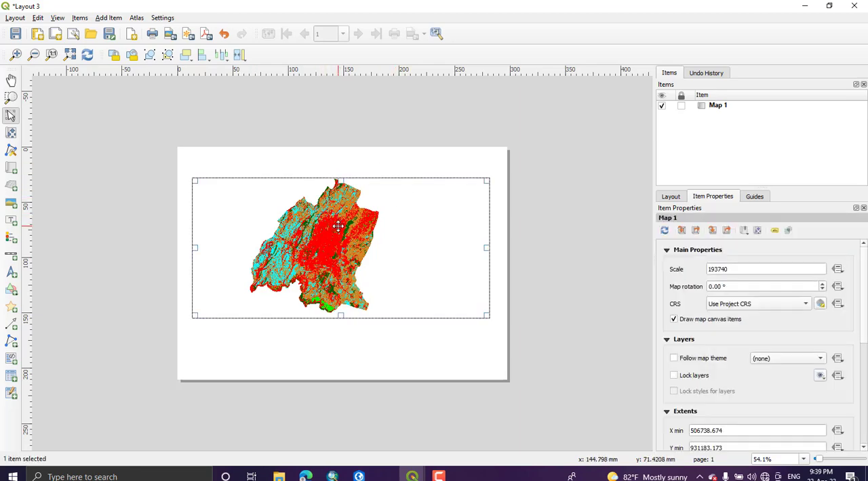
pyautogui.moveTo(317, 237)
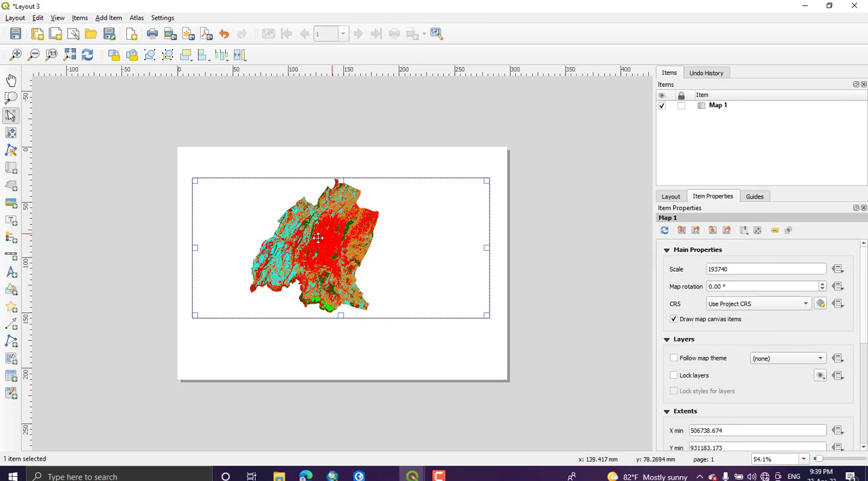
pyautogui.moveTo(355, 249)
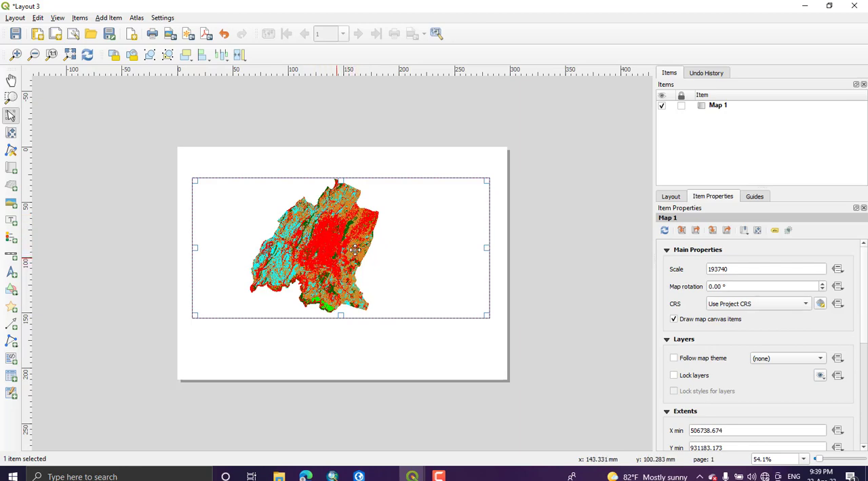
pyautogui.moveTo(395, 210)
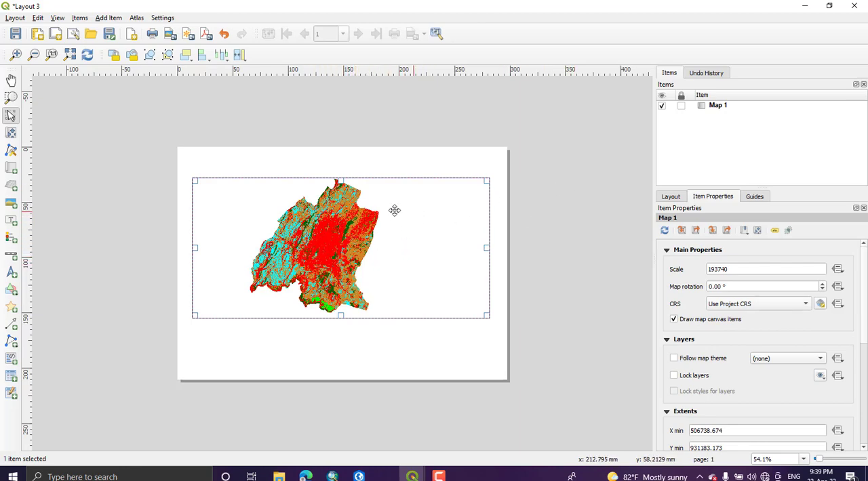
pyautogui.moveTo(767, 282)
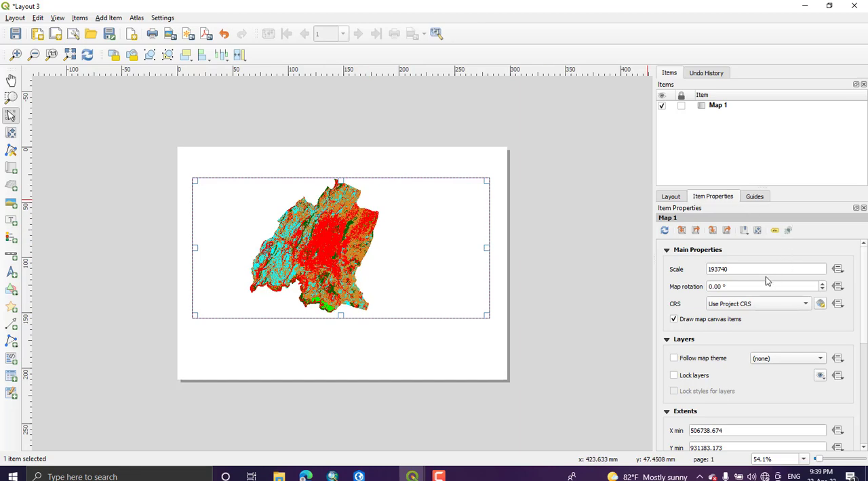
pyautogui.moveTo(756, 230)
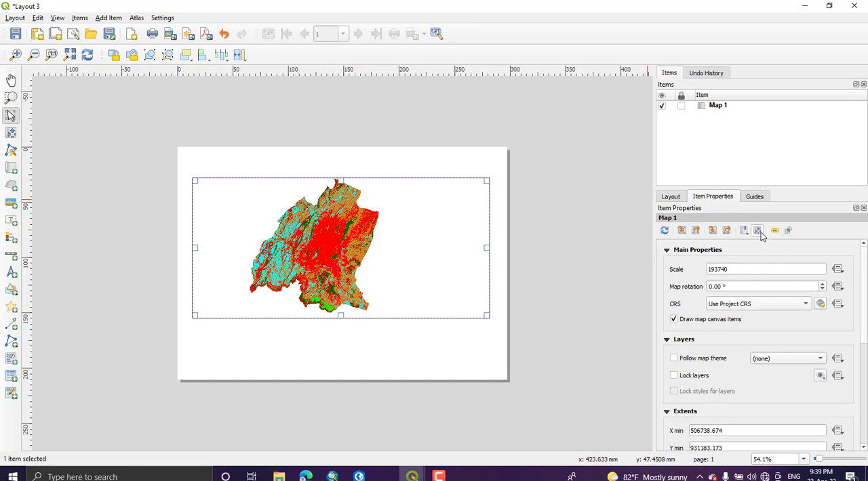
pyautogui.moveTo(756, 231)
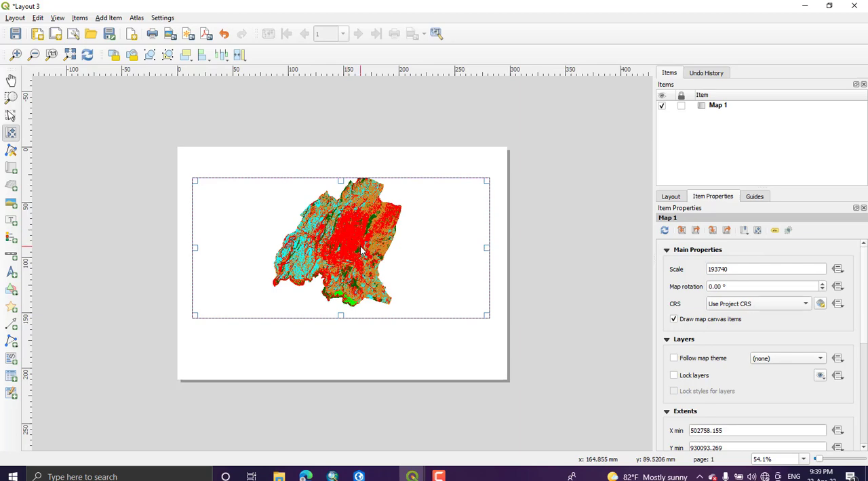
pyautogui.moveTo(341, 247)
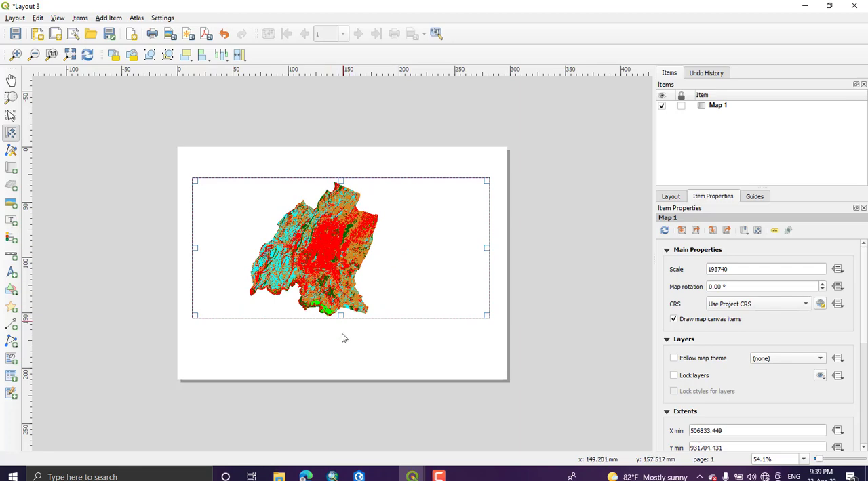
pyautogui.moveTo(790, 263)
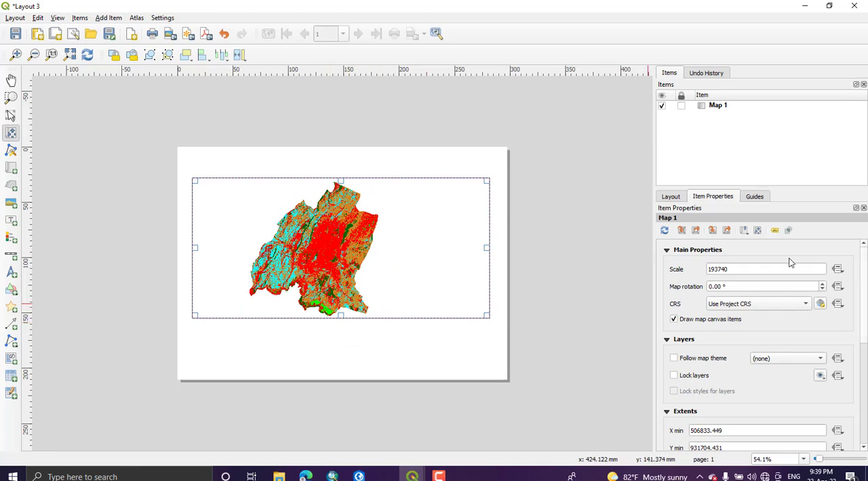
pyautogui.moveTo(416, 290)
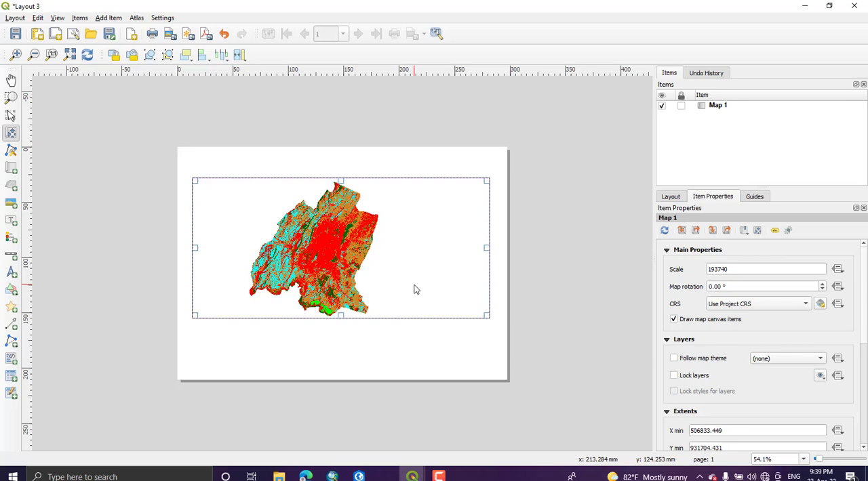
# - Give Map 1 a thin 0.10 frame and a pale cream background colour
pyautogui.scroll(-3)
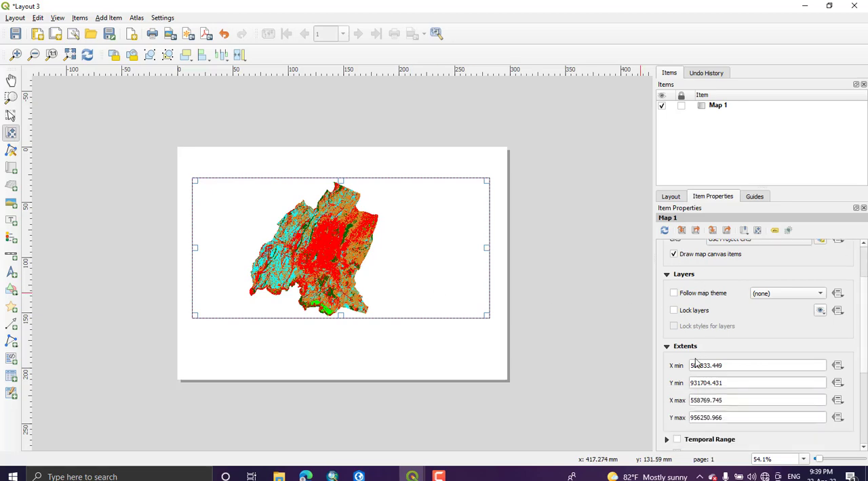
pyautogui.scroll(-3)
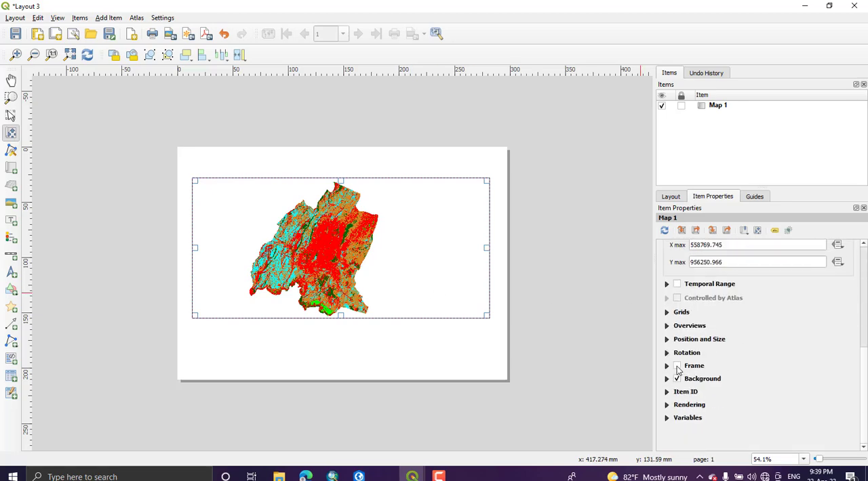
pyautogui.click(668, 366)
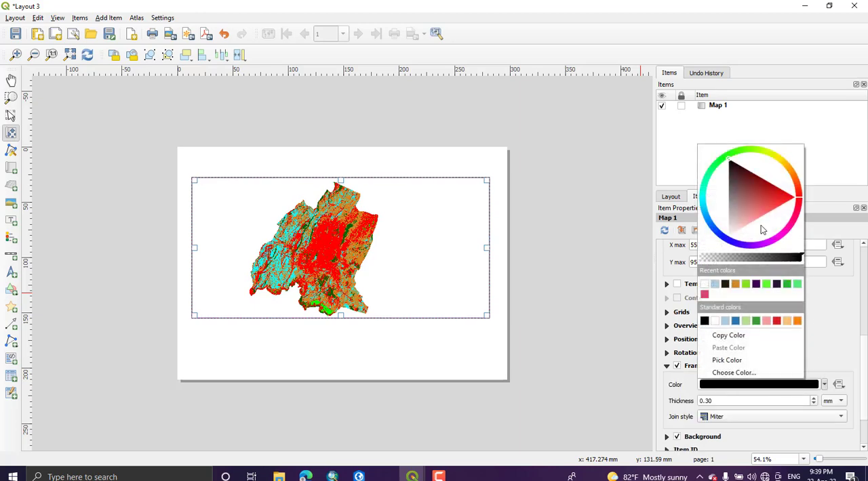
pyautogui.click(770, 191)
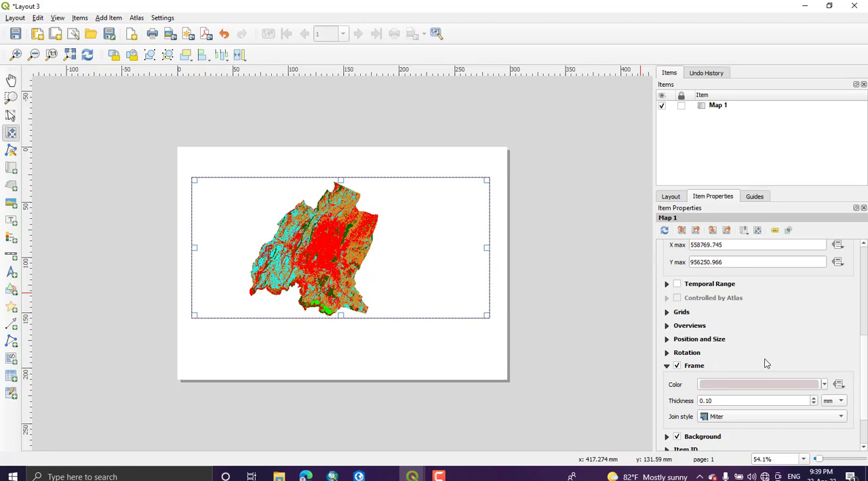
pyautogui.scroll(-3)
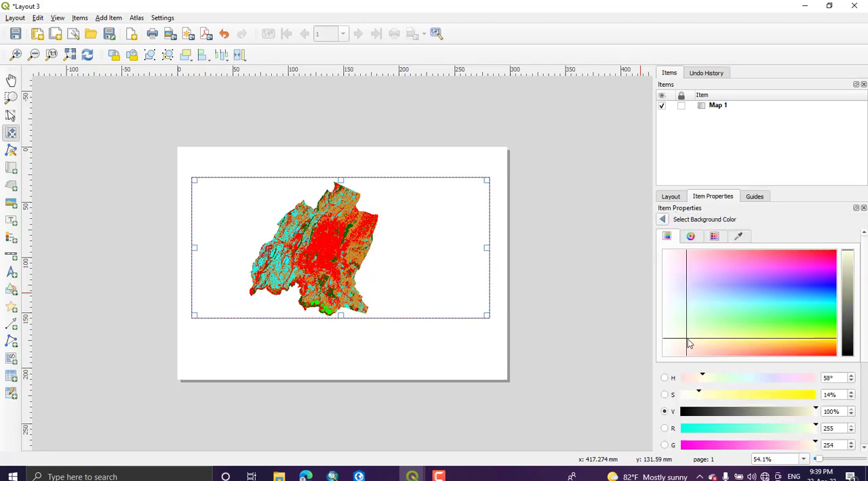
pyautogui.click(686, 332)
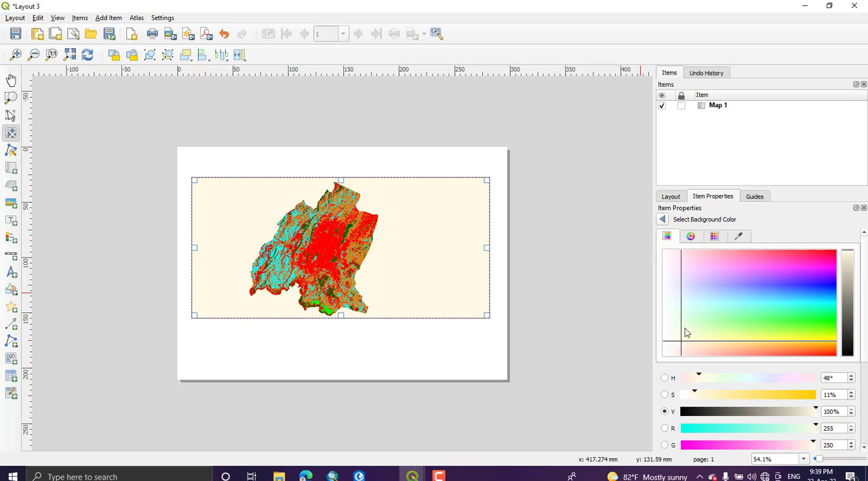
pyautogui.moveTo(852, 301)
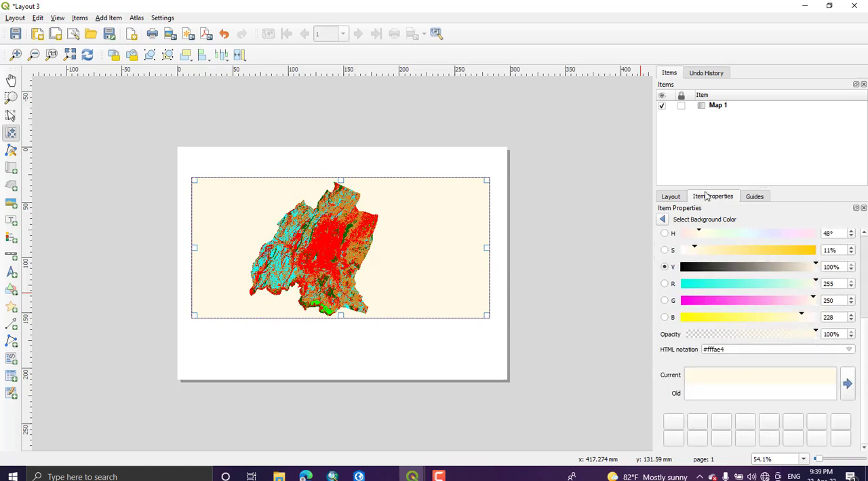
pyautogui.moveTo(347, 300)
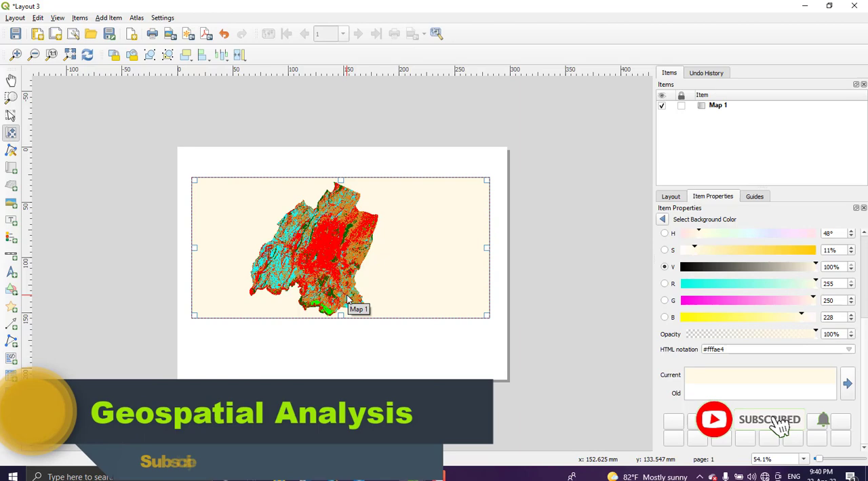
pyautogui.click(108, 18)
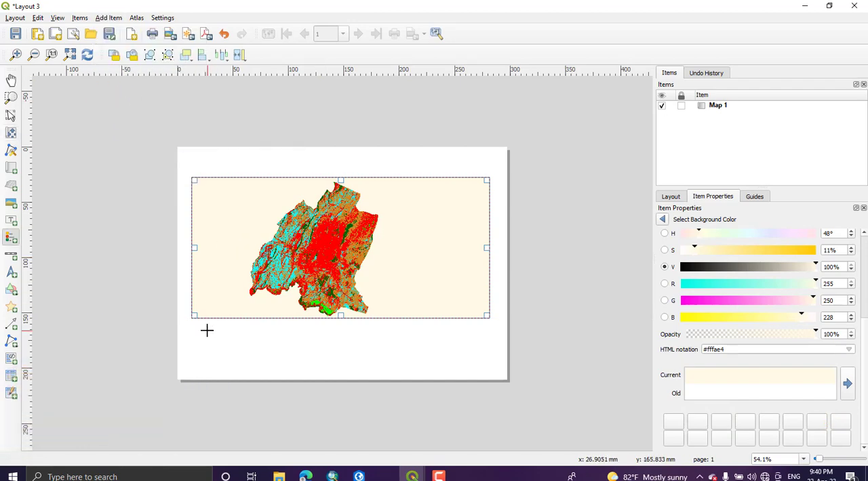
pyautogui.moveTo(192, 325)
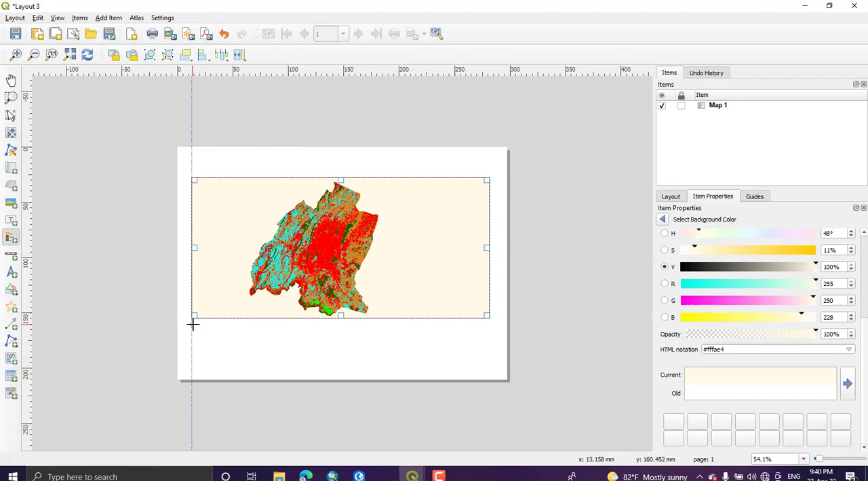
# - Add a legend of the 2021LULC classes below the map in the bottom-left corner
pyautogui.moveTo(193, 324); pyautogui.dragTo(246, 373)
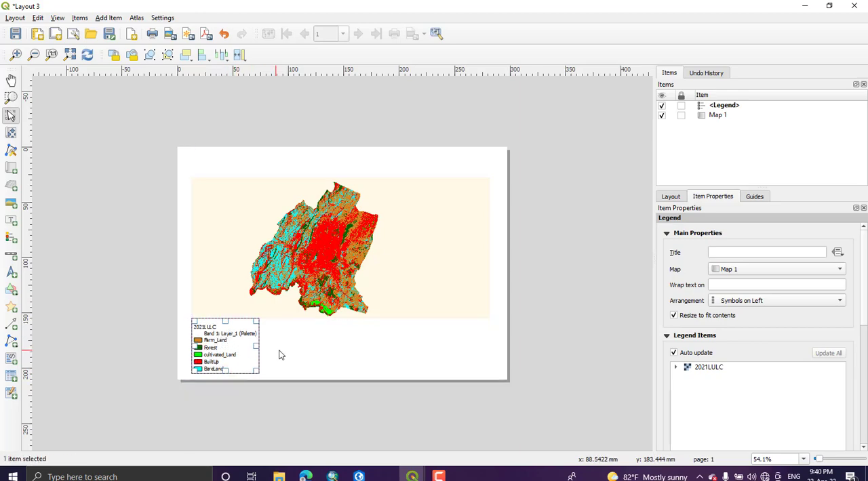
pyautogui.moveTo(214, 363)
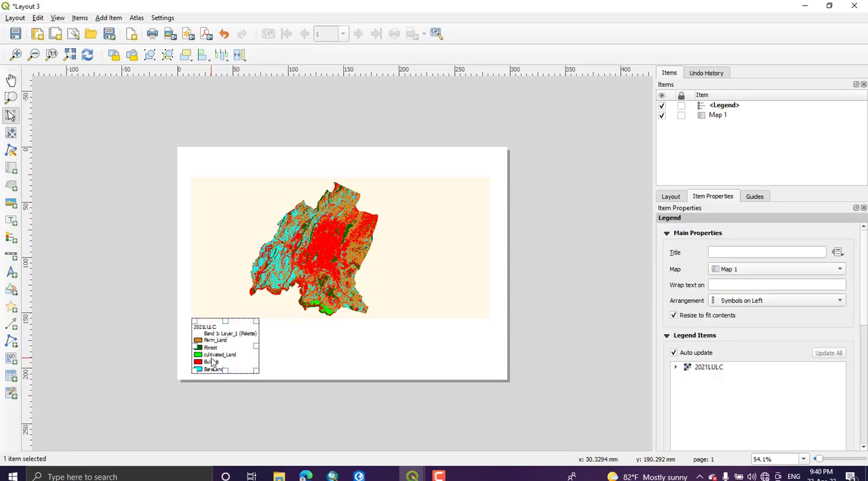
pyautogui.moveTo(224, 346); pyautogui.dragTo(224, 351)
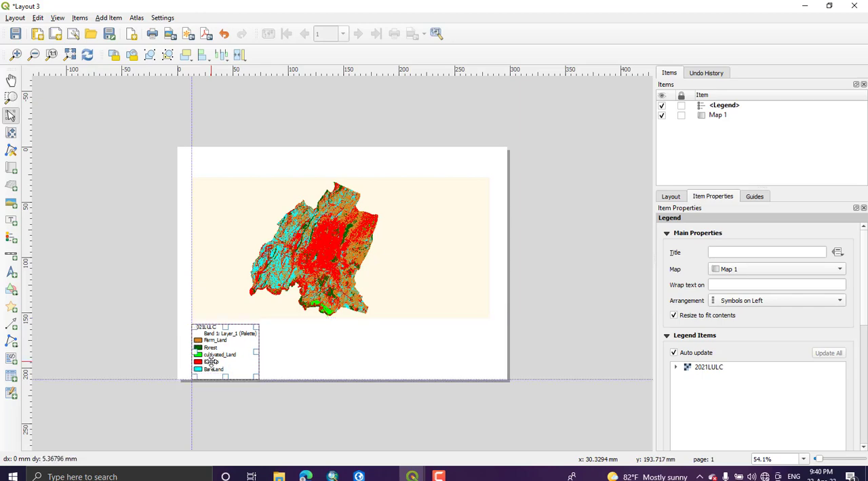
pyautogui.click(223, 350)
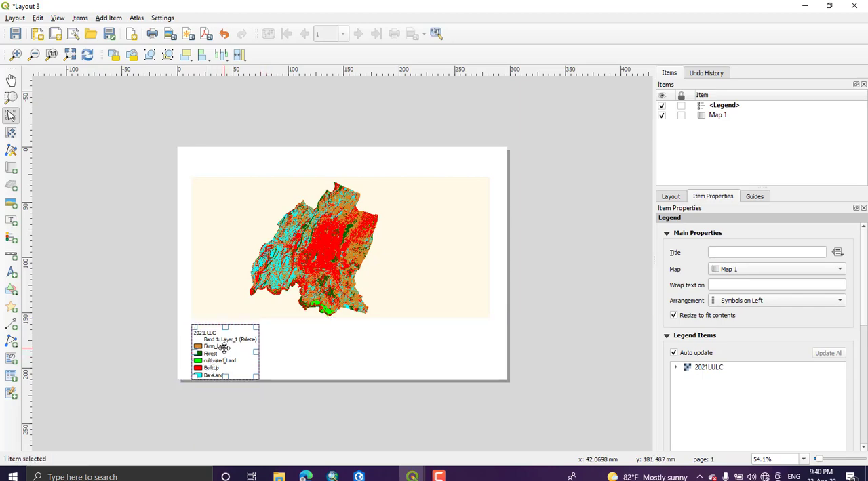
pyautogui.moveTo(662, 244)
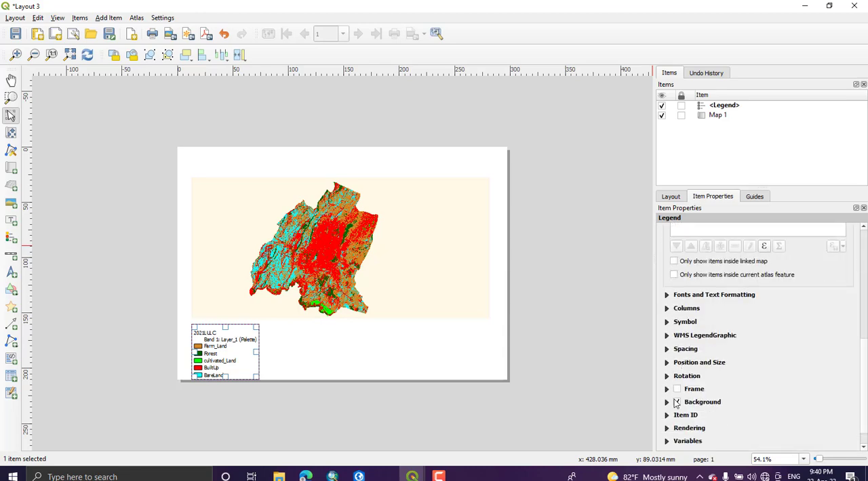
# - Add a frame around the legend and show its font and text formatting settings
pyautogui.scroll(3)
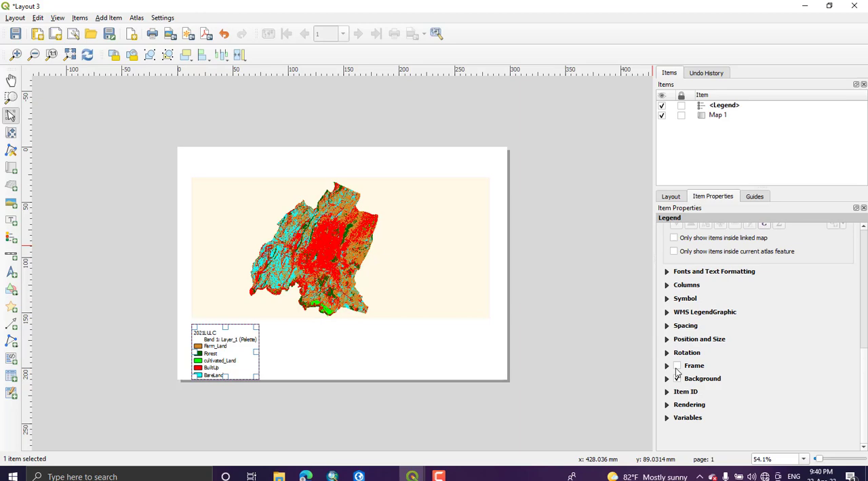
pyautogui.click(667, 366)
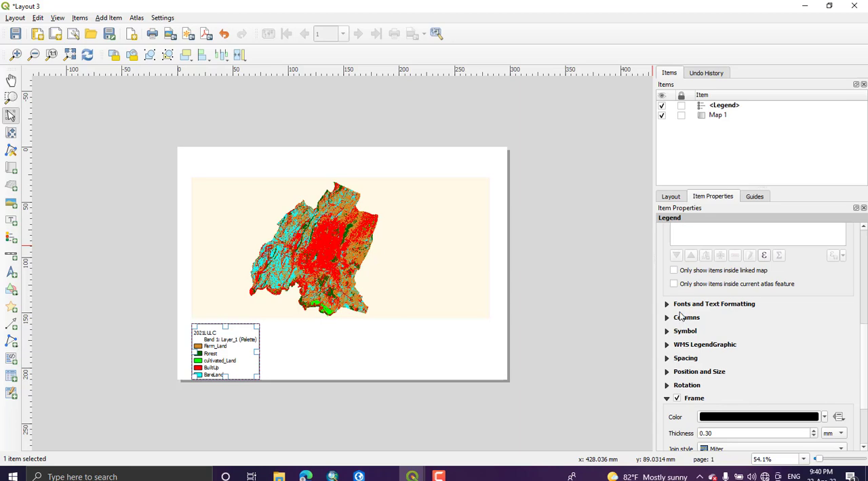
pyautogui.click(713, 303)
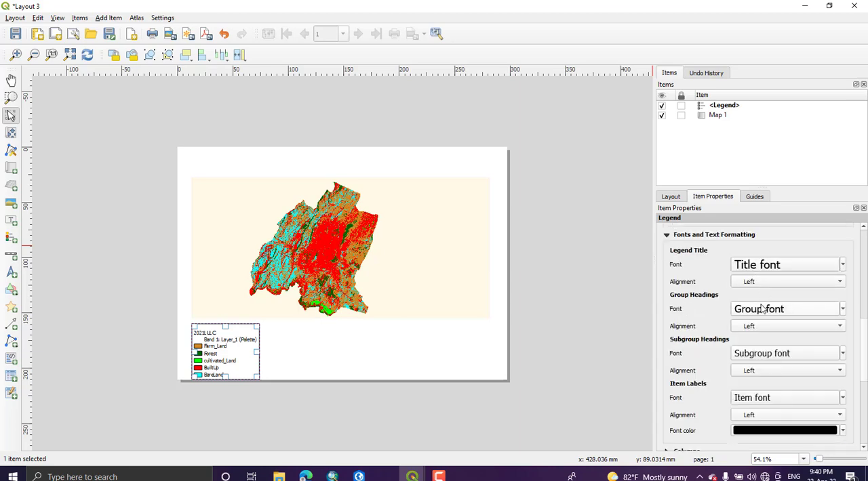
pyautogui.moveTo(712, 276)
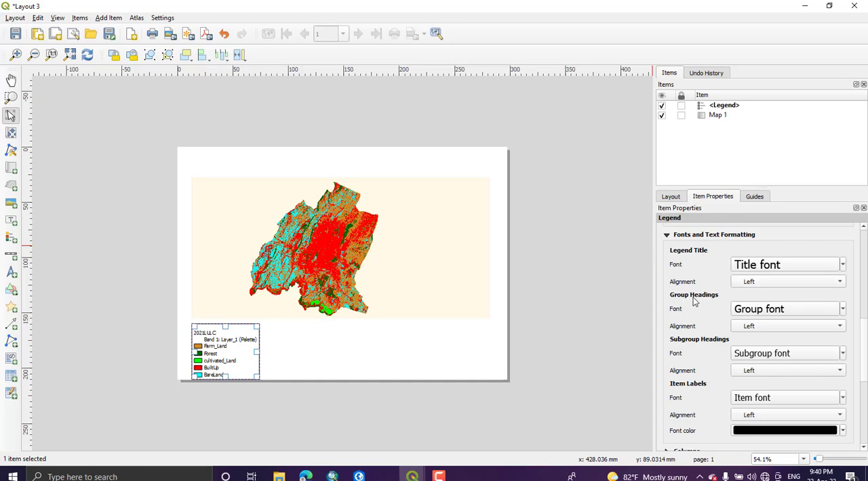
pyautogui.moveTo(767, 313)
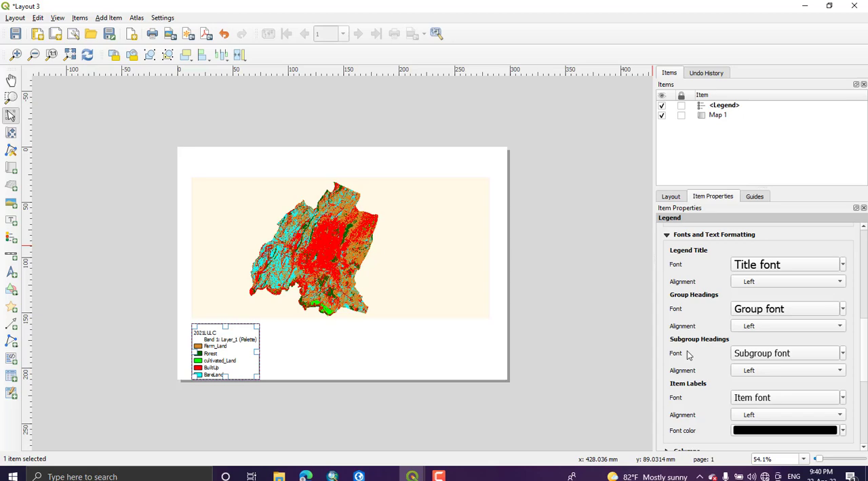
pyautogui.moveTo(739, 349)
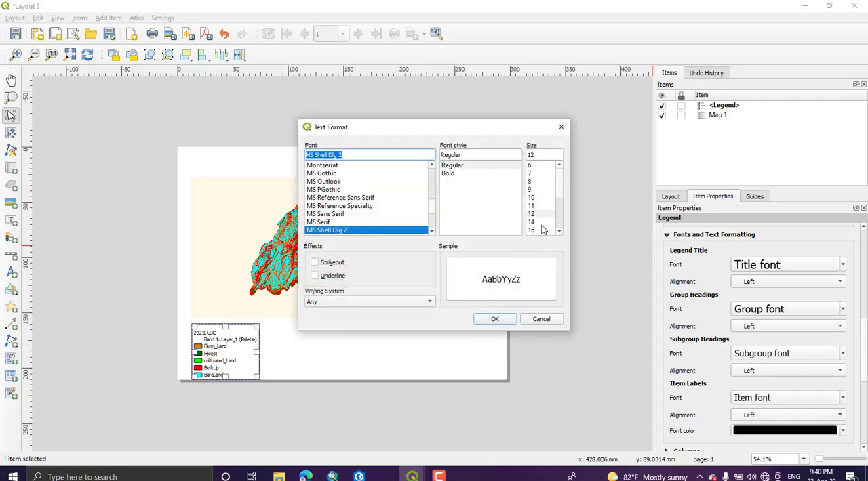
# - Make the legend title bold size 16 and the heading bold size 14, then deselect it
pyautogui.click(532, 231)
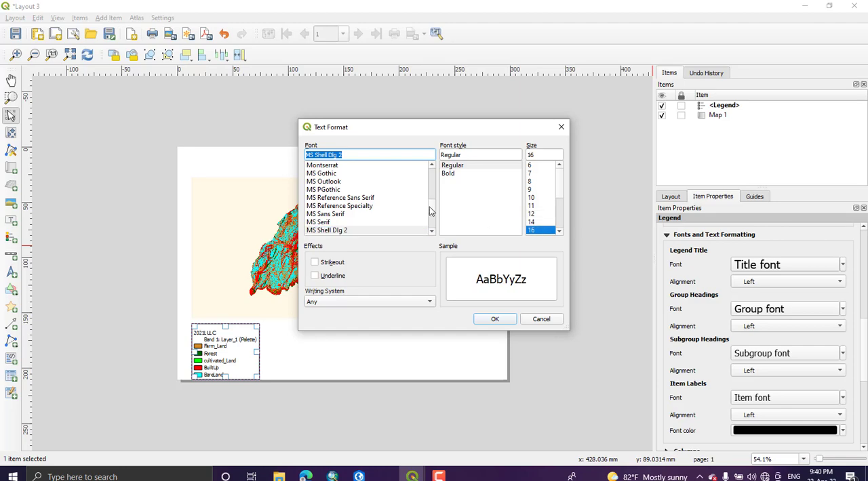
pyautogui.click(448, 173)
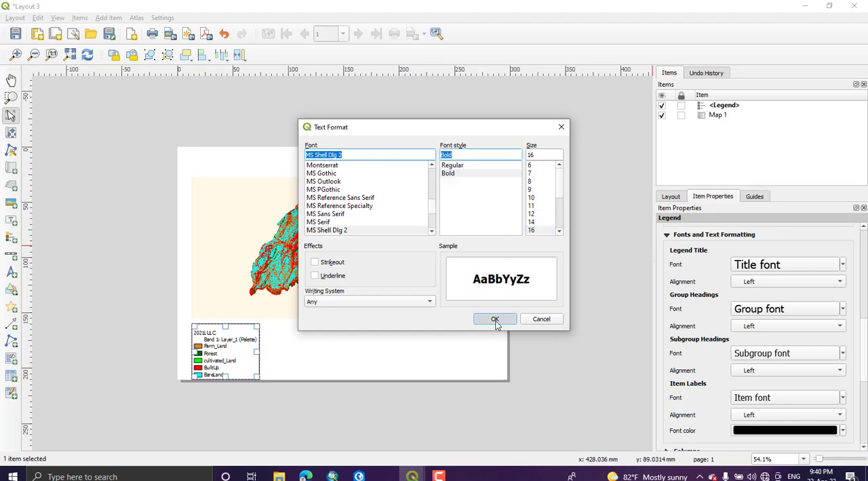
pyautogui.click(494, 320)
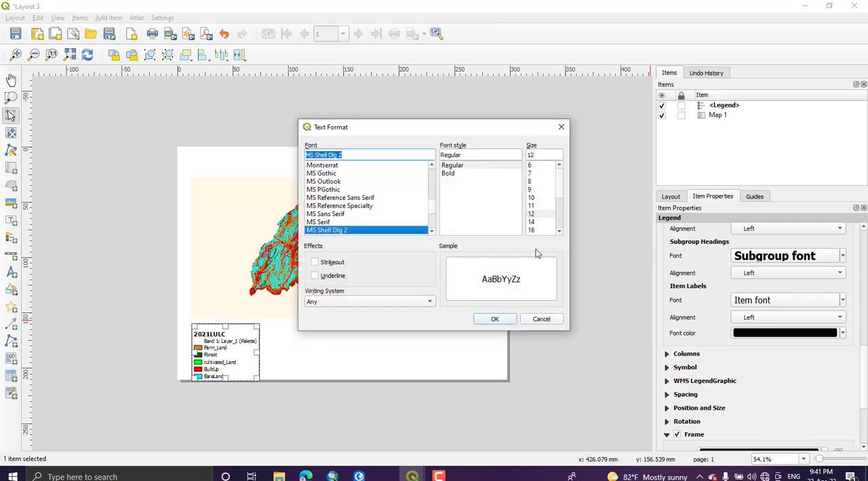
pyautogui.click(531, 223)
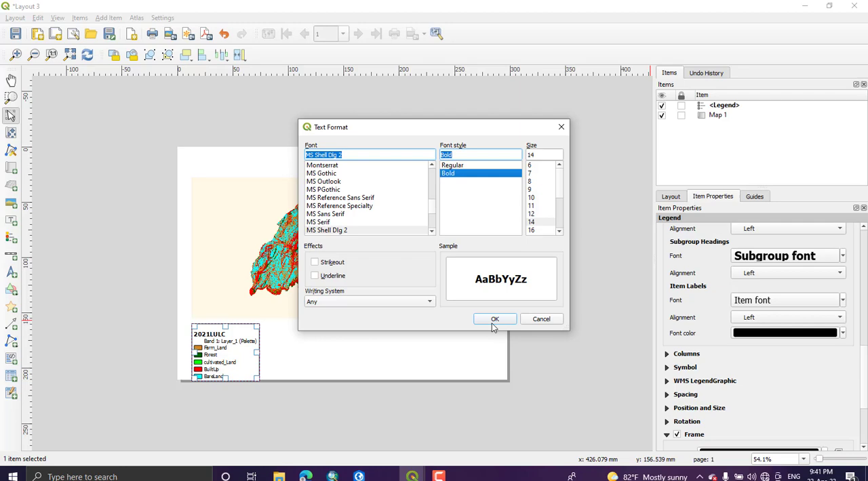
pyautogui.click(494, 319)
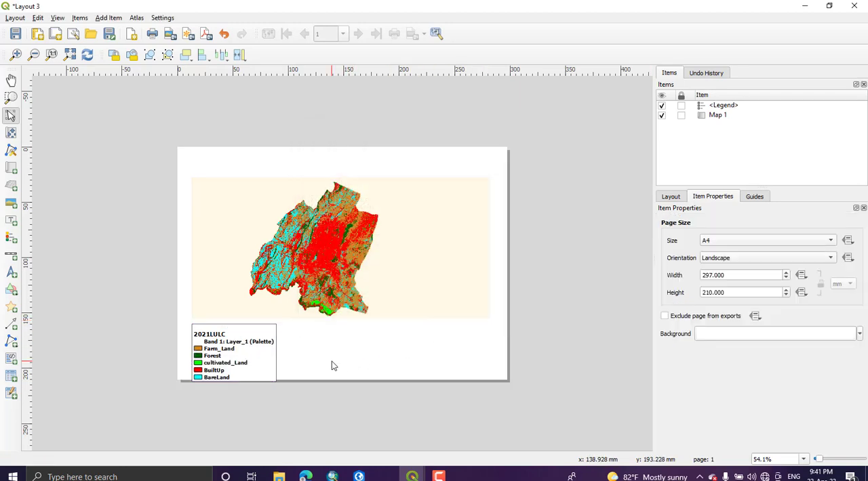
pyautogui.click(233, 350)
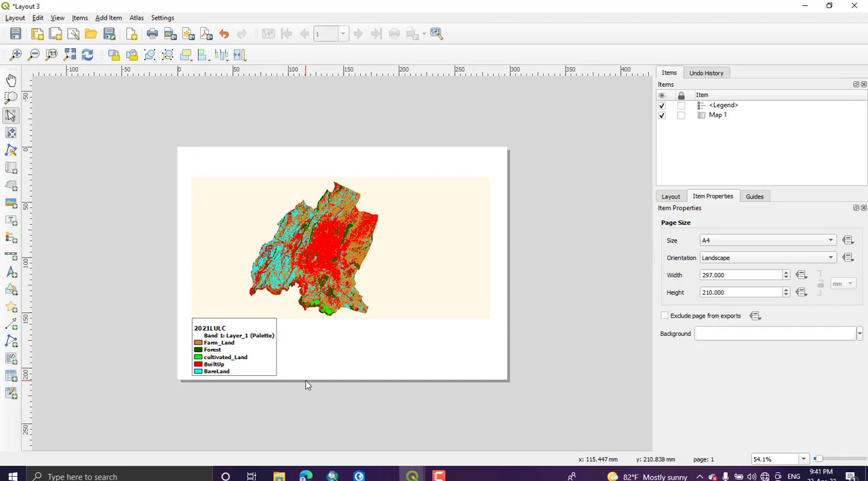
pyautogui.click(234, 348)
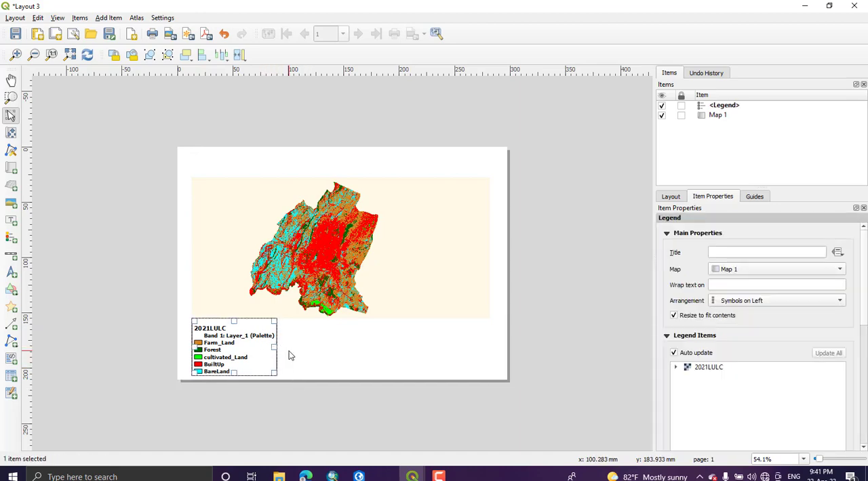
pyautogui.moveTo(299, 358)
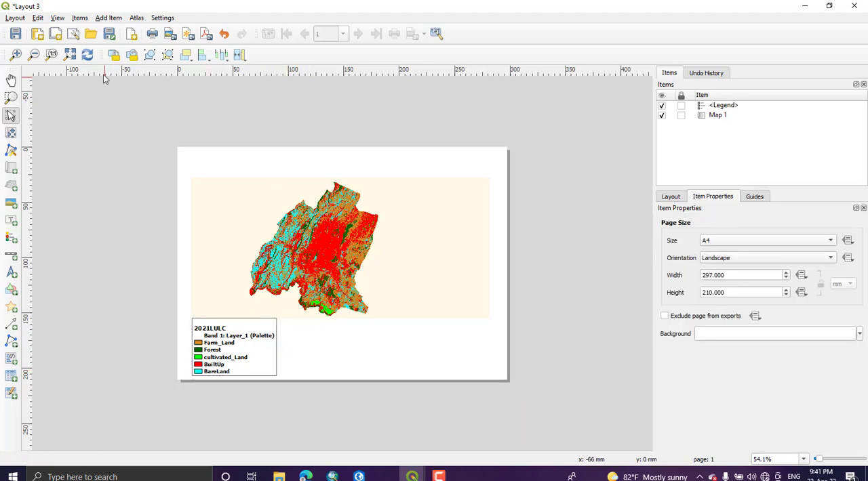
pyautogui.moveTo(108, 18)
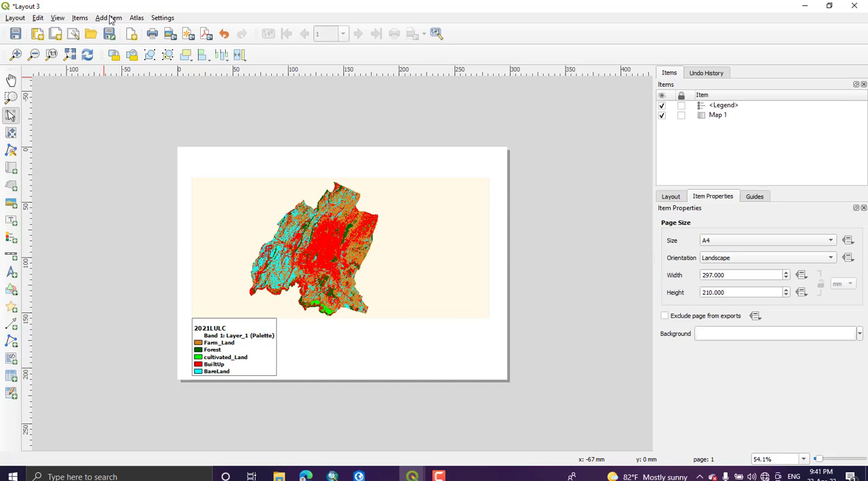
# - Add a text label box at the top of the page above the map
pyautogui.click(108, 18)
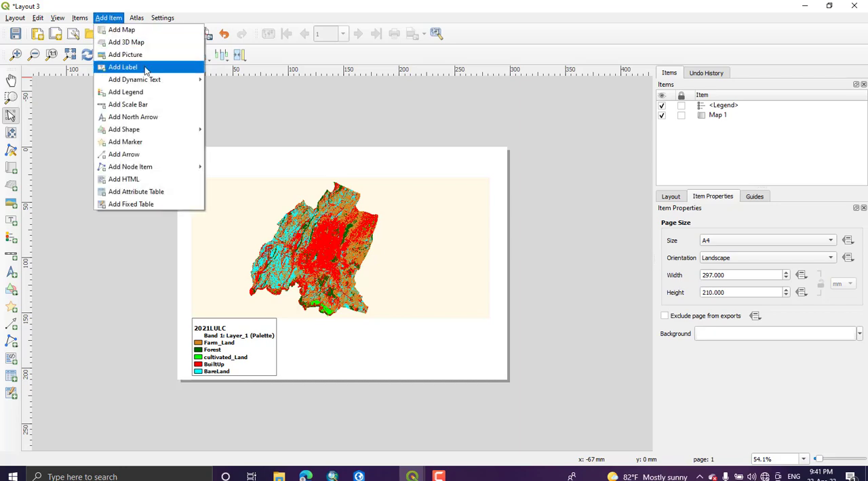
pyautogui.click(122, 66)
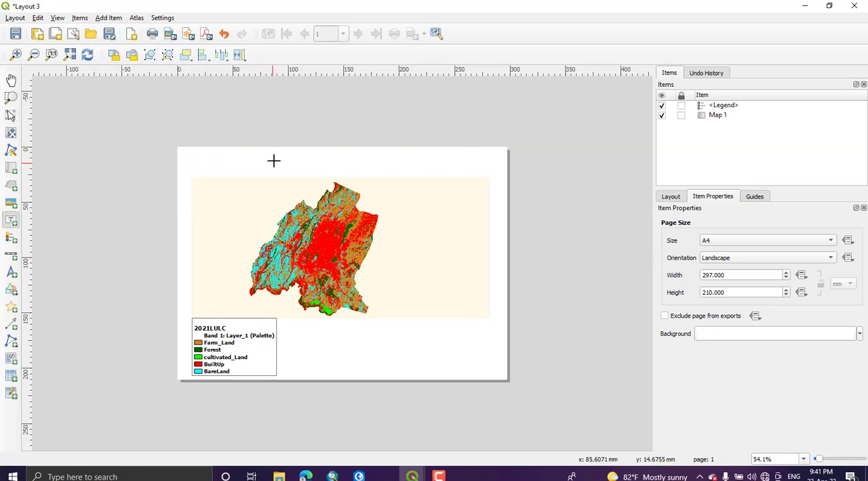
pyautogui.moveTo(276, 155); pyautogui.dragTo(358, 179)
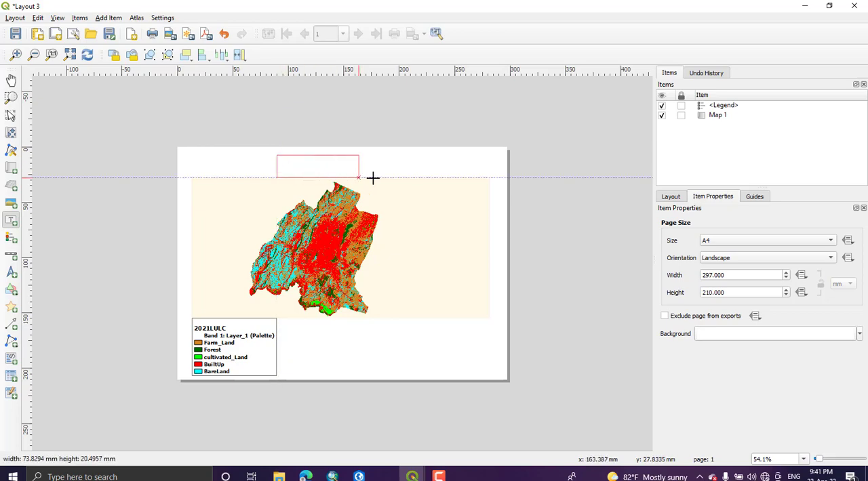
pyautogui.moveTo(358, 178); pyautogui.dragTo(418, 174)
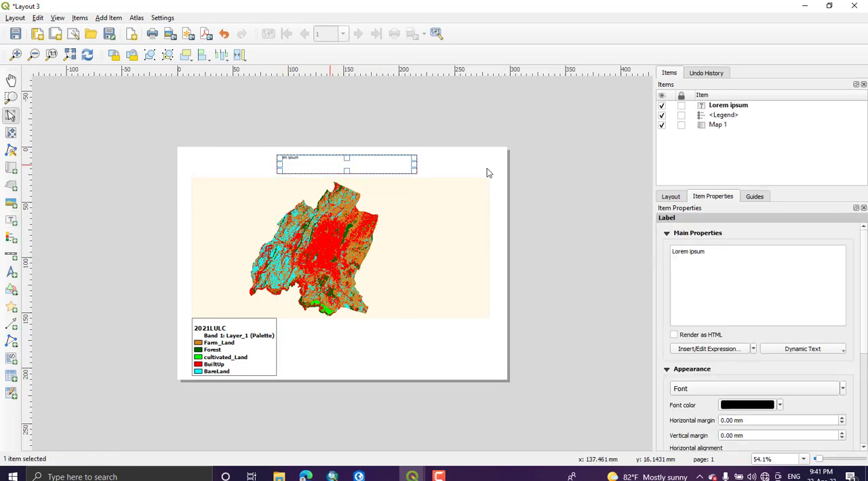
# - Replace the Lorem ipsum placeholder with the title '2021 Land cover Map'
pyautogui.doubleClick(689, 252)
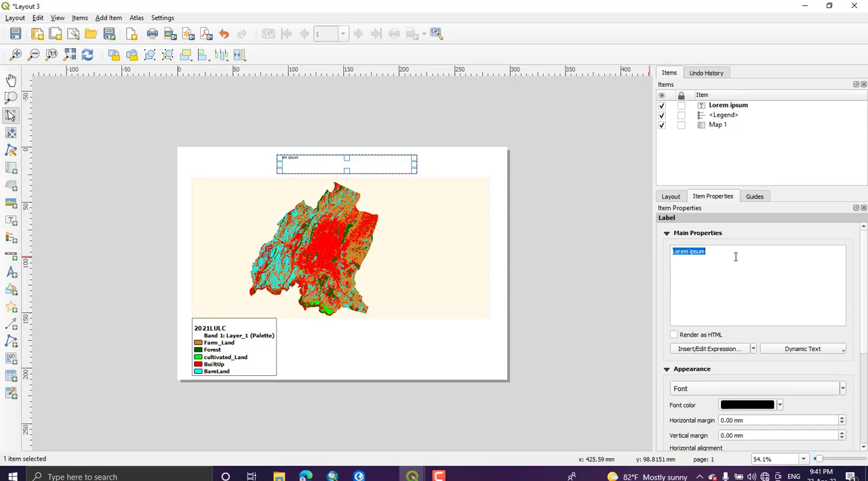
pyautogui.press('Delete')
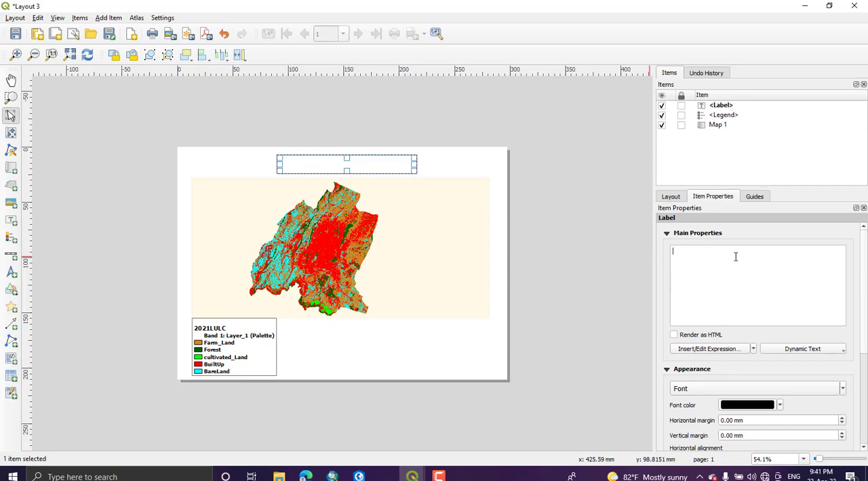
pyautogui.write('2021 L')
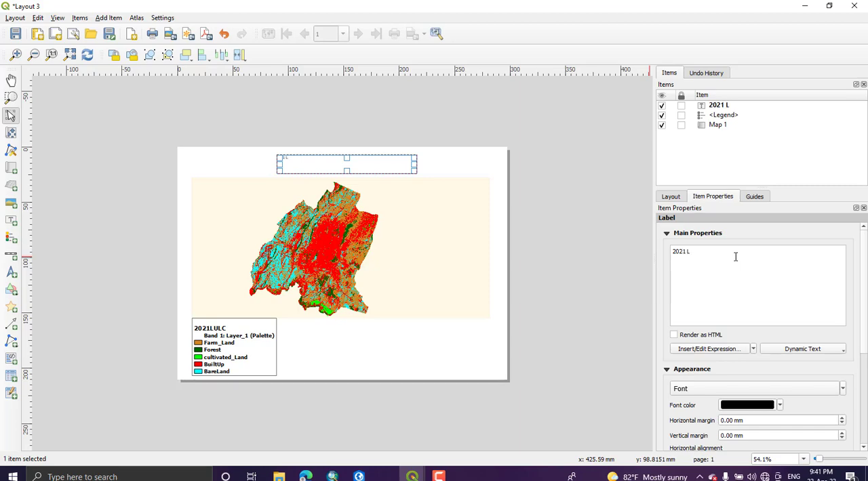
pyautogui.write('and co')
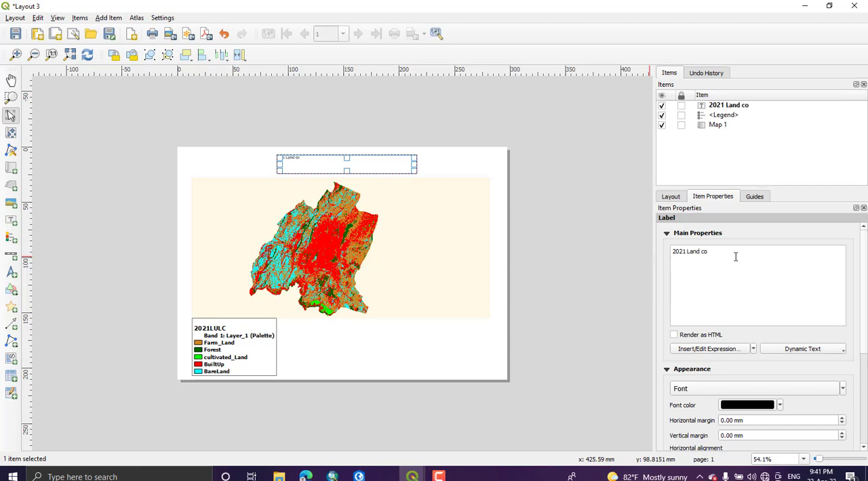
pyautogui.write('ver M')
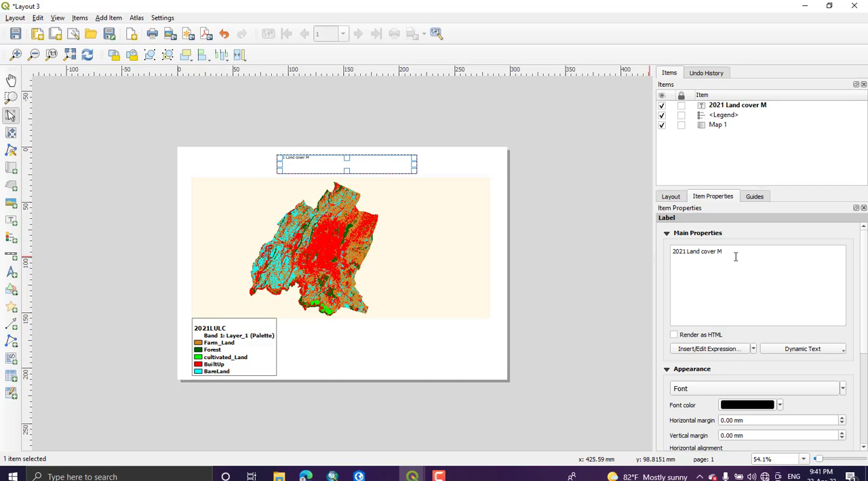
pyautogui.write('ap')
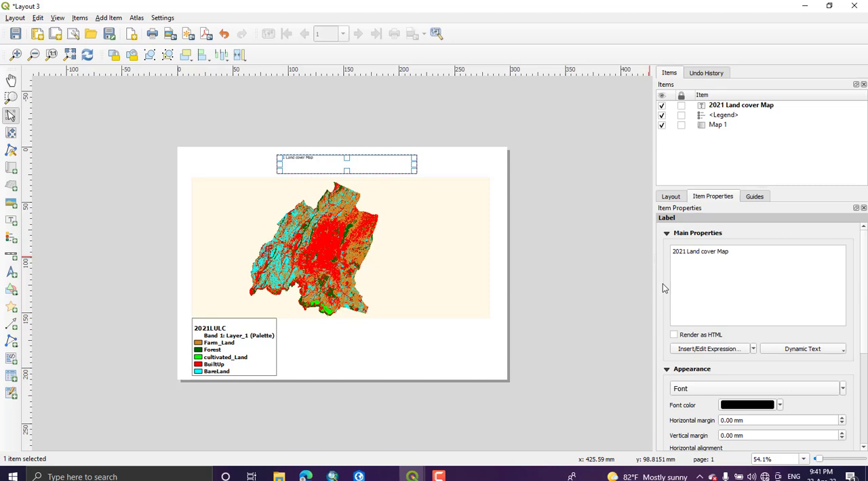
pyautogui.click(738, 258)
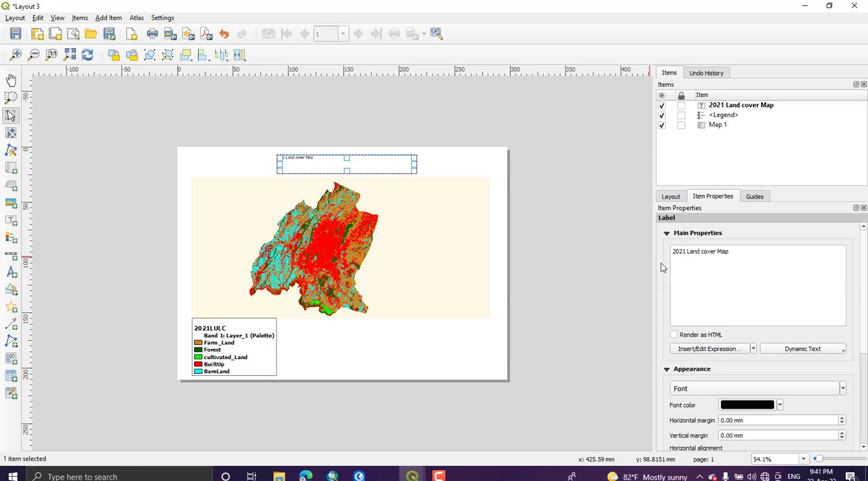
pyautogui.scroll(-3)
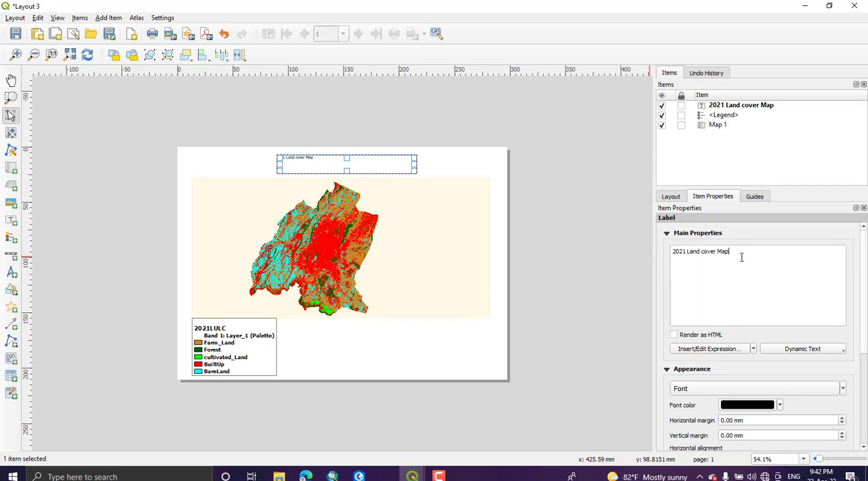
pyautogui.moveTo(662, 270)
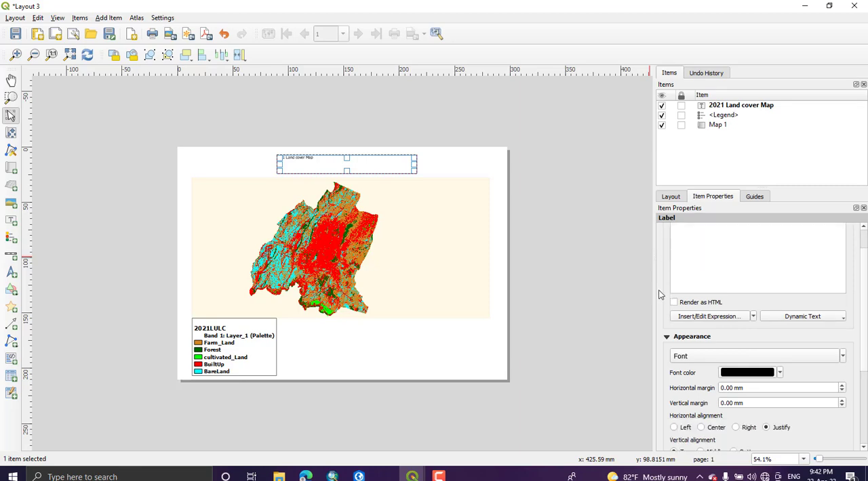
# - Set the title label font to Bold, size 28
pyautogui.click(756, 355)
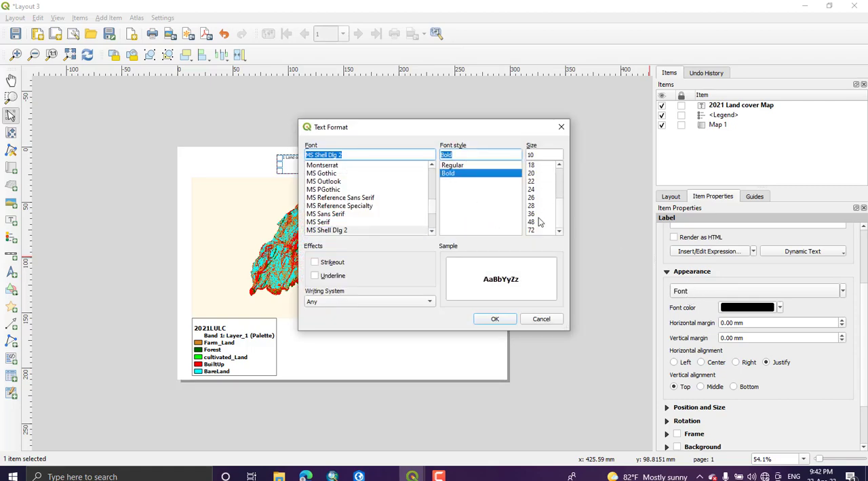
pyautogui.click(532, 198)
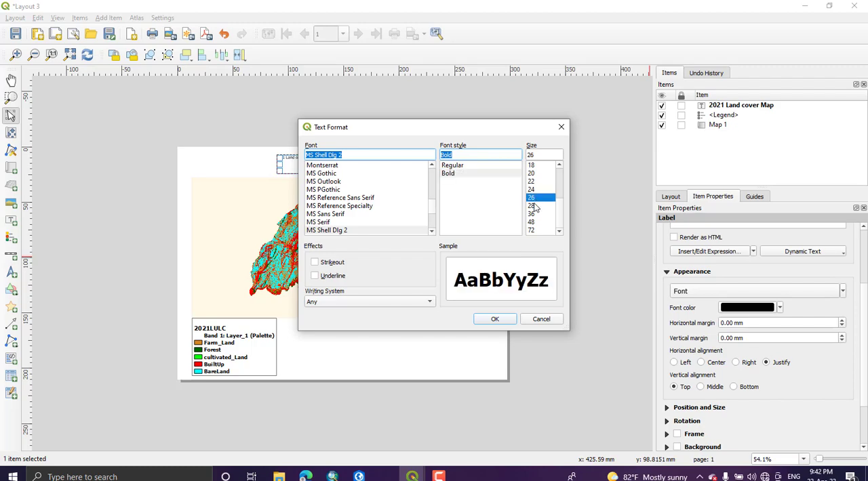
pyautogui.click(532, 206)
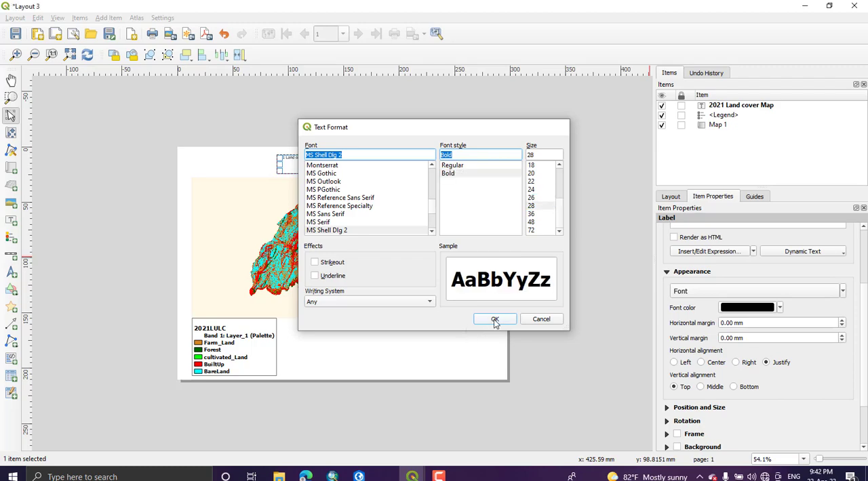
pyautogui.click(494, 320)
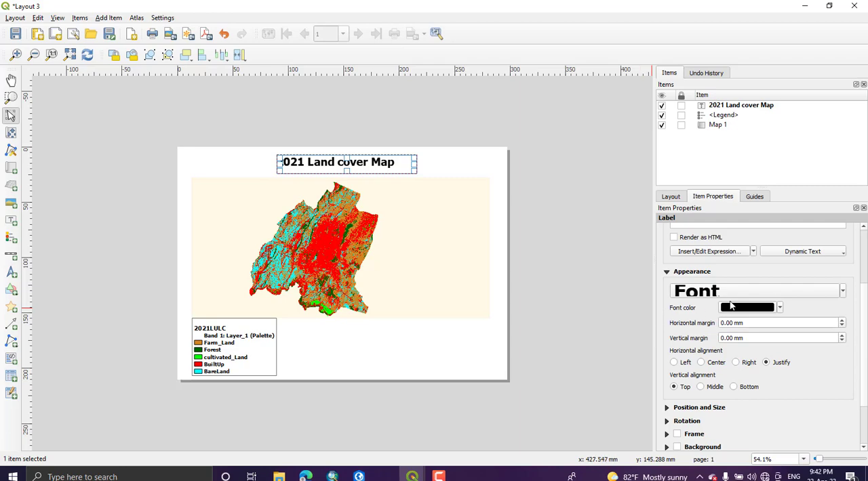
pyautogui.moveTo(797, 312)
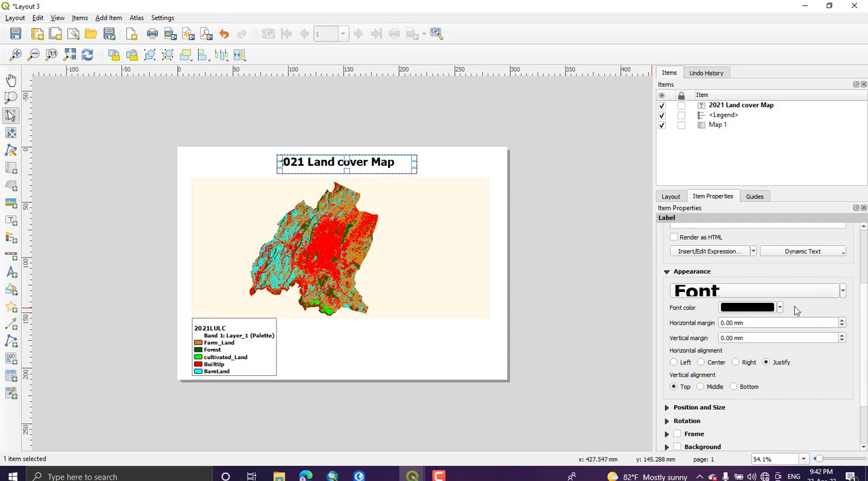
# - Enable a frame and coloured background on the title and centre its text horizontally
pyautogui.scroll(-3)
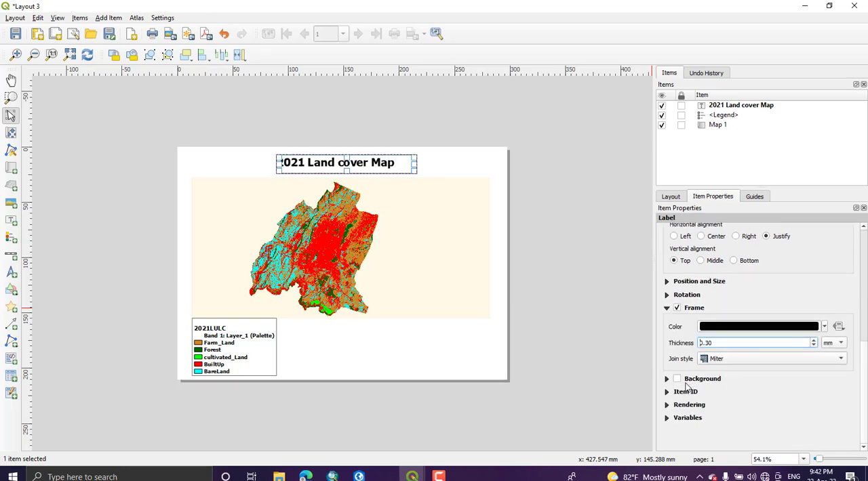
pyautogui.click(676, 378)
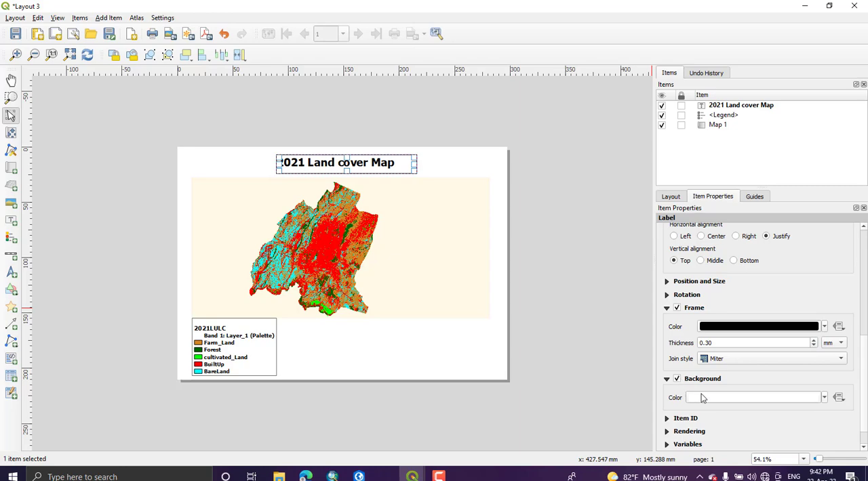
pyautogui.click(757, 397)
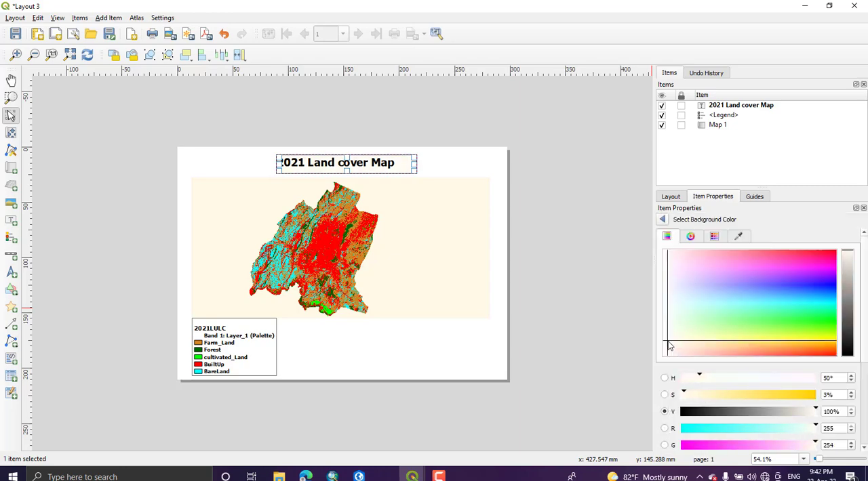
pyautogui.moveTo(238, 173)
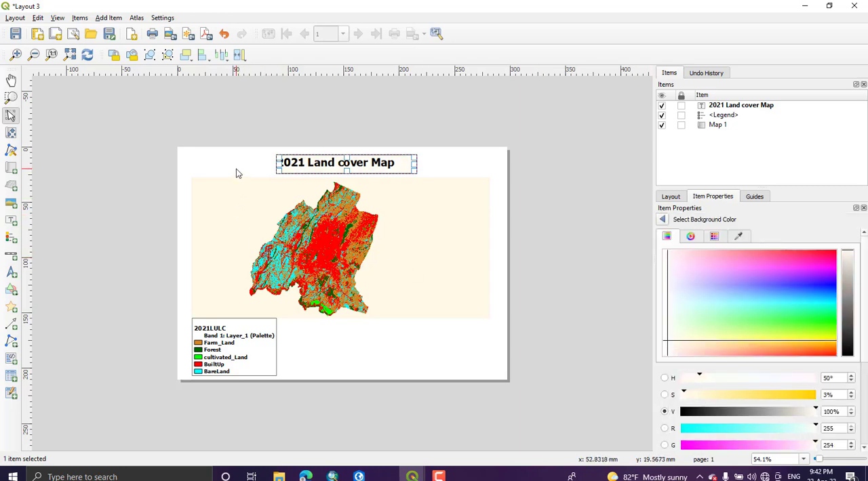
pyautogui.click(415, 211)
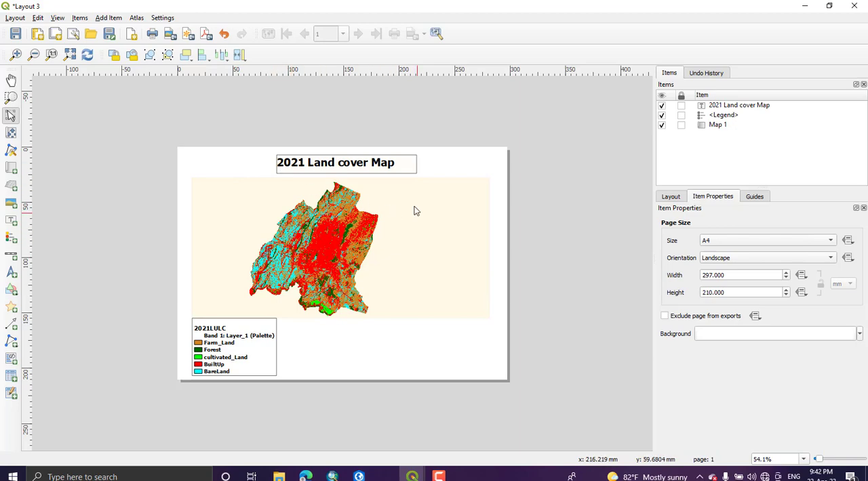
pyautogui.click(345, 163)
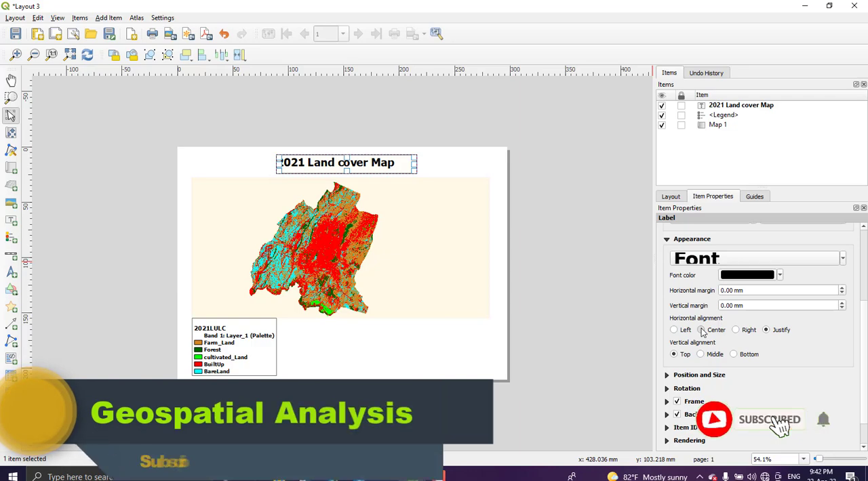
pyautogui.click(477, 174)
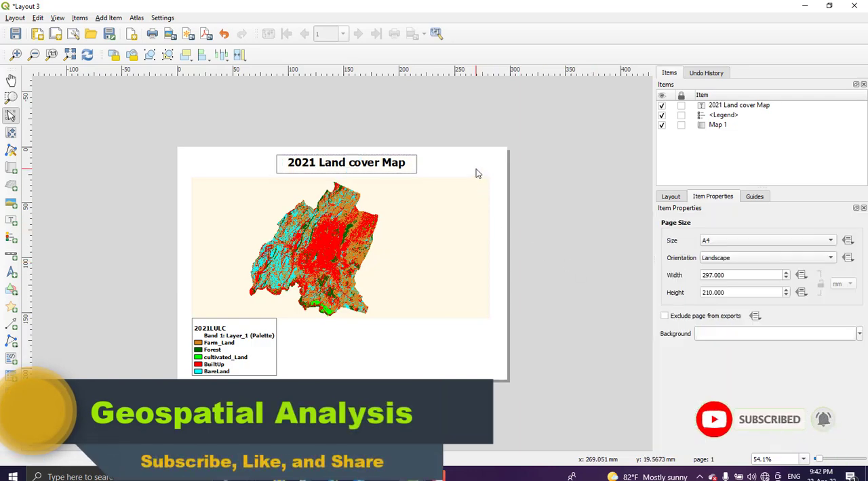
pyautogui.moveTo(418, 359)
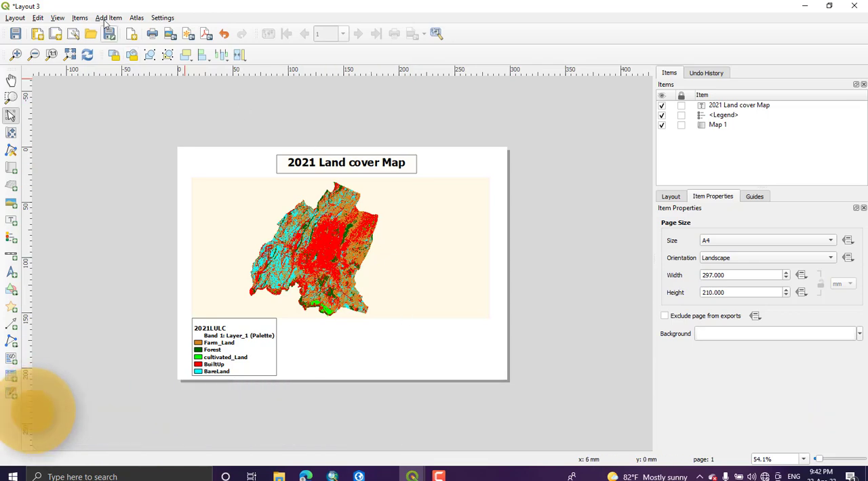
# - Add a kilometre scale bar below the map with an extra right-hand segment
pyautogui.click(109, 18)
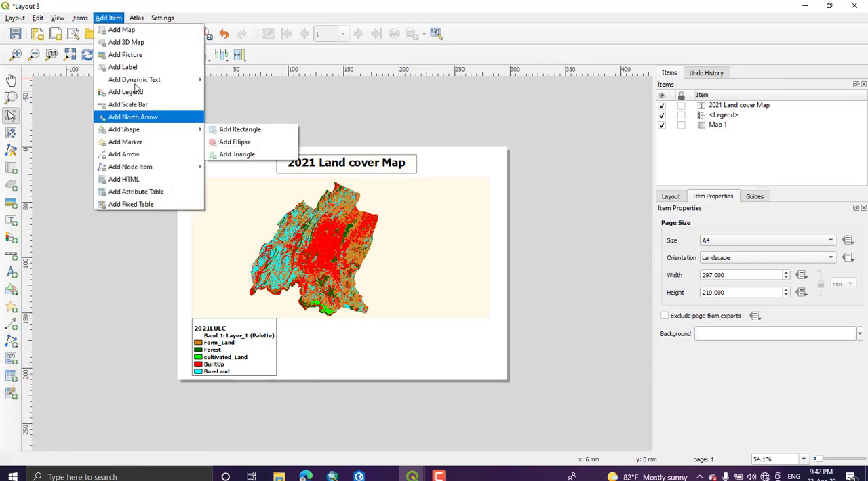
pyautogui.moveTo(125, 42)
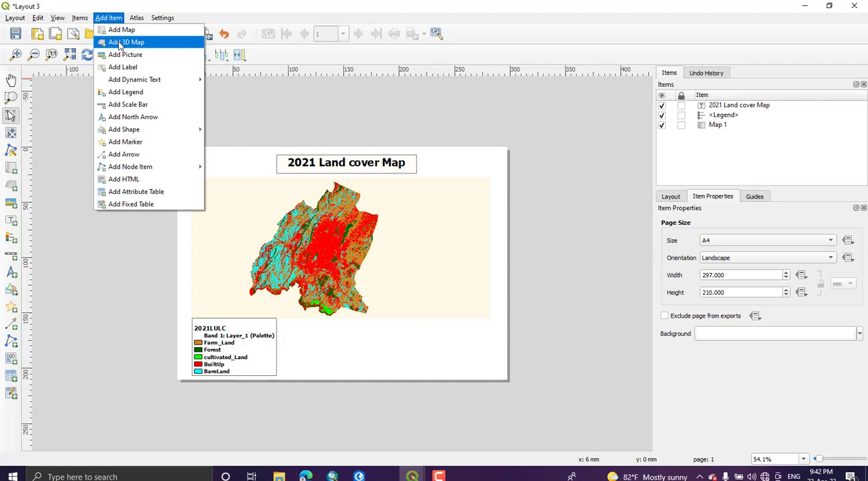
pyautogui.moveTo(127, 104)
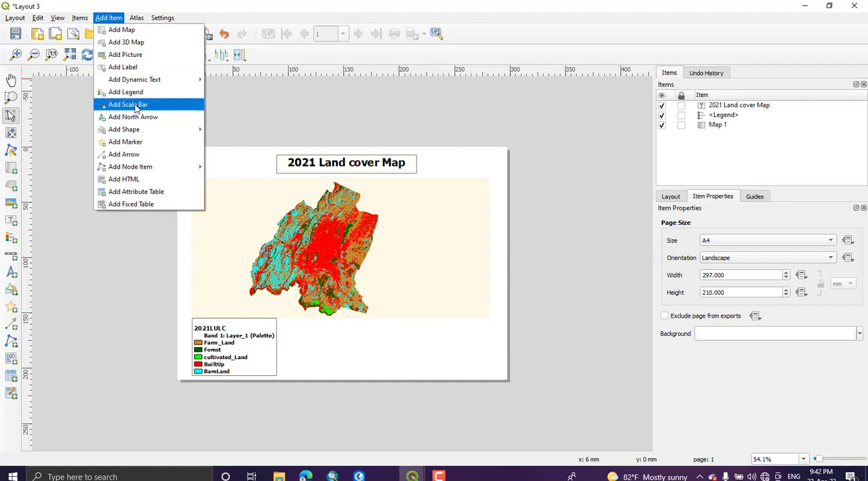
pyautogui.click(128, 104)
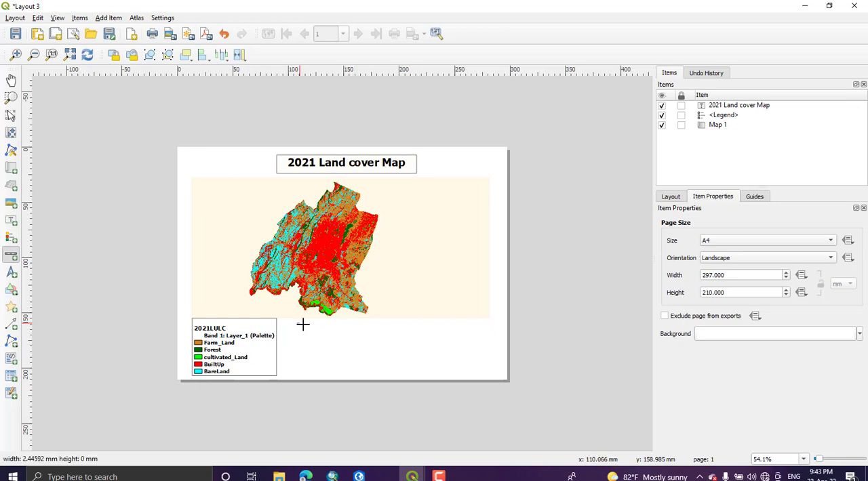
pyautogui.moveTo(304, 324); pyautogui.dragTo(367, 329)
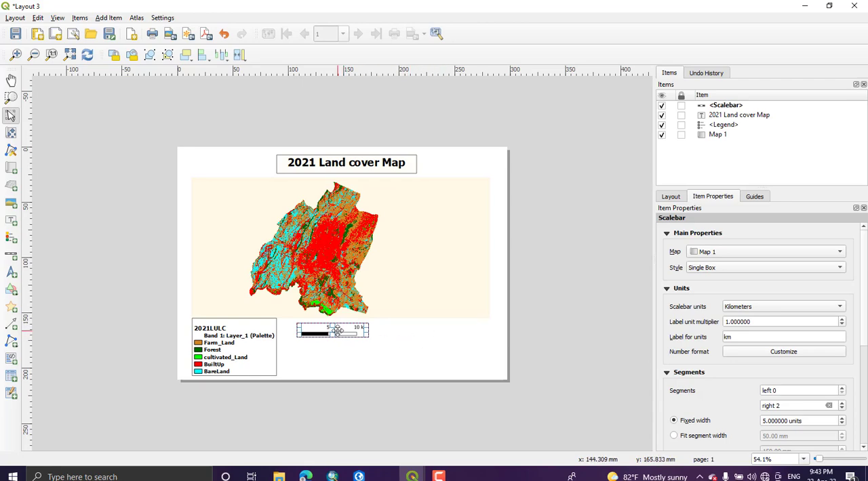
pyautogui.moveTo(500, 328)
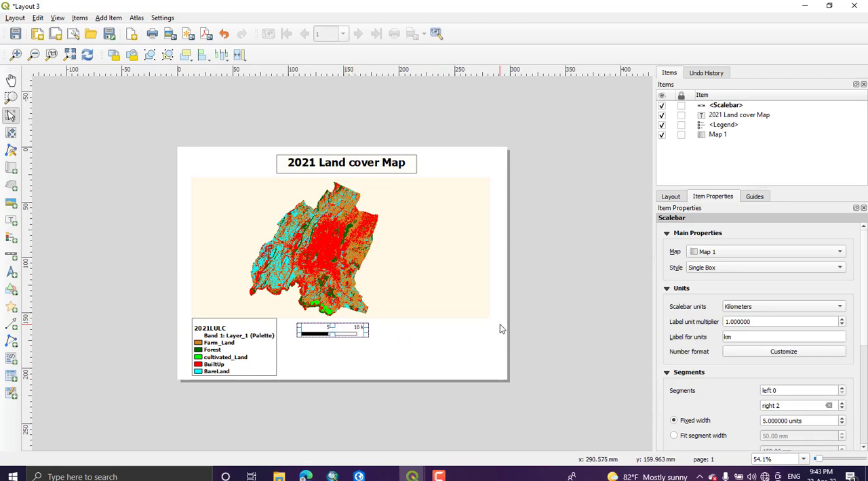
pyautogui.moveTo(708, 408)
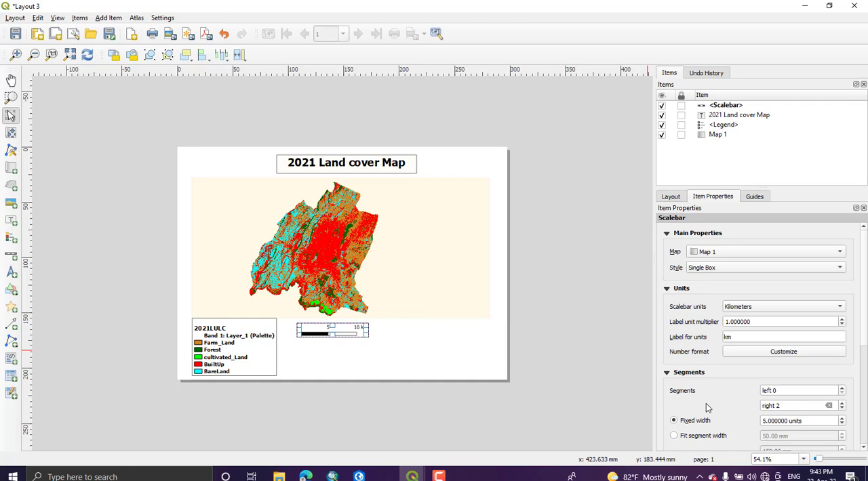
pyautogui.moveTo(794, 405)
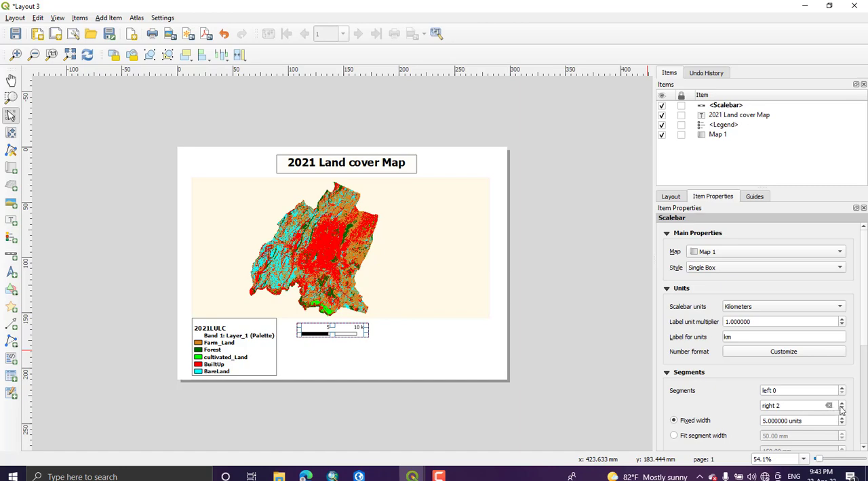
pyautogui.click(842, 403)
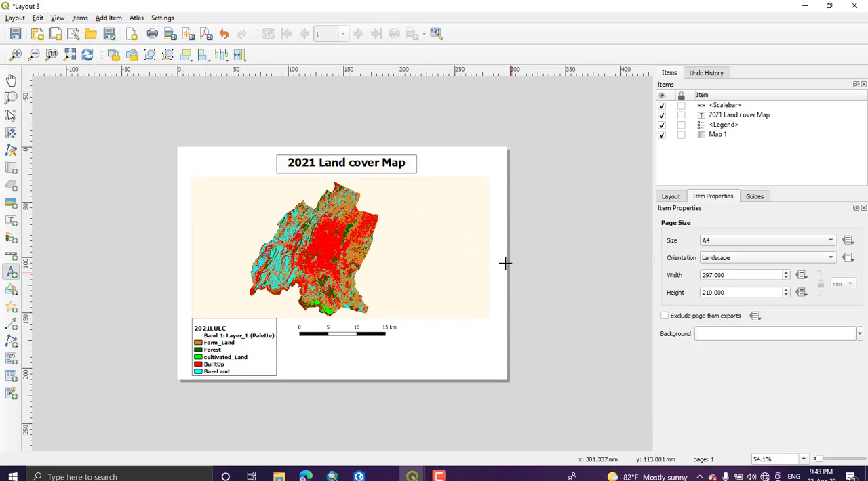
pyautogui.moveTo(466, 187)
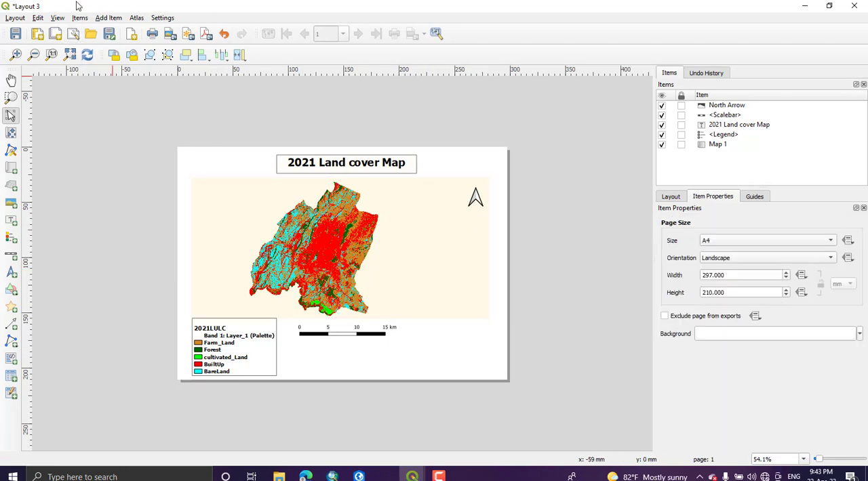
# - Add a Current Date dynamic text label in the page's top-right corner
pyautogui.click(108, 18)
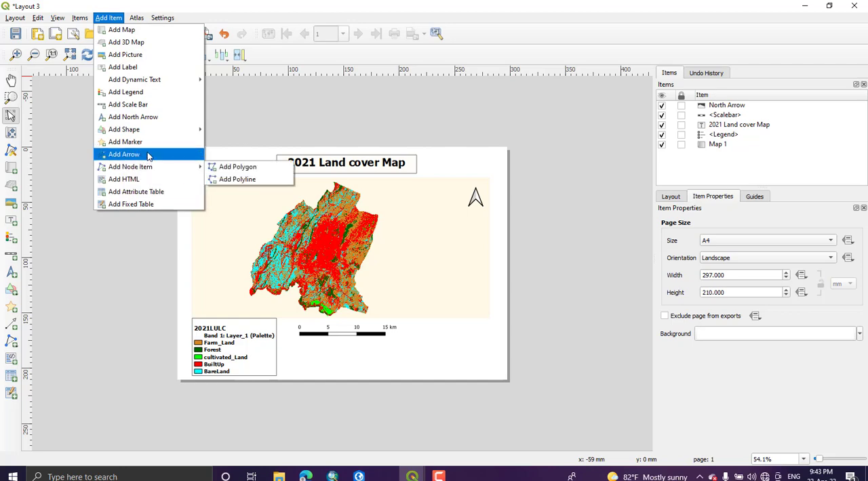
pyautogui.moveTo(128, 104)
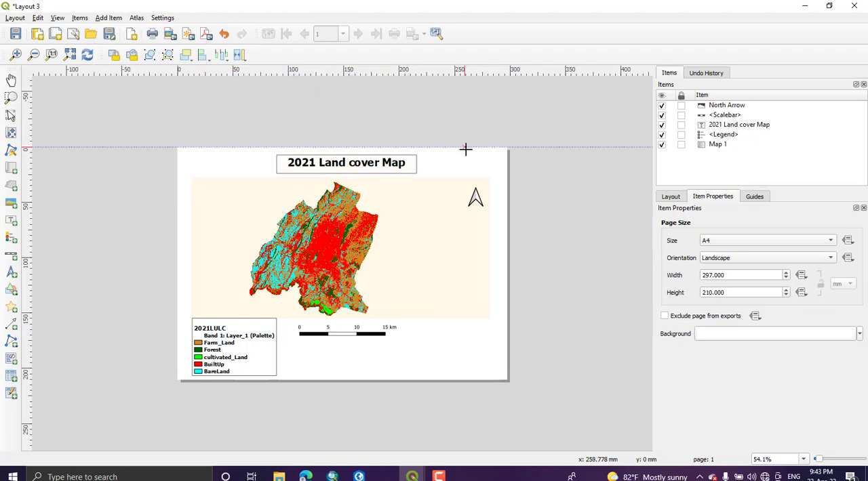
pyautogui.moveTo(467, 148); pyautogui.dragTo(486, 165)
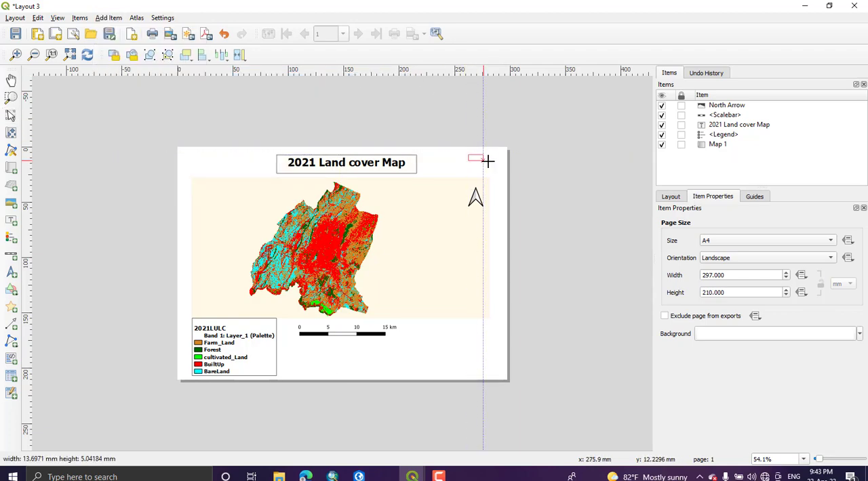
pyautogui.click(480, 159)
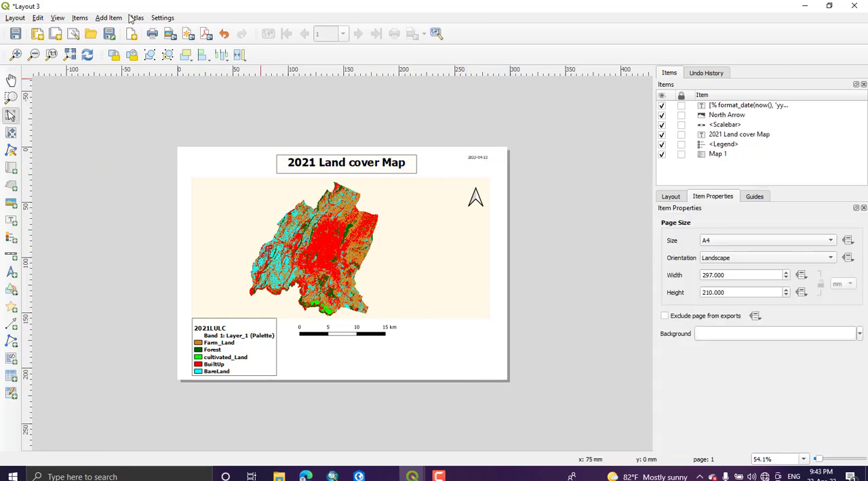
# - Add a Map 1 ellipsoid dynamic label below the scale bar at font size 14
pyautogui.click(109, 17)
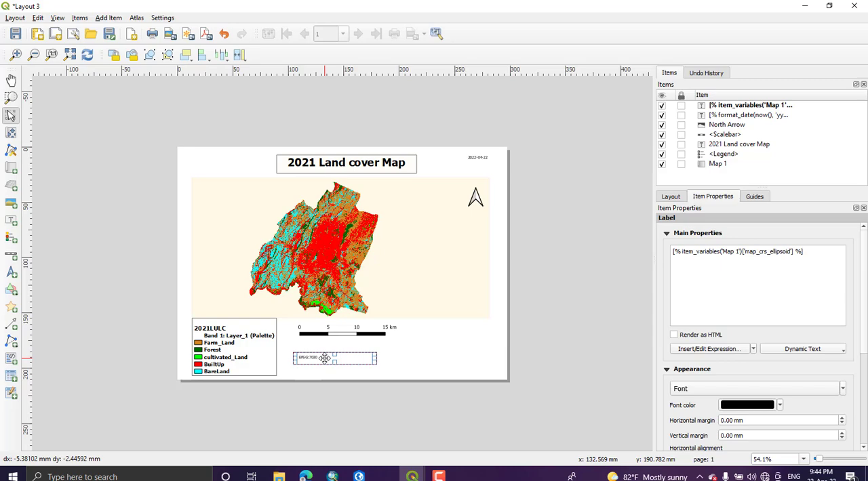
pyautogui.click(323, 369)
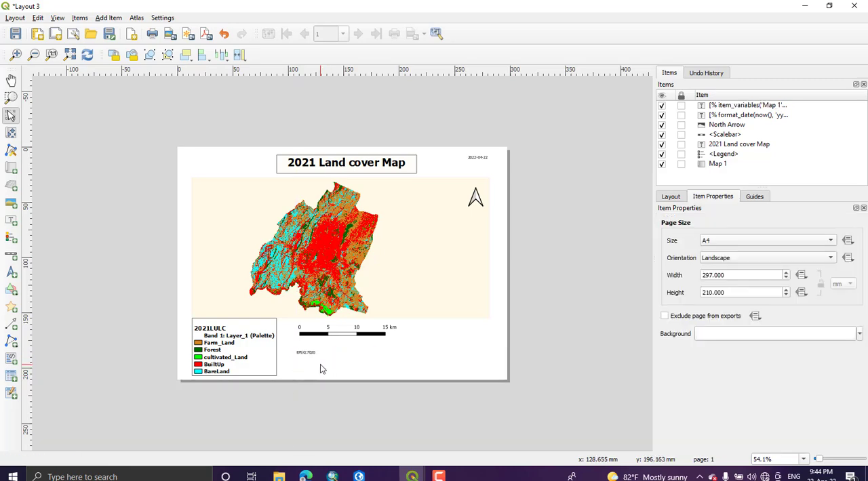
pyautogui.click(339, 352)
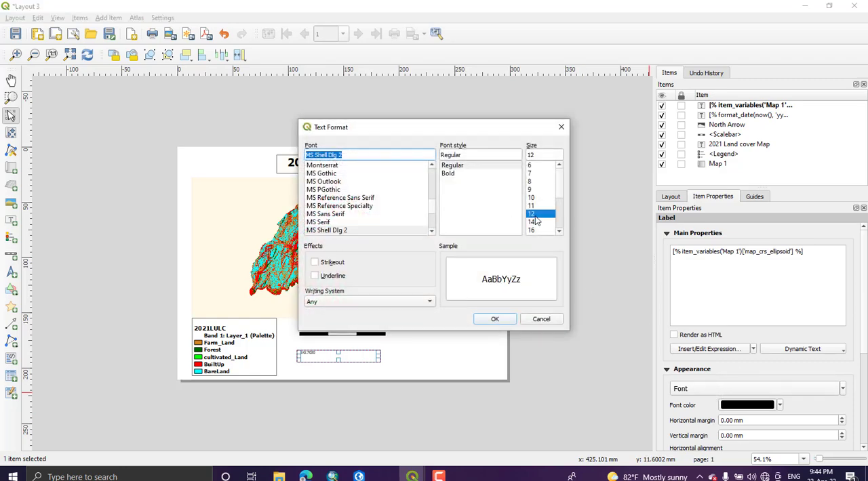
pyautogui.click(532, 222)
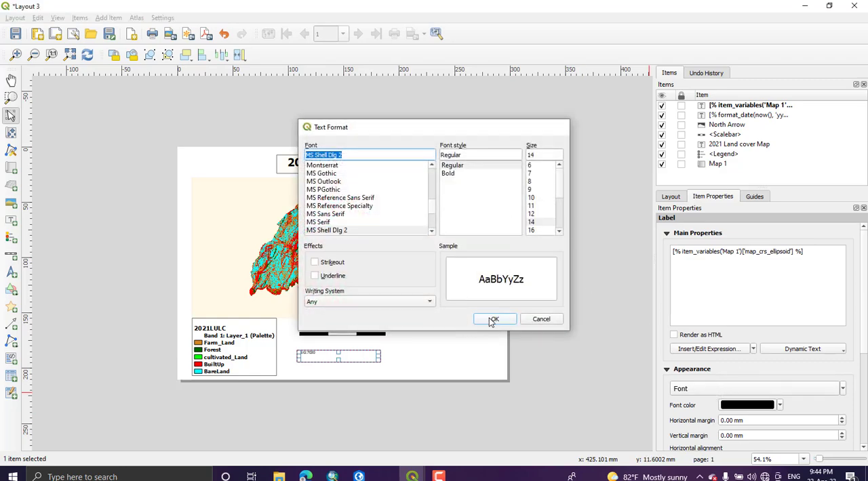
pyautogui.click(494, 319)
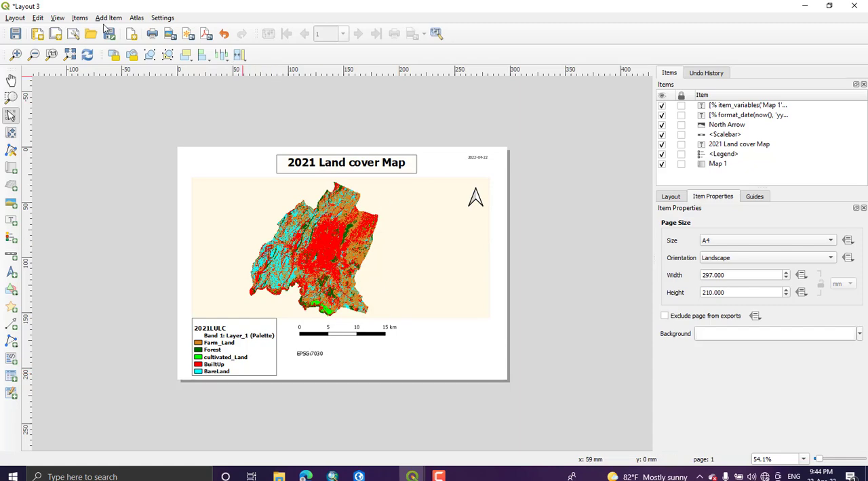
pyautogui.click(108, 18)
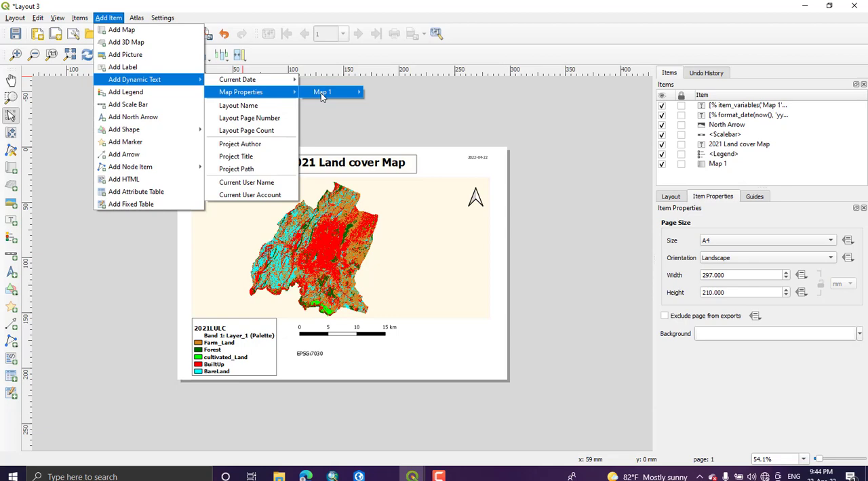
# - Add a Map 1 projection label beneath the ellipsoid text and resize its font
pyautogui.click(321, 92)
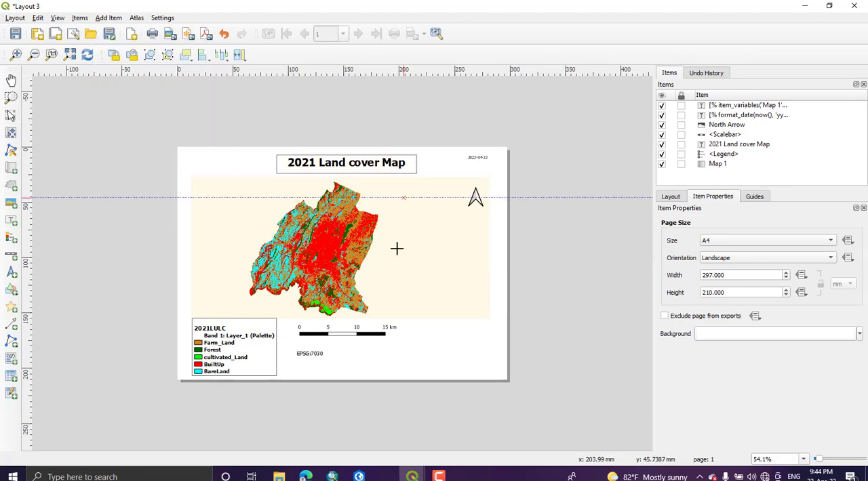
pyautogui.moveTo(299, 360)
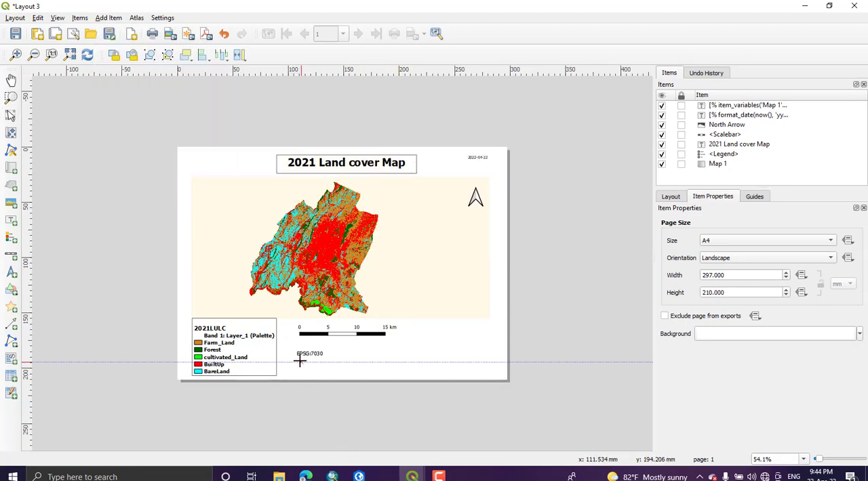
pyautogui.moveTo(298, 355); pyautogui.dragTo(313, 371)
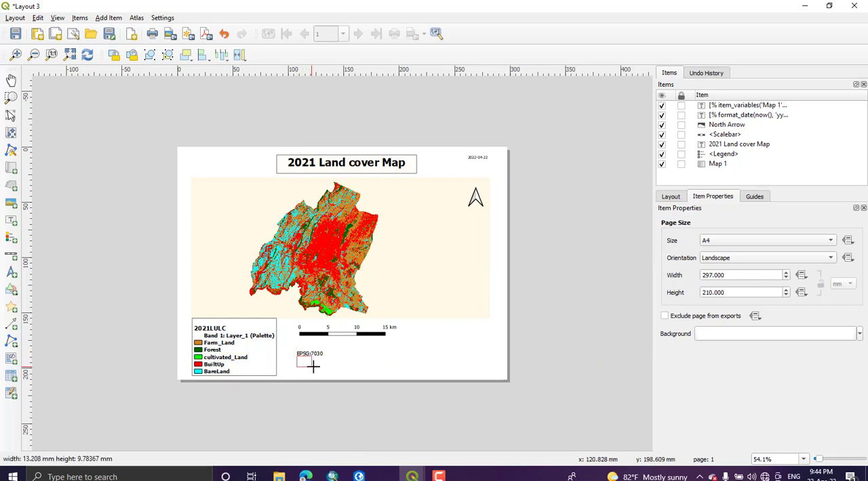
pyautogui.moveTo(313, 369); pyautogui.dragTo(361, 372)
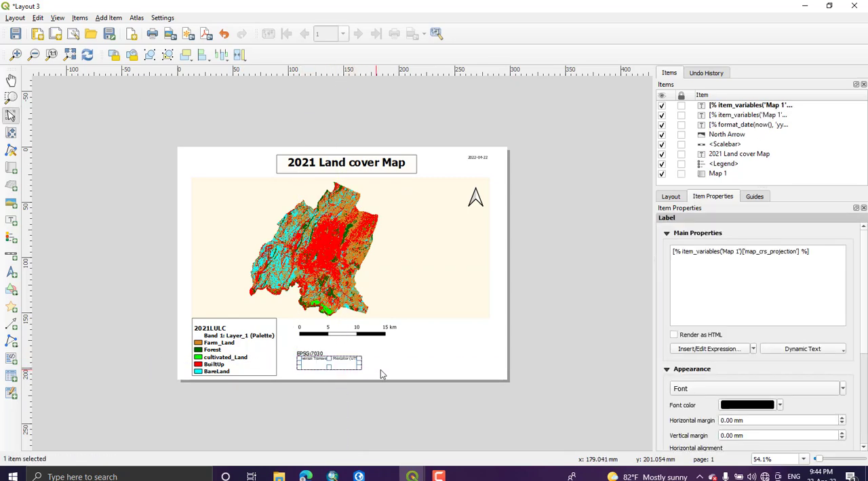
pyautogui.moveTo(757, 382)
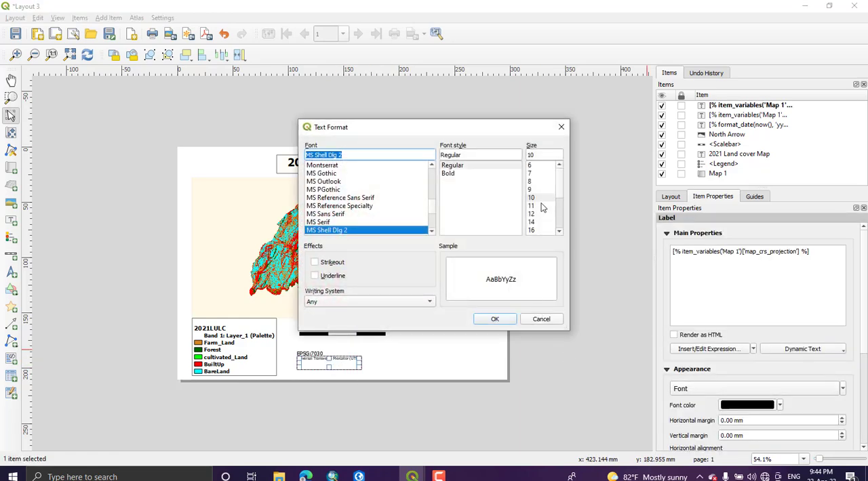
pyautogui.click(494, 319)
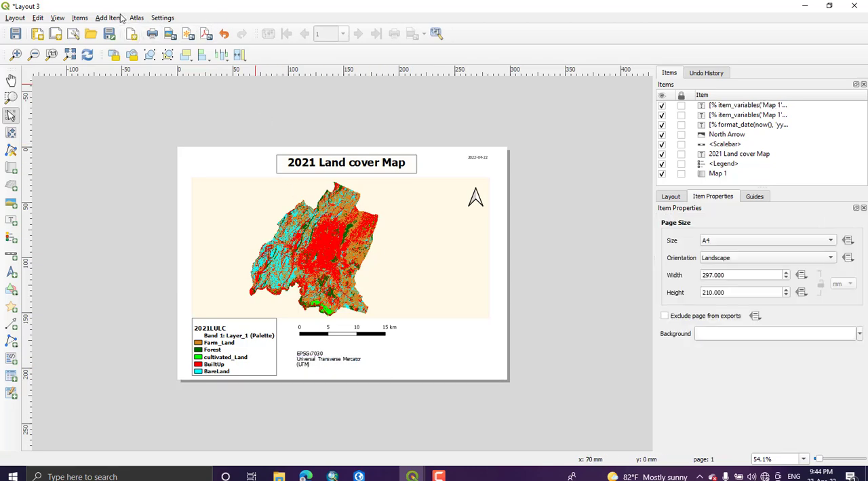
# - Add a map-units label with expression item_variables('Map 1')['map_units'] below the projection text
pyautogui.click(109, 18)
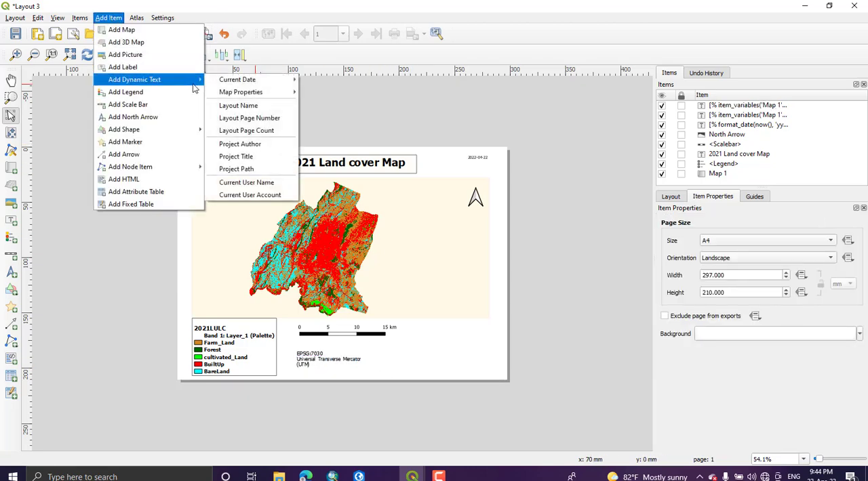
pyautogui.moveTo(240, 92)
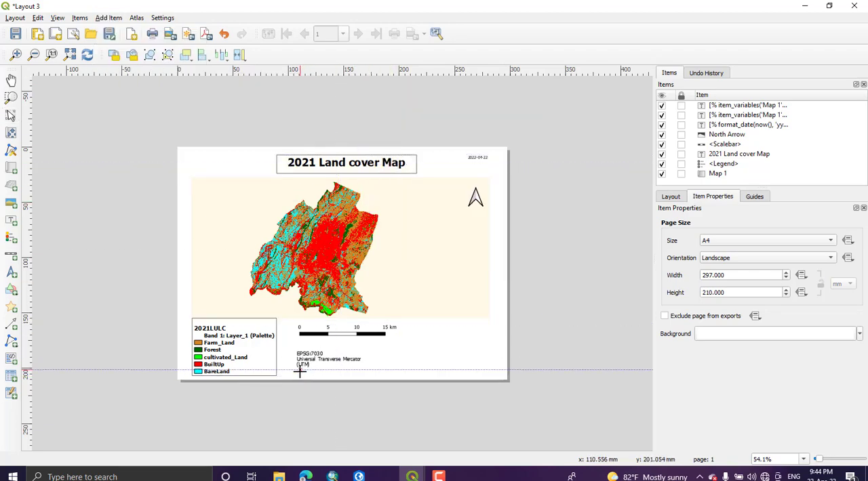
pyautogui.moveTo(301, 373); pyautogui.dragTo(342, 377)
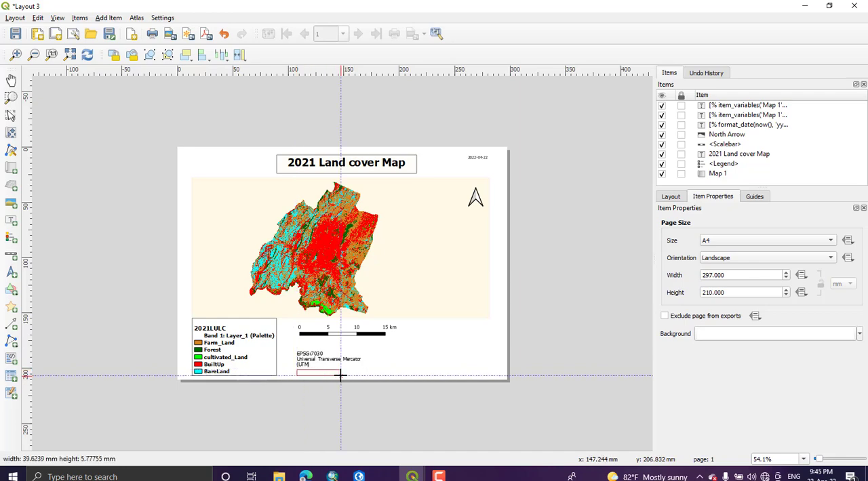
pyautogui.click(319, 372)
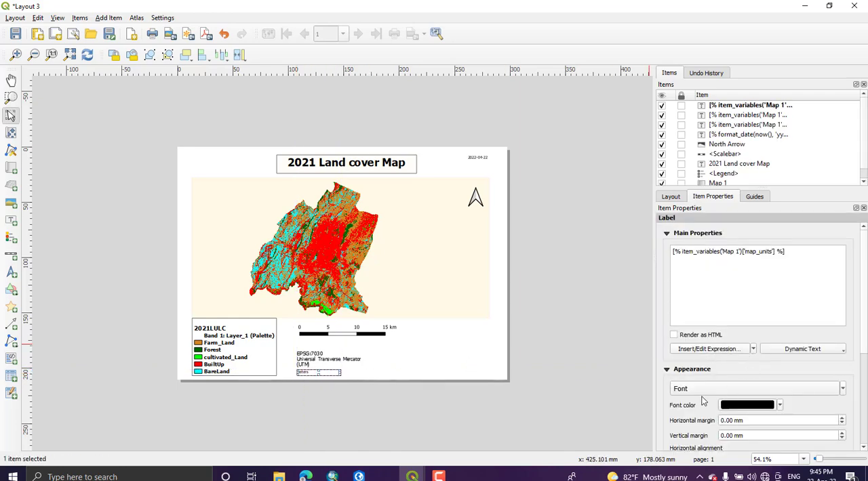
pyautogui.click(754, 388)
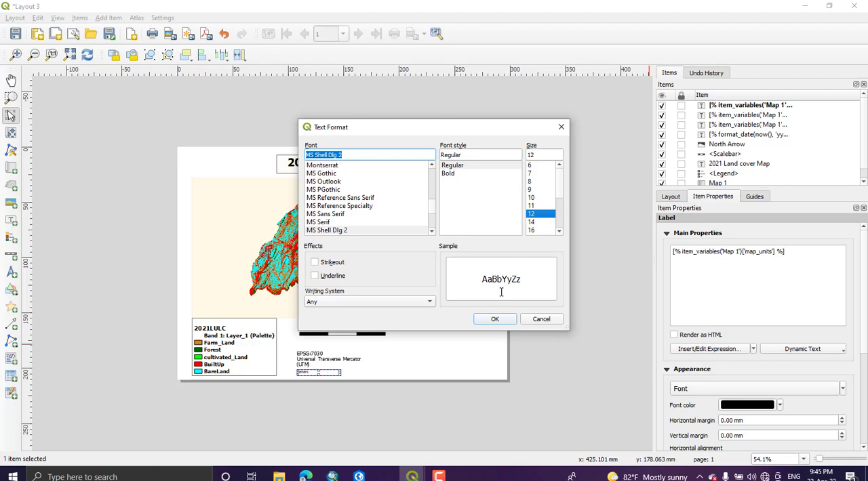
pyautogui.click(493, 319)
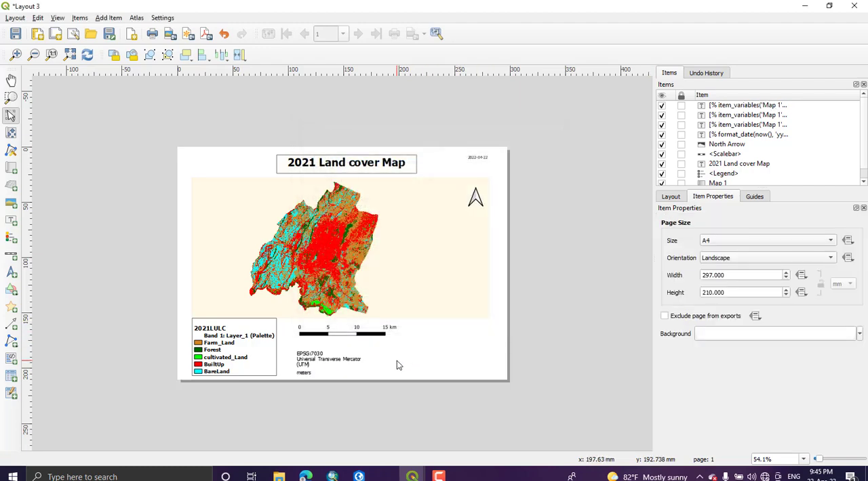
pyautogui.click(303, 372)
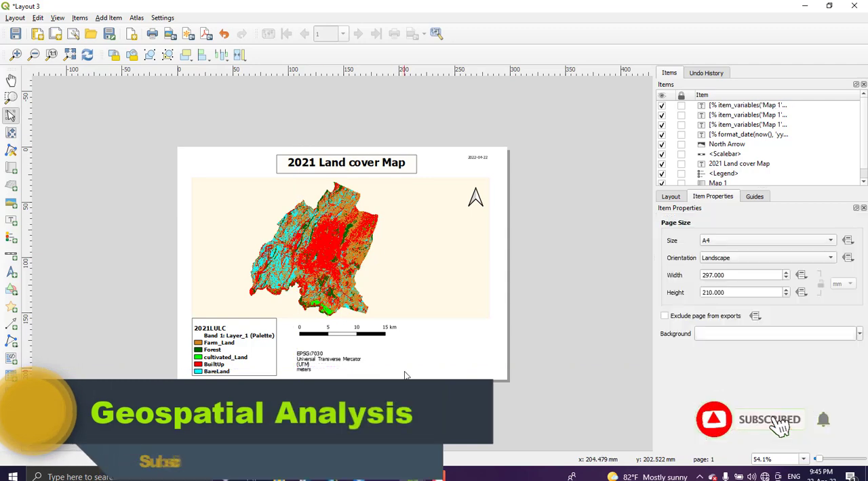
pyautogui.moveTo(408, 364)
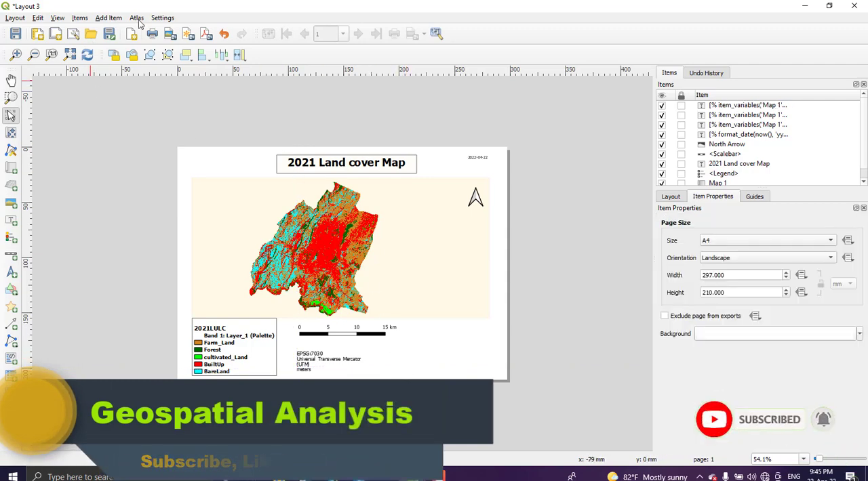
# - Add a picture frame in the bottom-right corner for the QGIS SVG logo
pyautogui.click(109, 18)
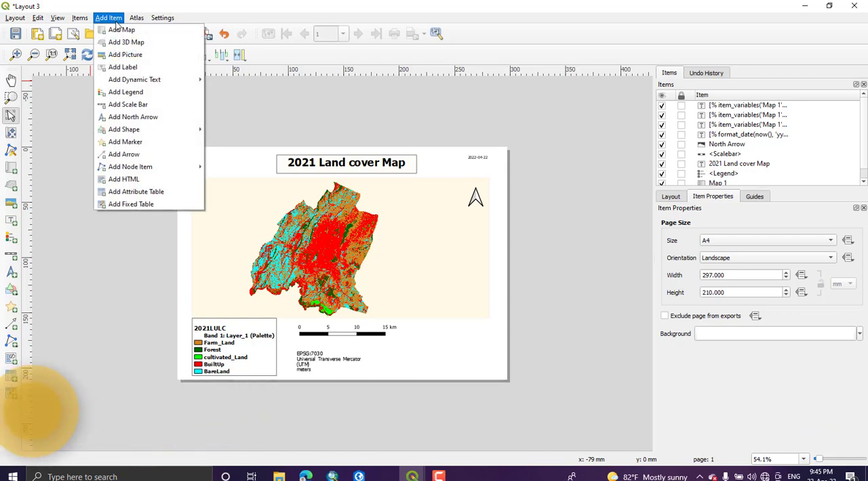
pyautogui.moveTo(122, 30)
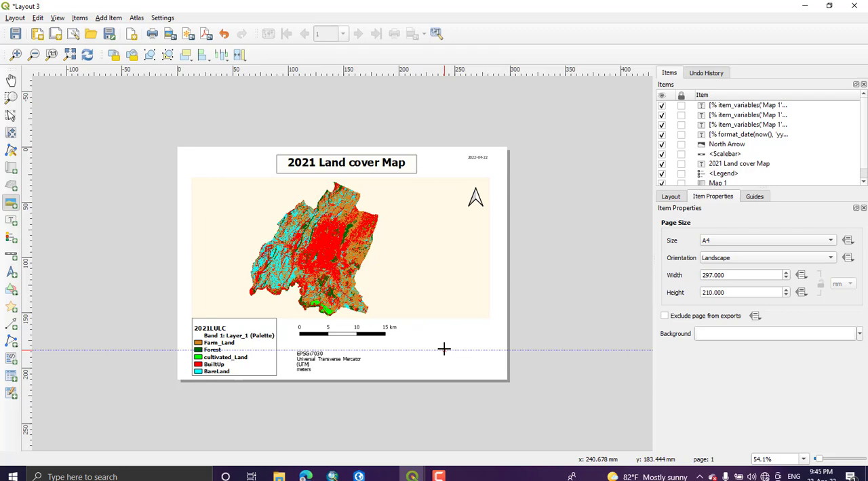
pyautogui.moveTo(468, 356)
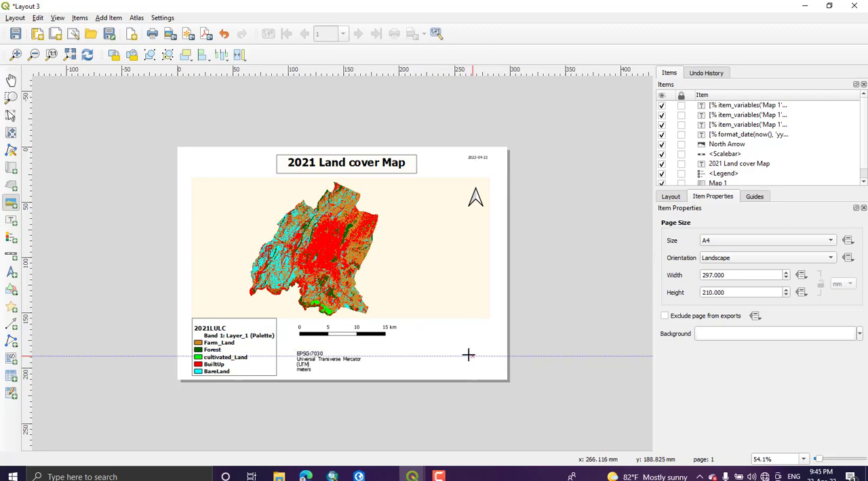
pyautogui.moveTo(468, 355); pyautogui.dragTo(499, 377)
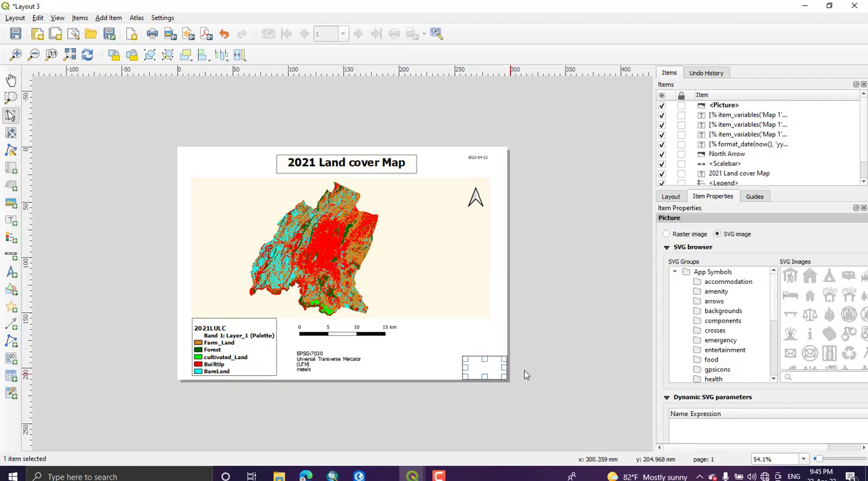
pyautogui.moveTo(712, 336)
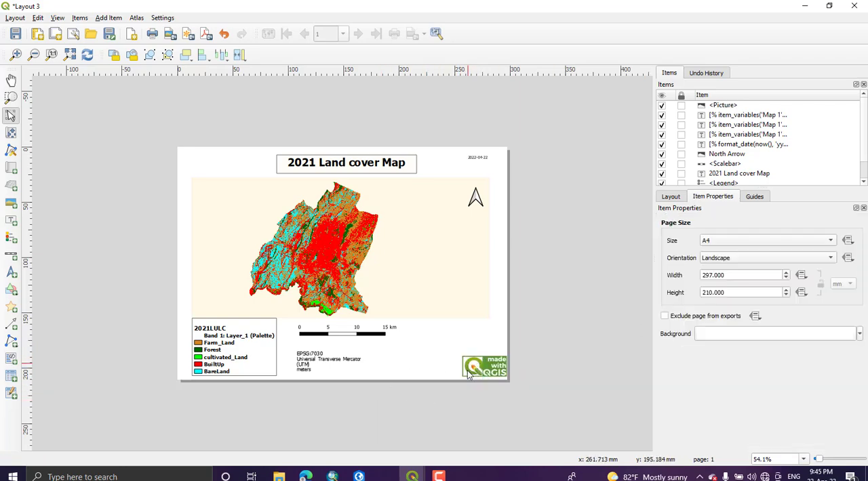
pyautogui.click(484, 369)
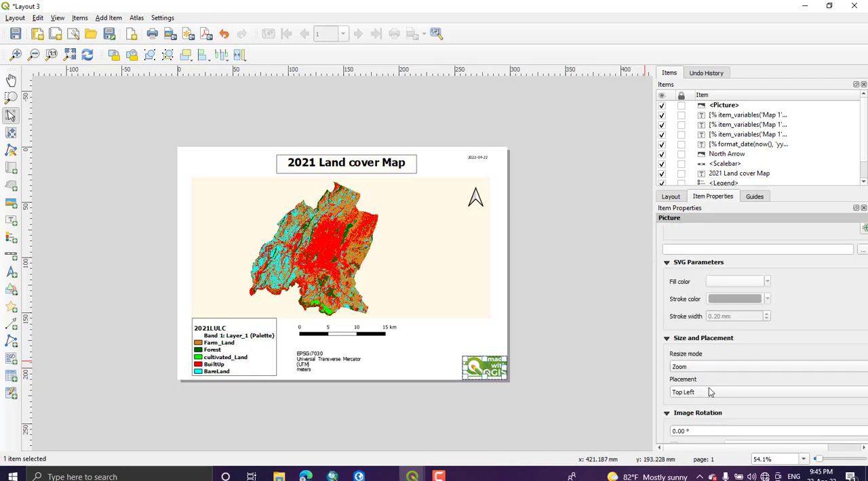
pyautogui.scroll(-3)
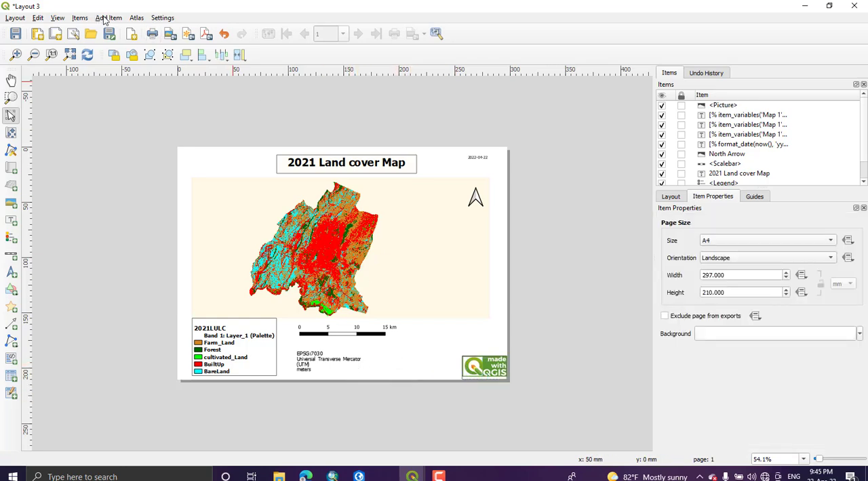
# - Add a second picture item and load the GS raster image from the Desktop
pyautogui.click(109, 18)
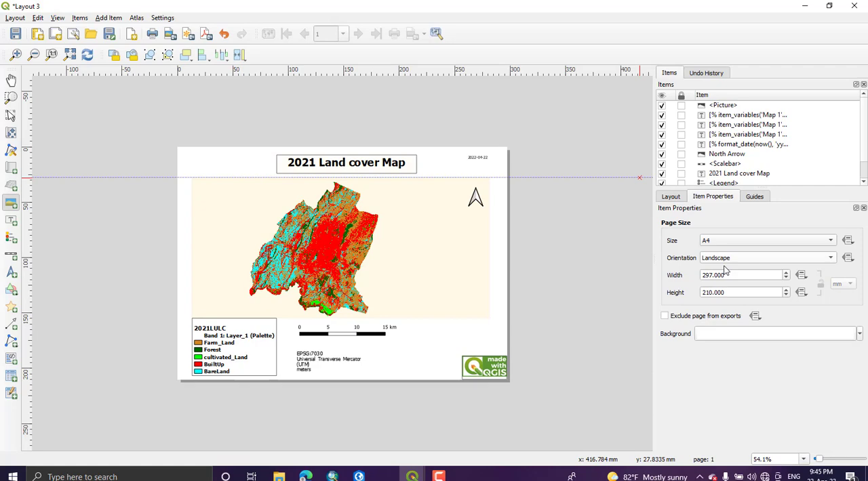
pyautogui.click(108, 18)
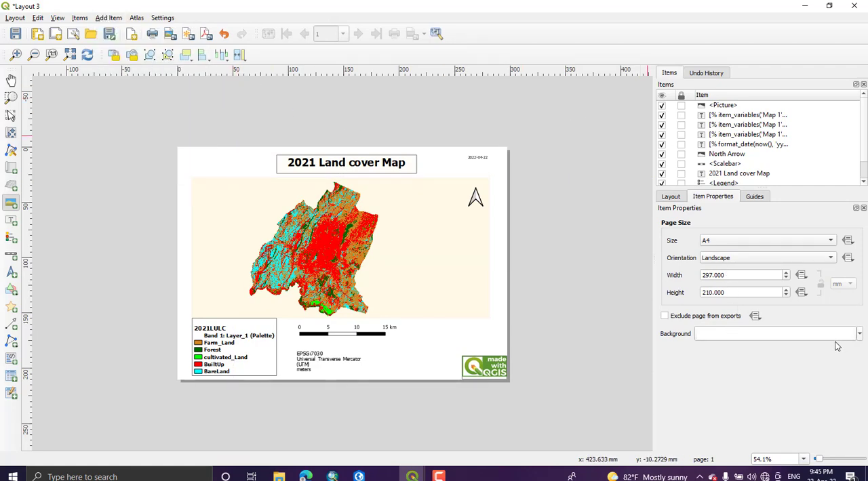
pyautogui.click(743, 293)
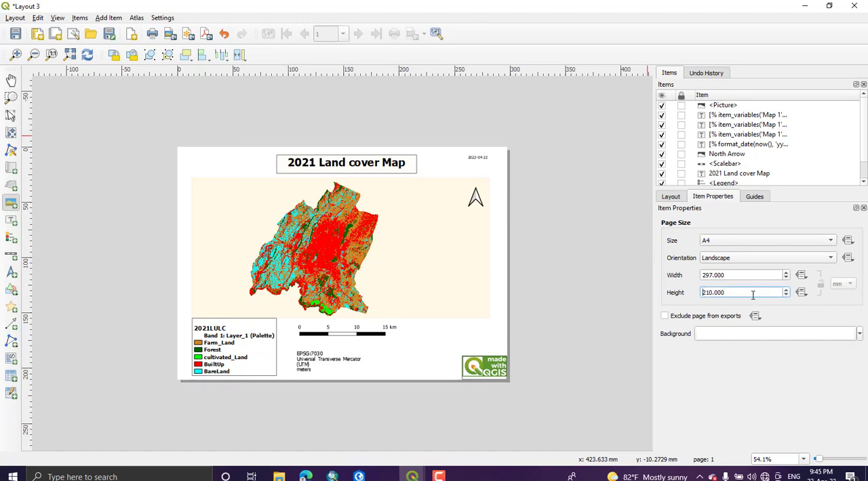
pyautogui.click(724, 106)
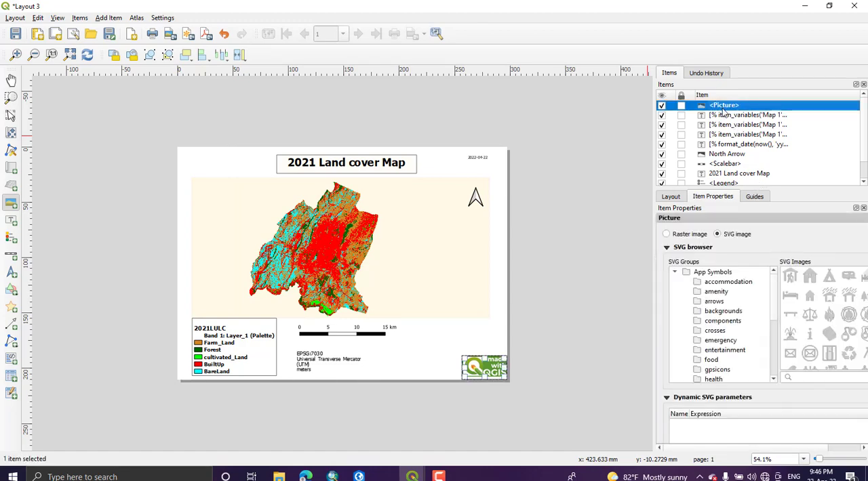
pyautogui.click(666, 233)
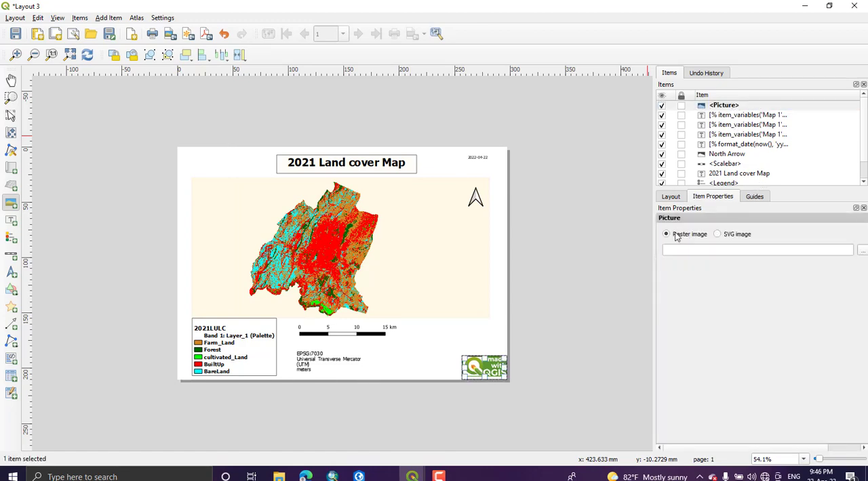
pyautogui.click(862, 250)
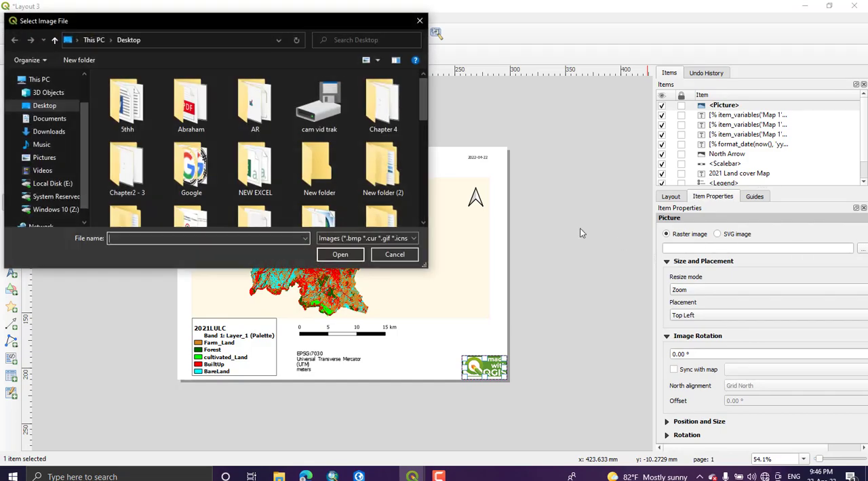
pyautogui.scroll(-3)
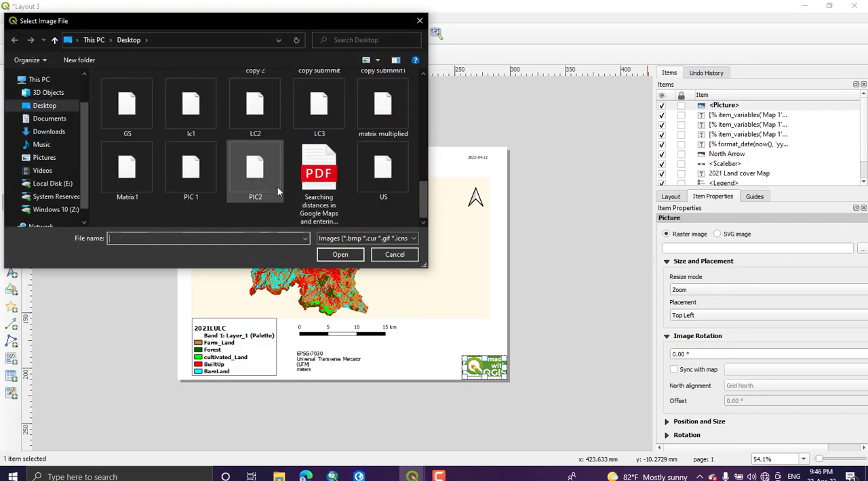
pyautogui.click(128, 106)
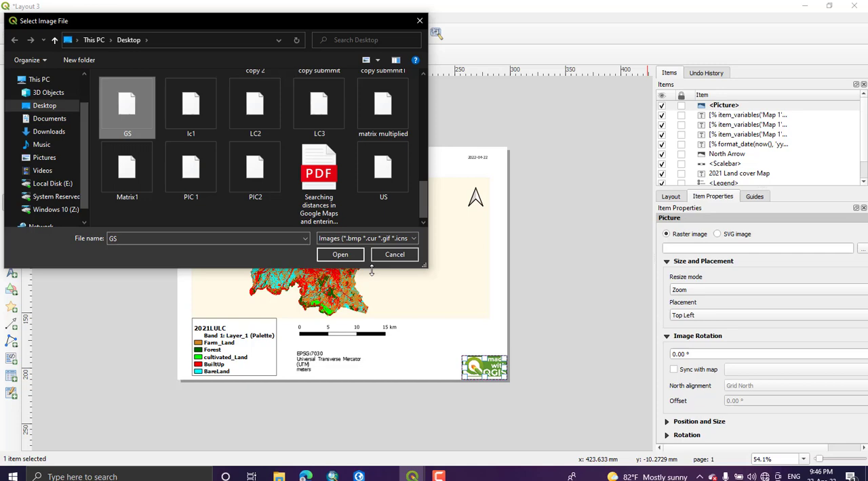
pyautogui.click(339, 255)
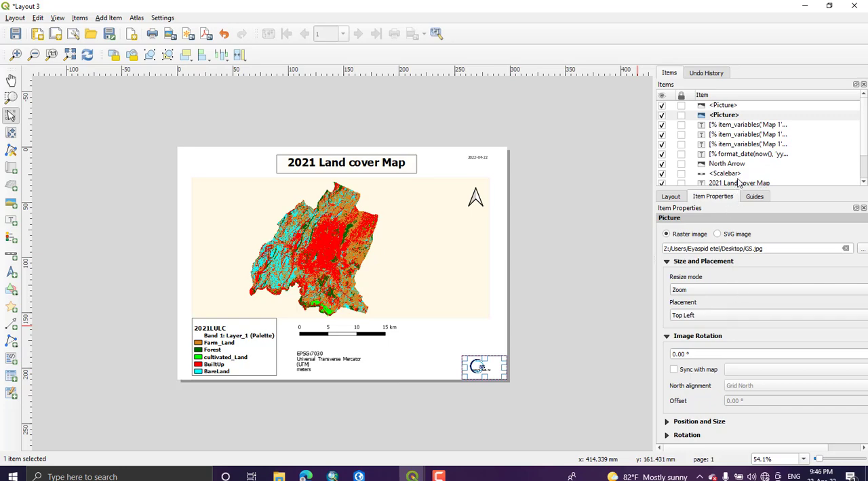
# - Set the other picture item to the QGIS logo from the SVG Logos group
pyautogui.click(724, 114)
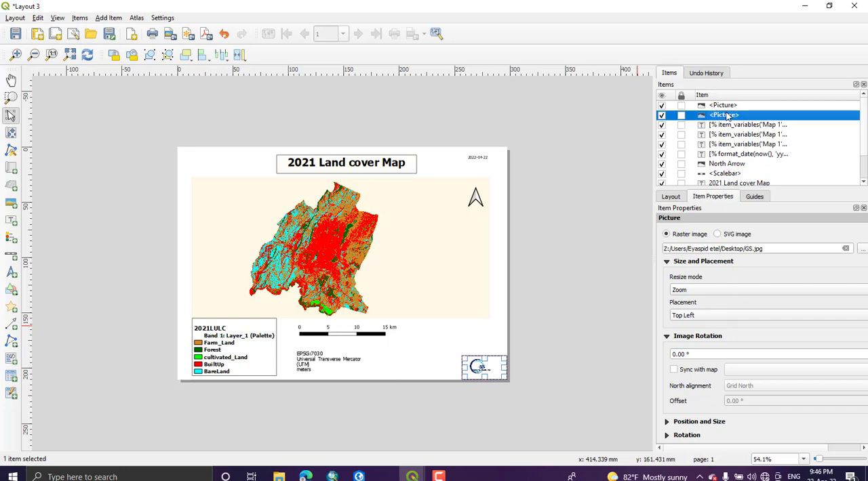
pyautogui.click(722, 105)
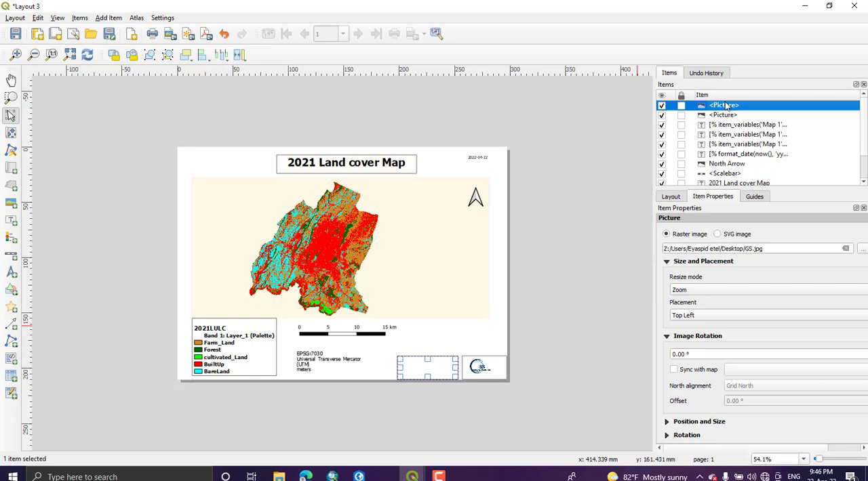
pyautogui.click(723, 114)
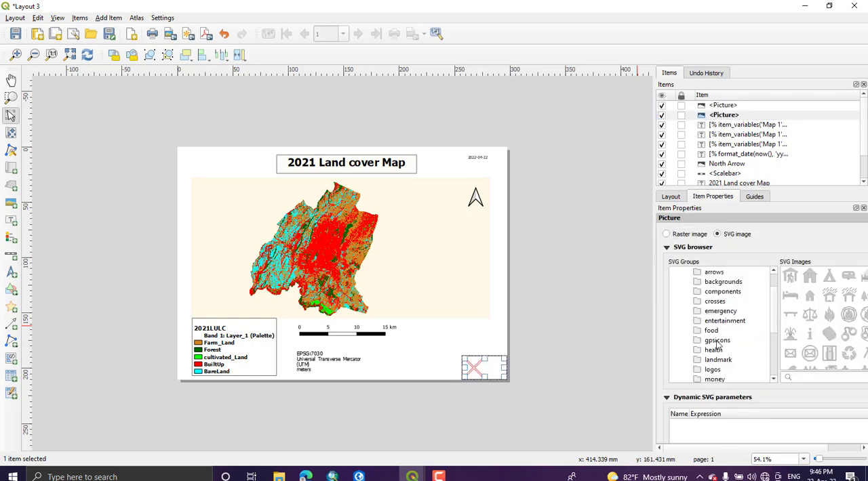
pyautogui.click(710, 331)
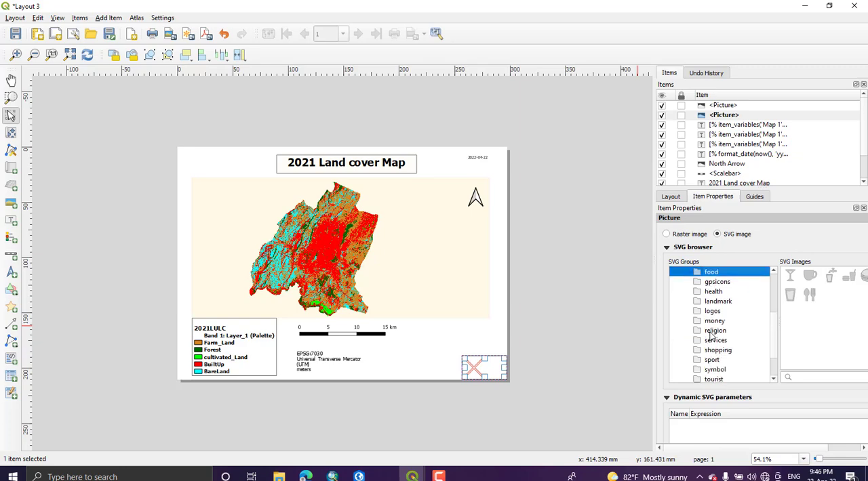
pyautogui.click(713, 310)
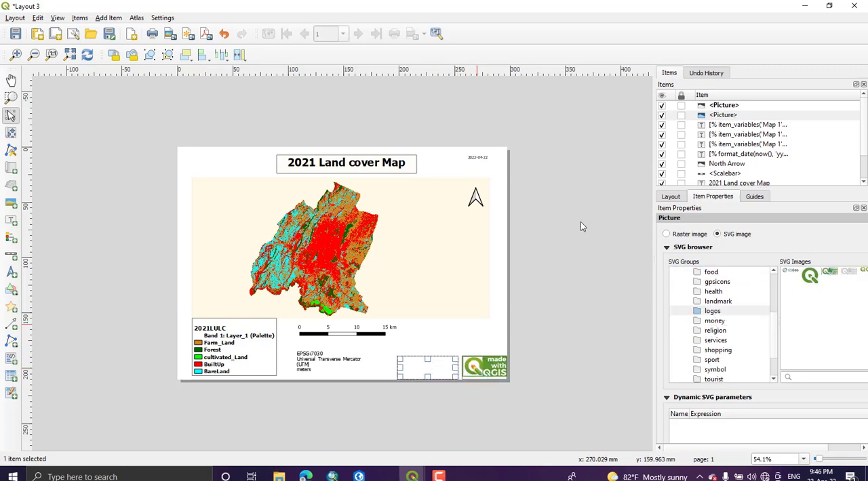
# - Reload the GS raster image from the Desktop into the empty picture frame
pyautogui.click(724, 106)
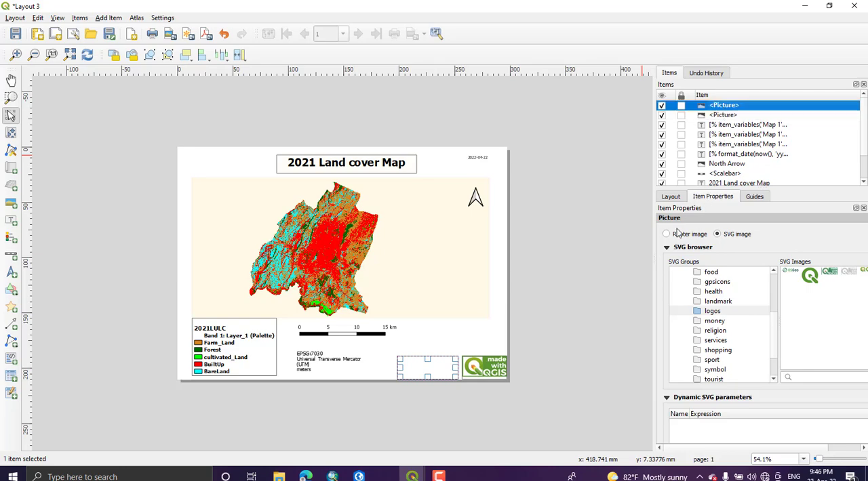
pyautogui.click(666, 233)
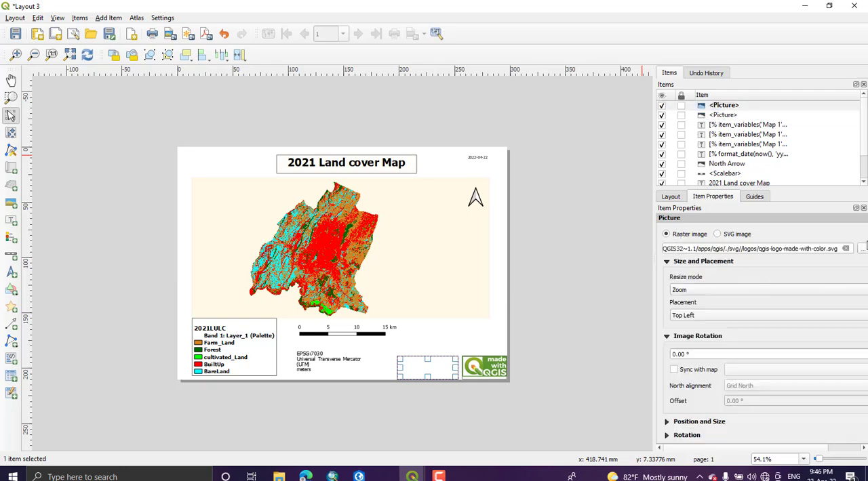
pyautogui.click(863, 249)
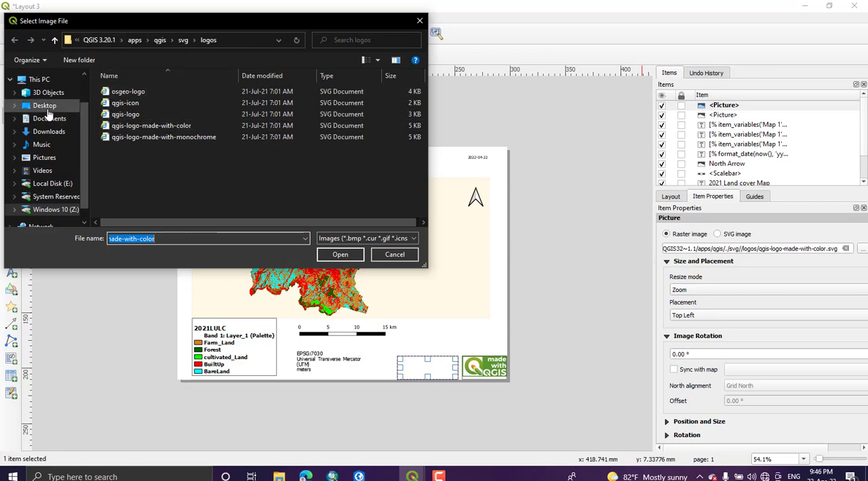
pyautogui.click(44, 106)
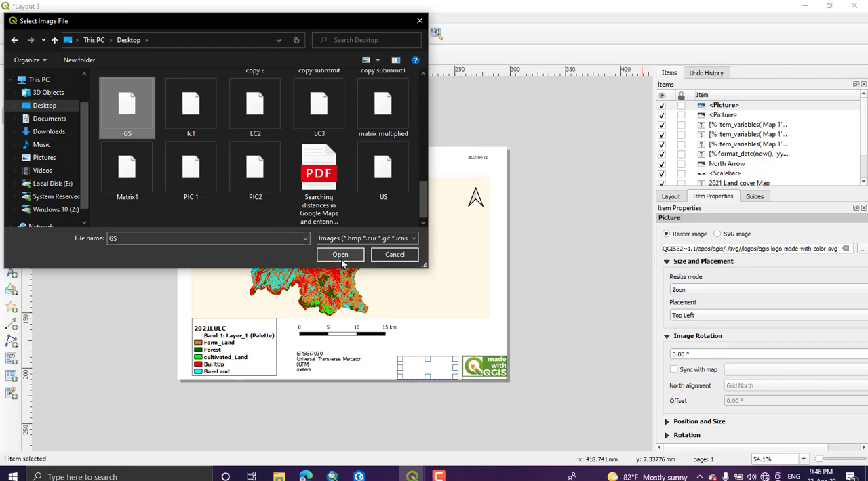
pyautogui.click(339, 255)
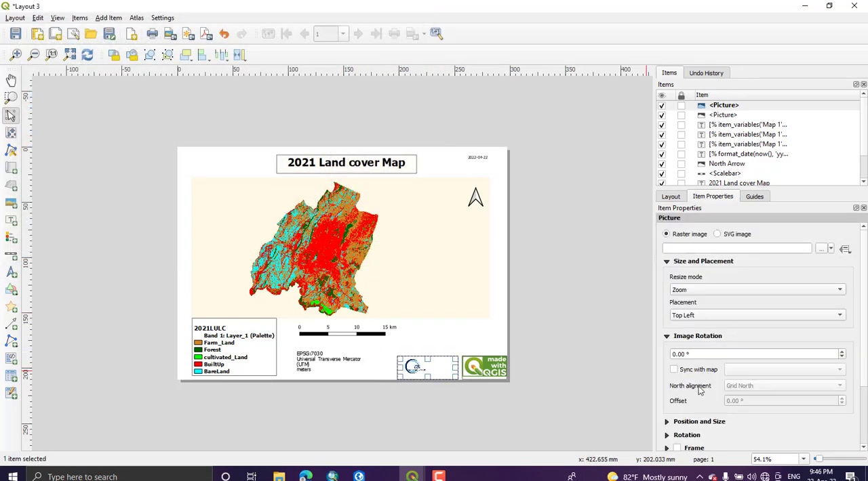
pyautogui.scroll(-3)
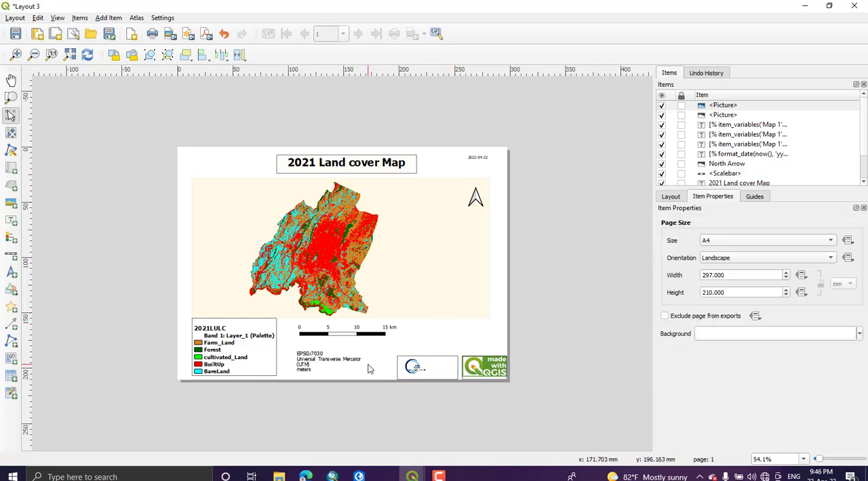
pyautogui.moveTo(388, 347)
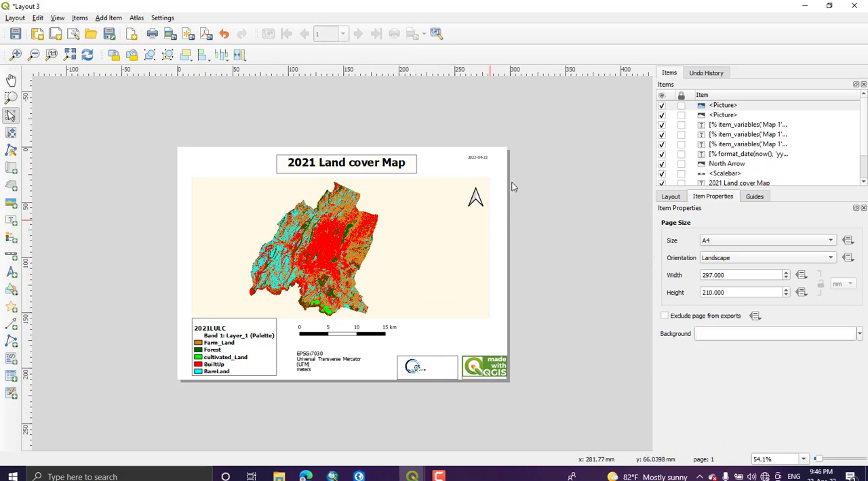
# - Give the top-right date label a larger font size
pyautogui.click(477, 157)
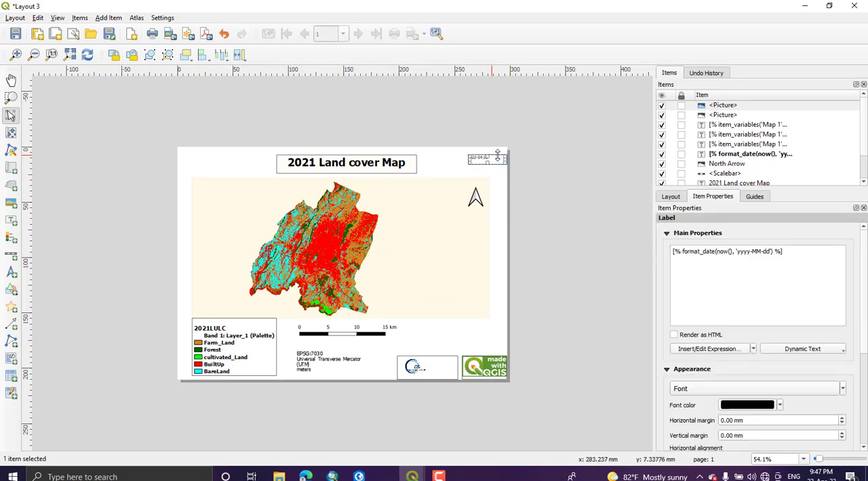
pyautogui.scroll(-3)
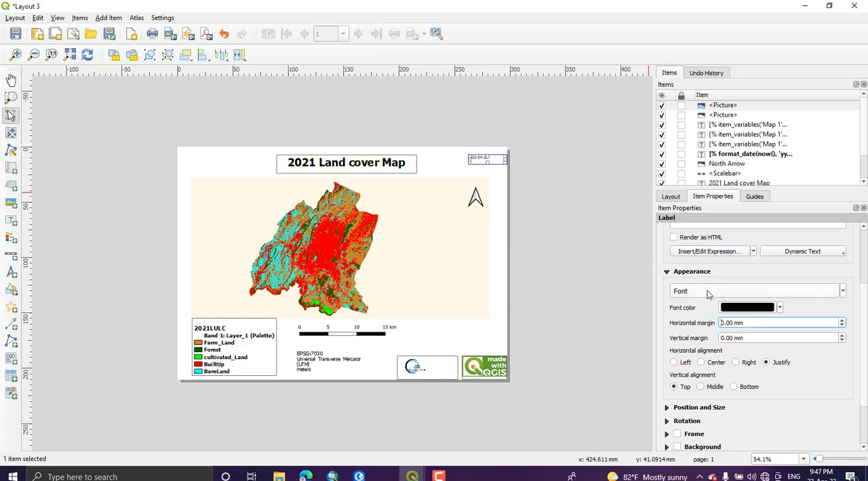
pyautogui.click(754, 291)
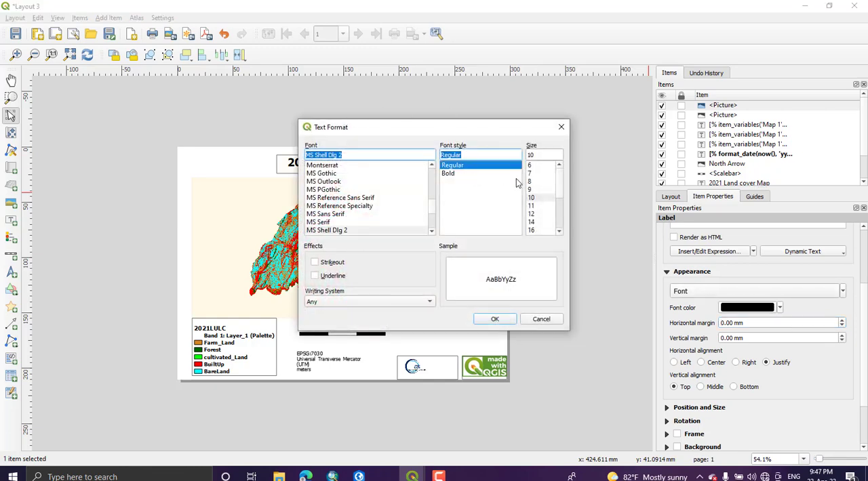
pyautogui.click(532, 214)
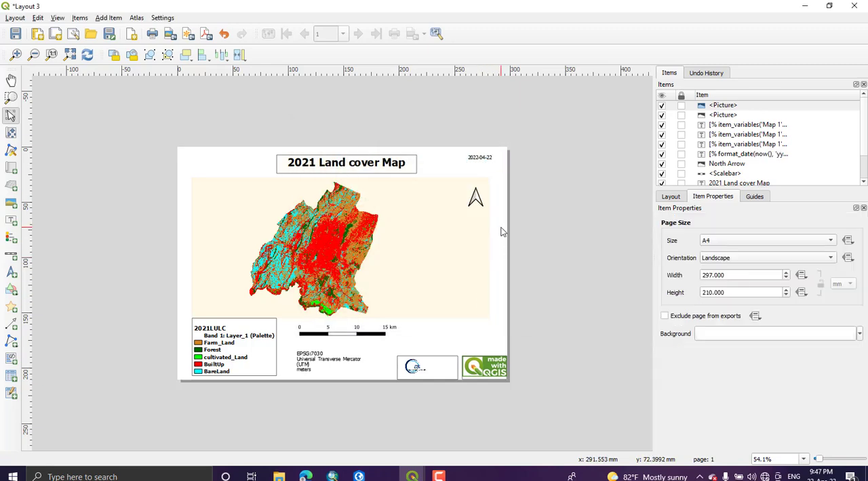
# - Start the Export as PDF command from the layout toolbar
pyautogui.click(480, 157)
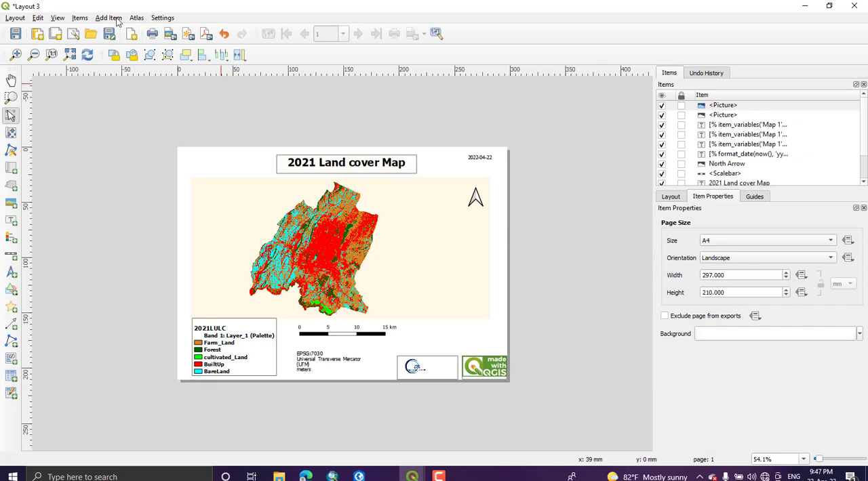
pyautogui.click(136, 18)
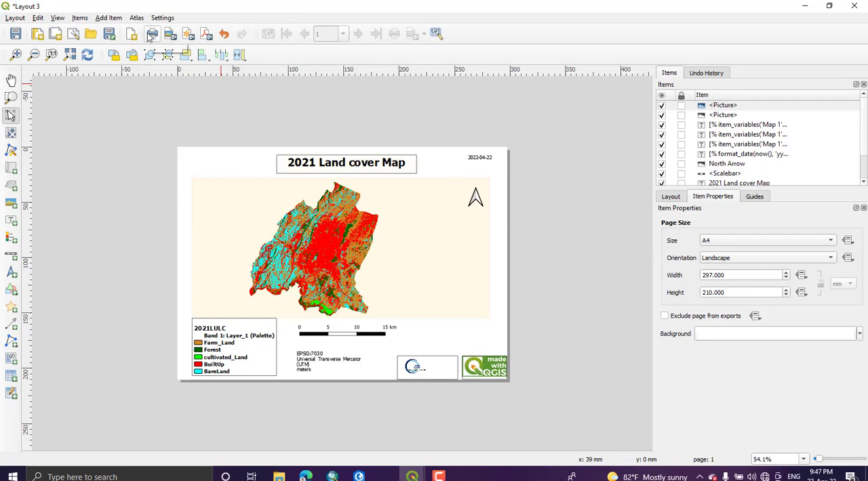
pyautogui.moveTo(153, 34)
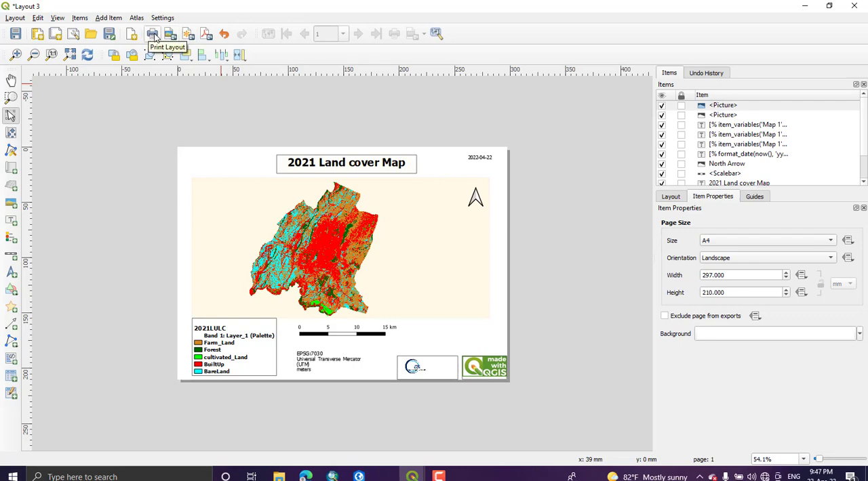
pyautogui.click(108, 16)
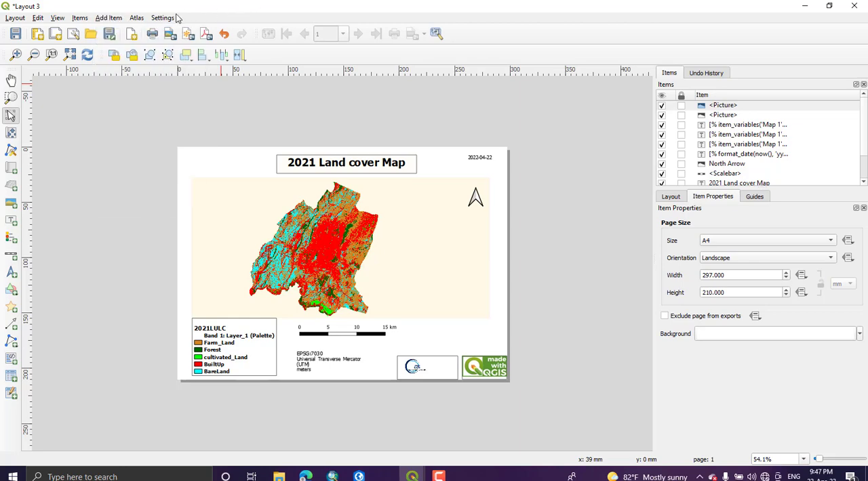
pyautogui.moveTo(206, 34)
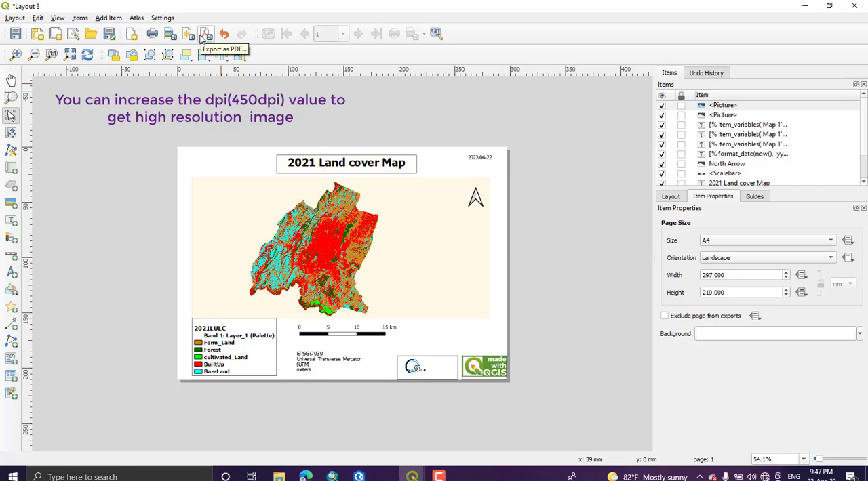
pyautogui.click(206, 34)
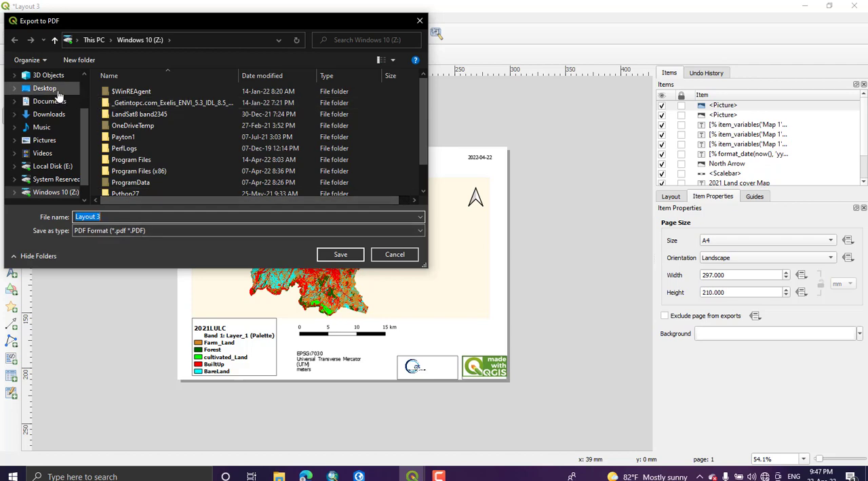
# - Export the layout as Layout 3.pdf to the Desktop, confirming the PDF export options
pyautogui.click(43, 88)
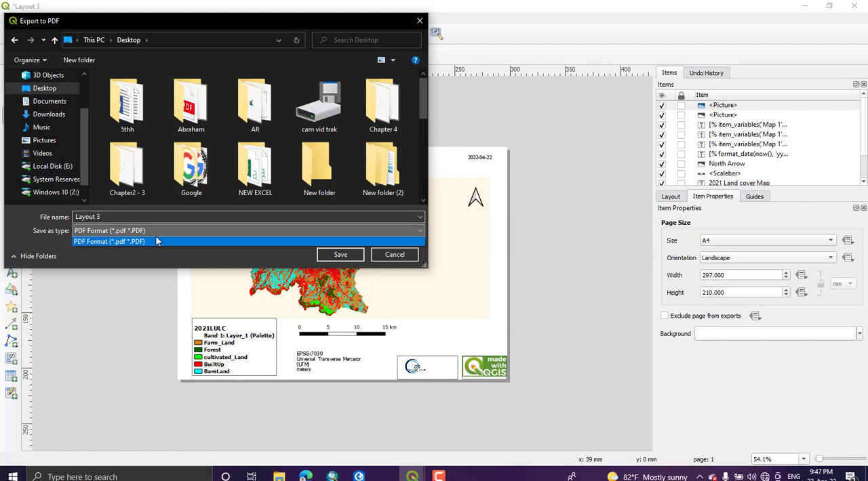
pyautogui.click(108, 242)
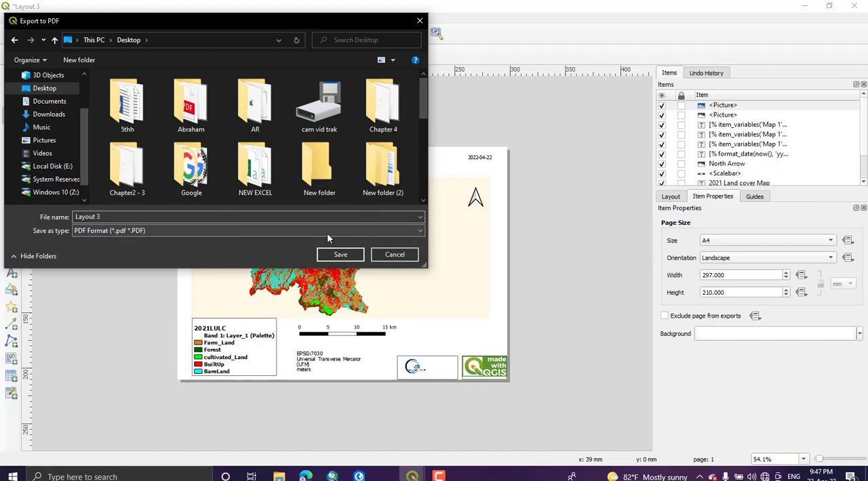
pyautogui.click(341, 255)
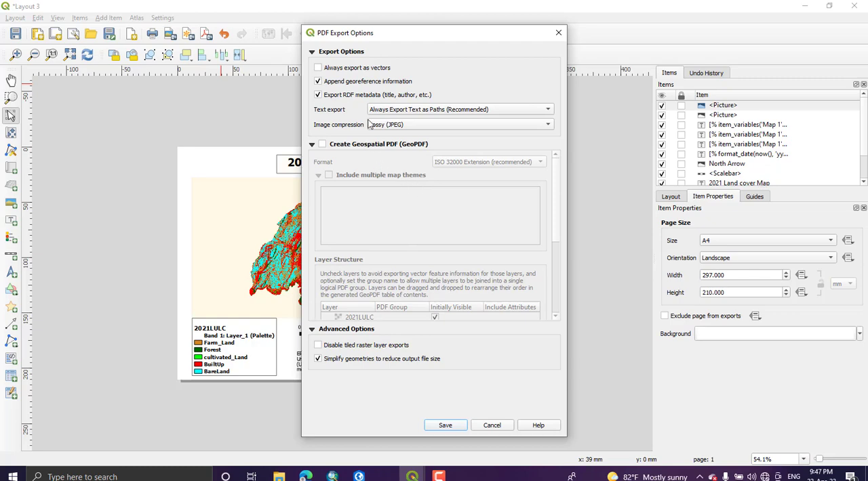
pyautogui.moveTo(431, 130)
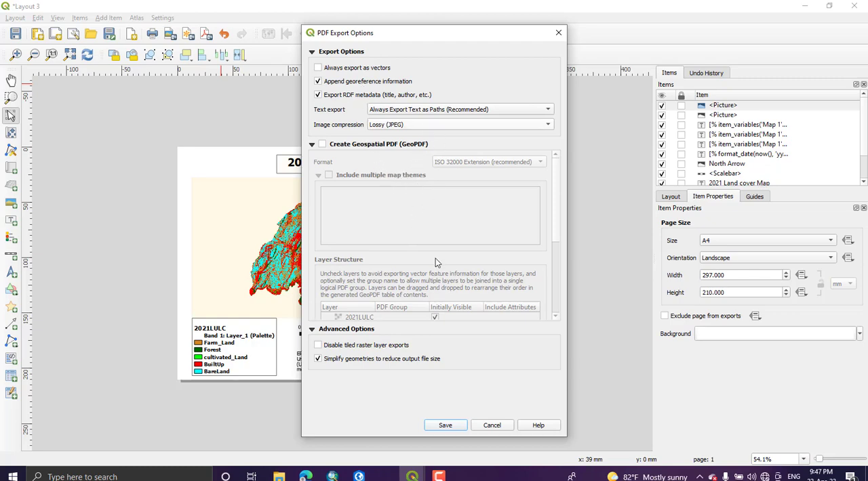
pyautogui.click(444, 426)
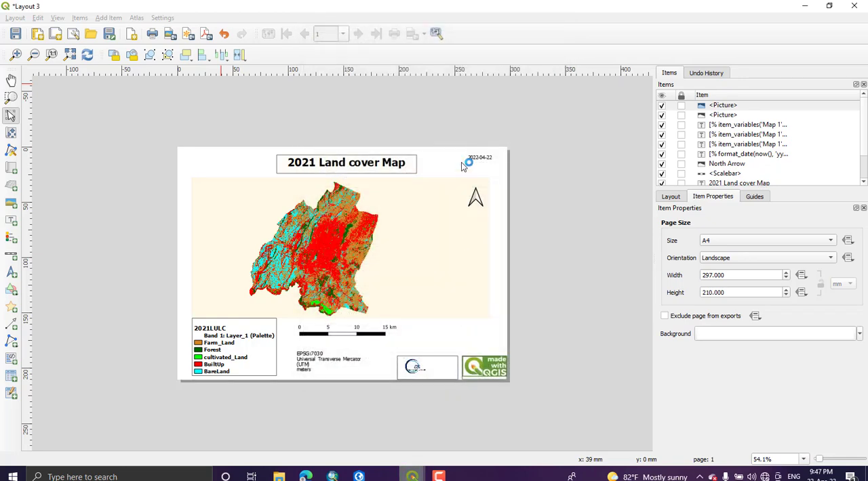
pyautogui.click(187, 33)
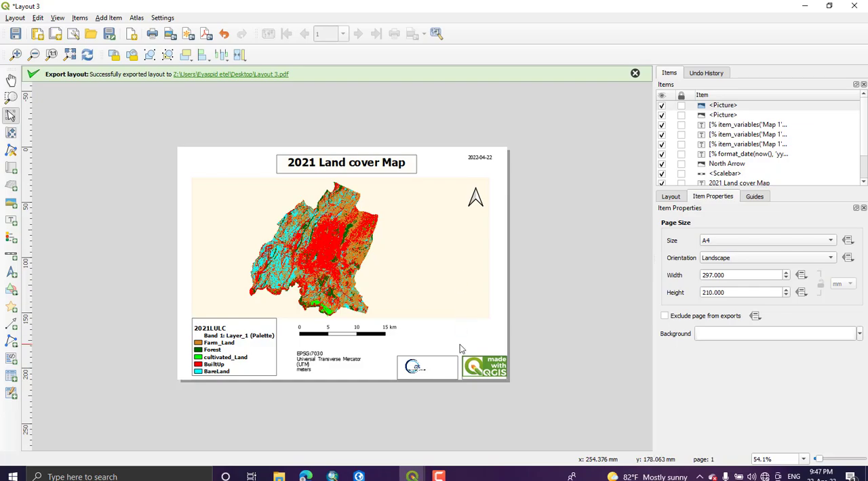
pyautogui.moveTo(274, 475)
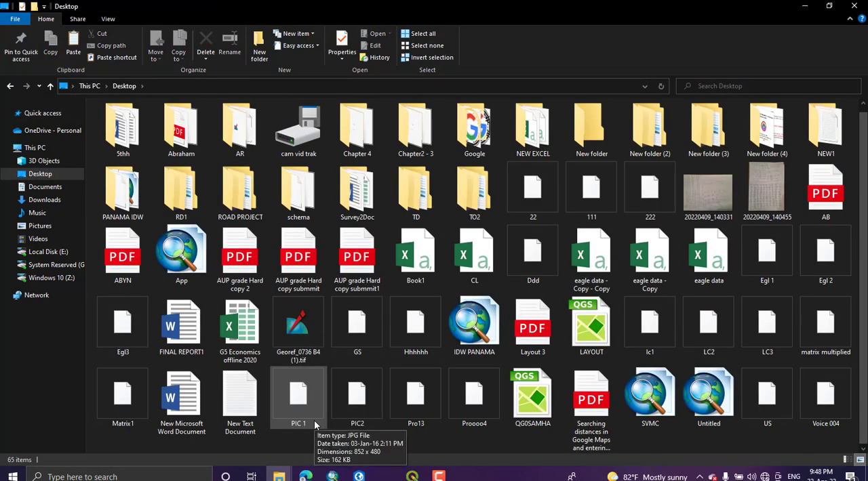
pyautogui.moveTo(415, 414)
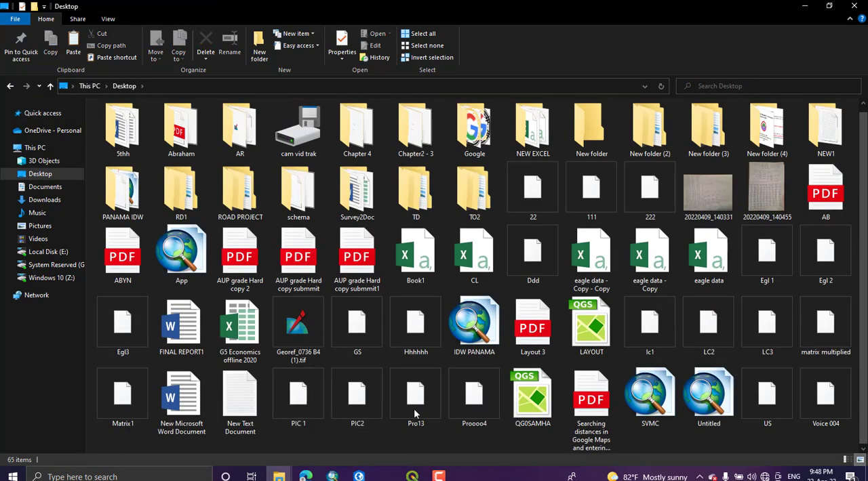
# - Open the exported Layout 3.pdf from the Desktop folder
pyautogui.doubleClick(533, 328)
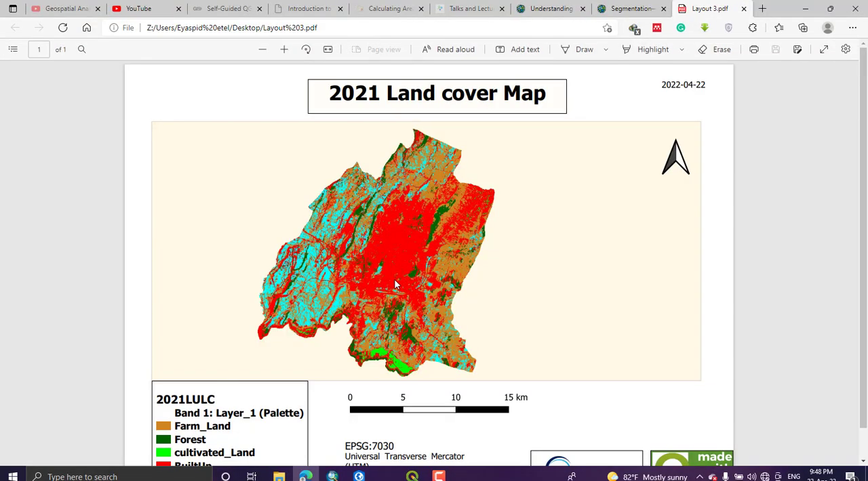
pyautogui.moveTo(789, 328)
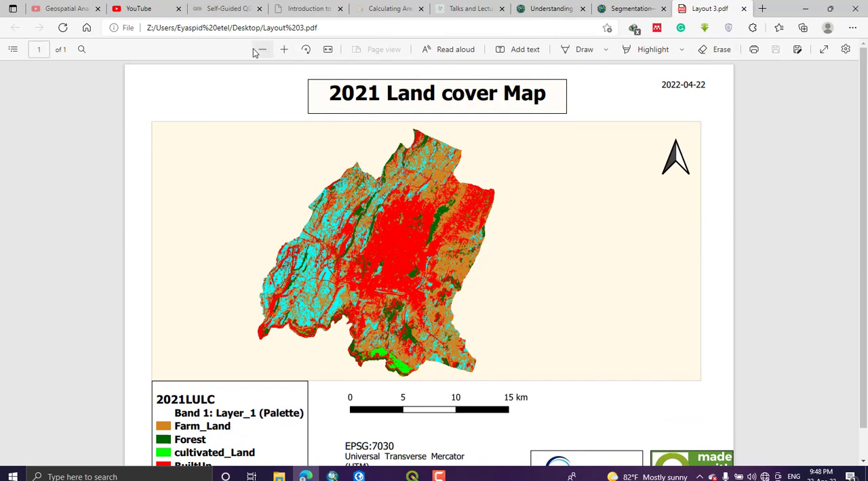
# - Zoom out in Edge so the whole 2021 Land cover Map page with legend and logos is visible
pyautogui.click(261, 49)
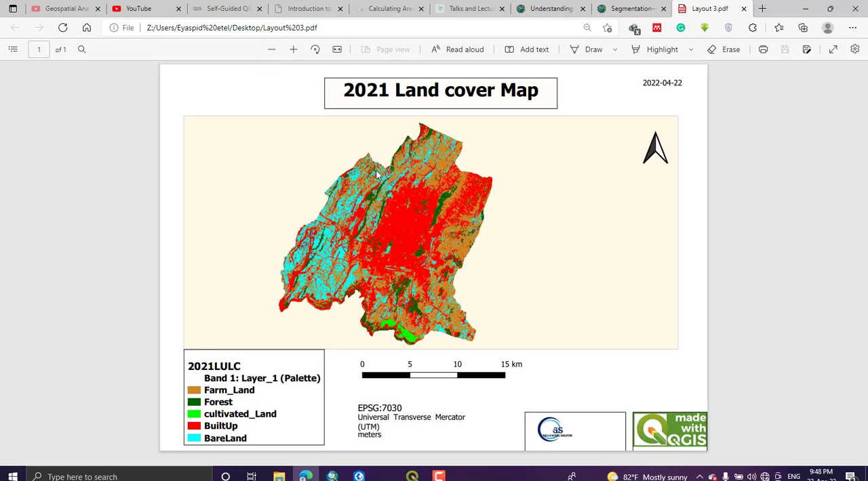